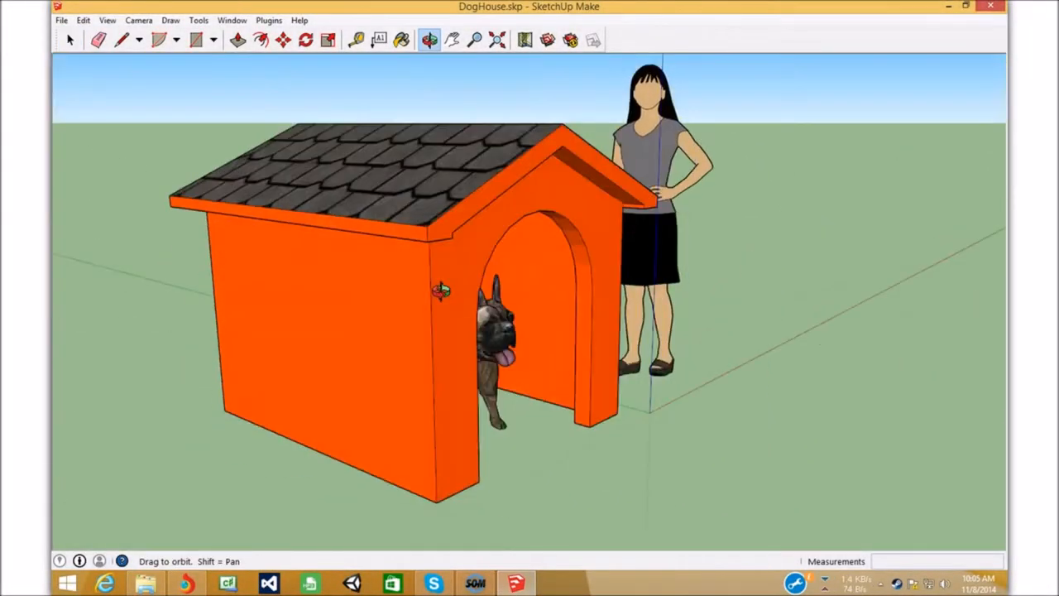
Orbit the doghouse to view it from another side
{"action": "left_click_drag", "start_coordinate": [444, 289], "coordinate": [308, 261]}
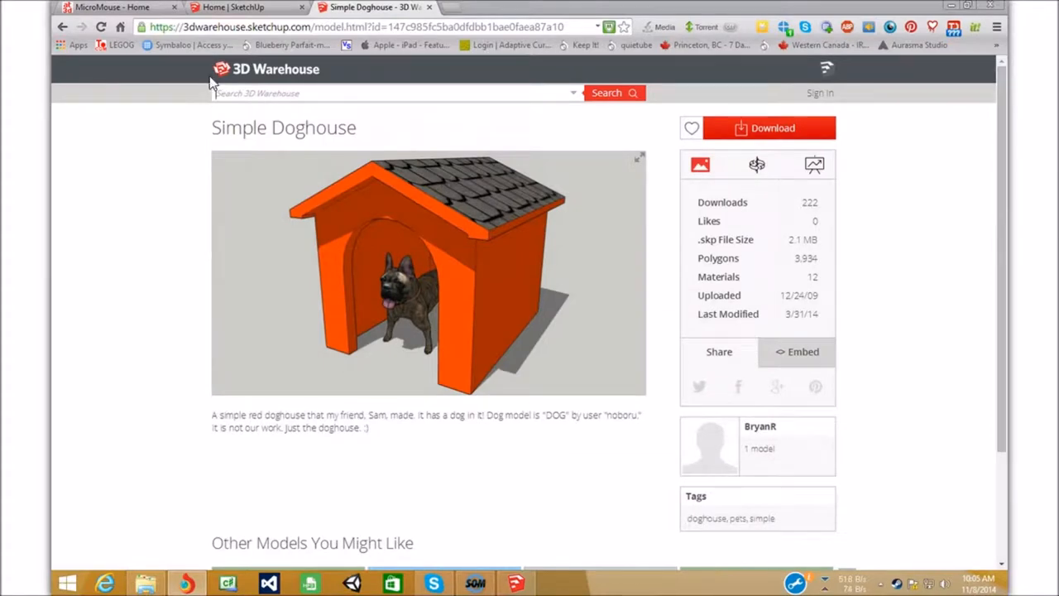
{"action": "mouse_move", "coordinate": [344, 190]}
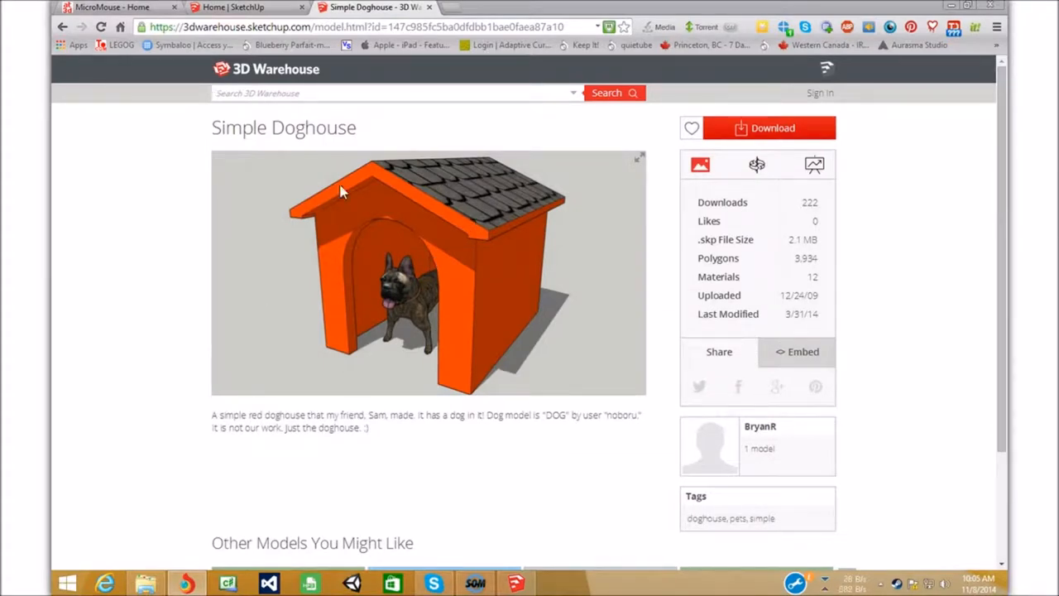
Visit the SketchUp home and AccuTrans 3D tabs, then return to the doghouse model
{"action": "left_click", "coordinate": [240, 7]}
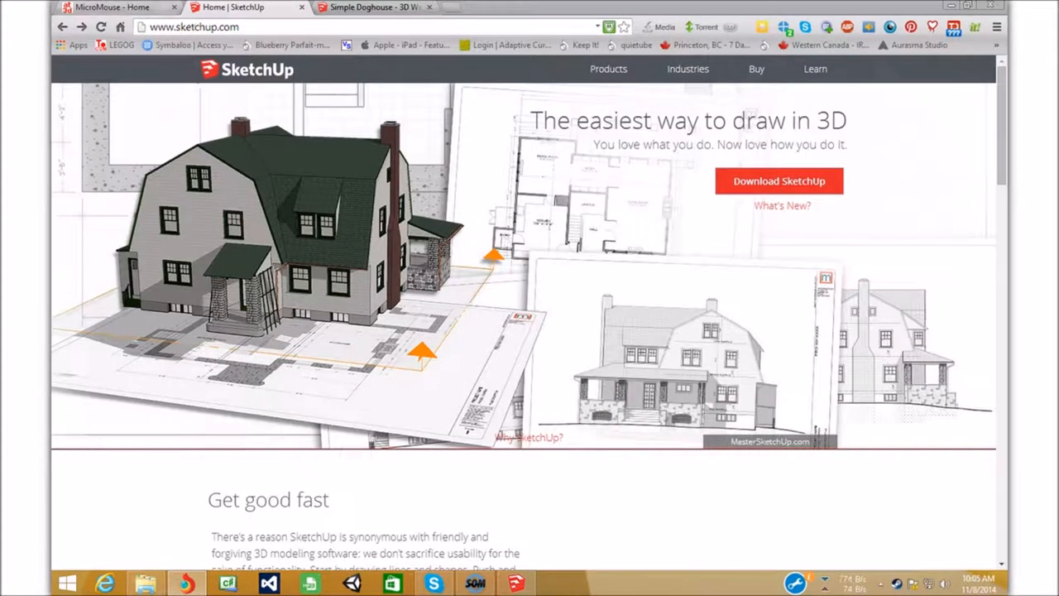
{"action": "left_click", "coordinate": [116, 6]}
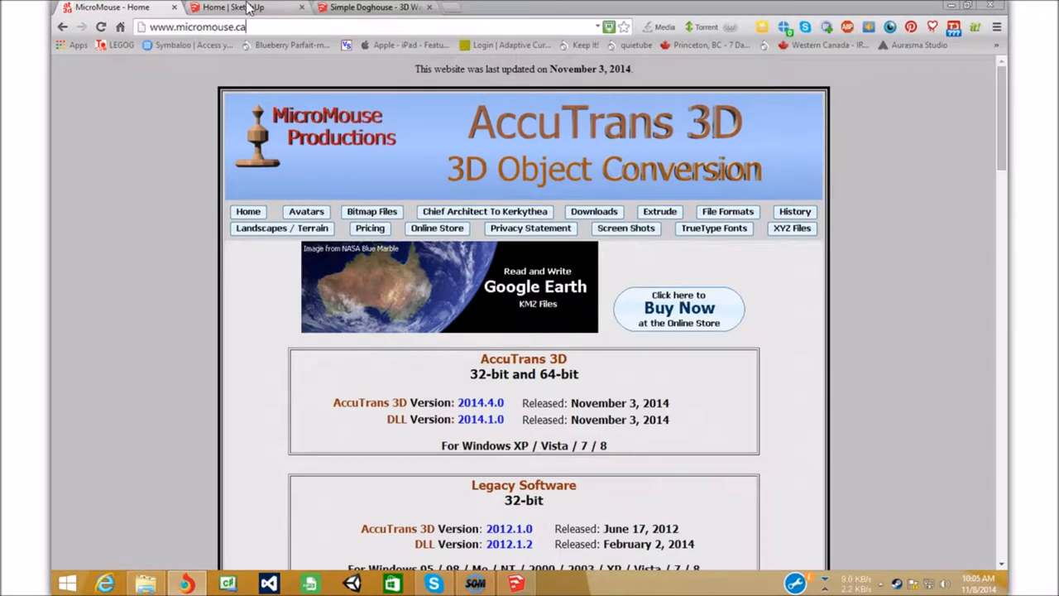
{"action": "left_click", "coordinate": [248, 7]}
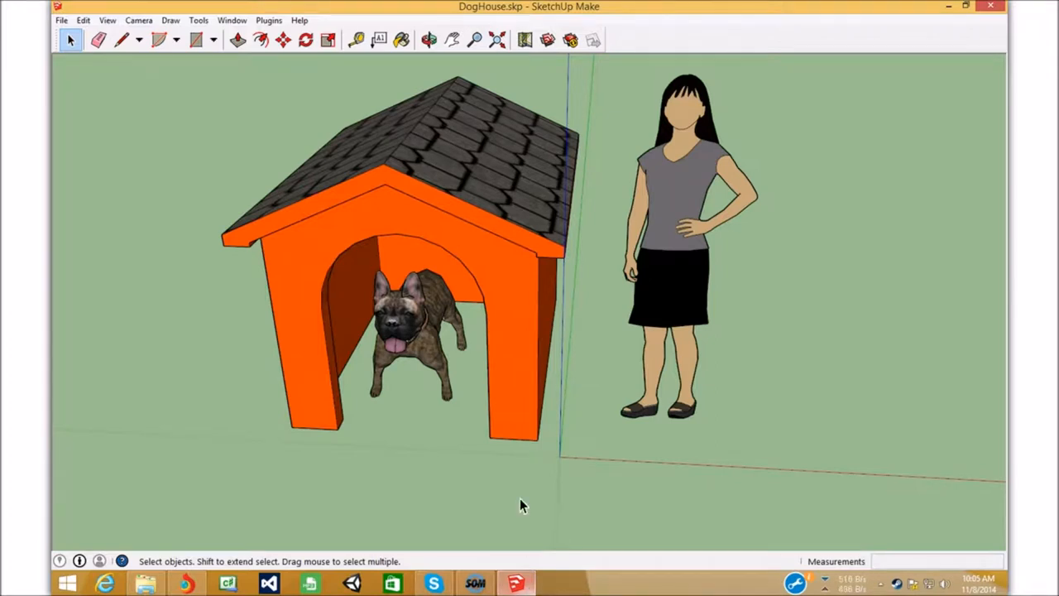
{"action": "mouse_move", "coordinate": [679, 216]}
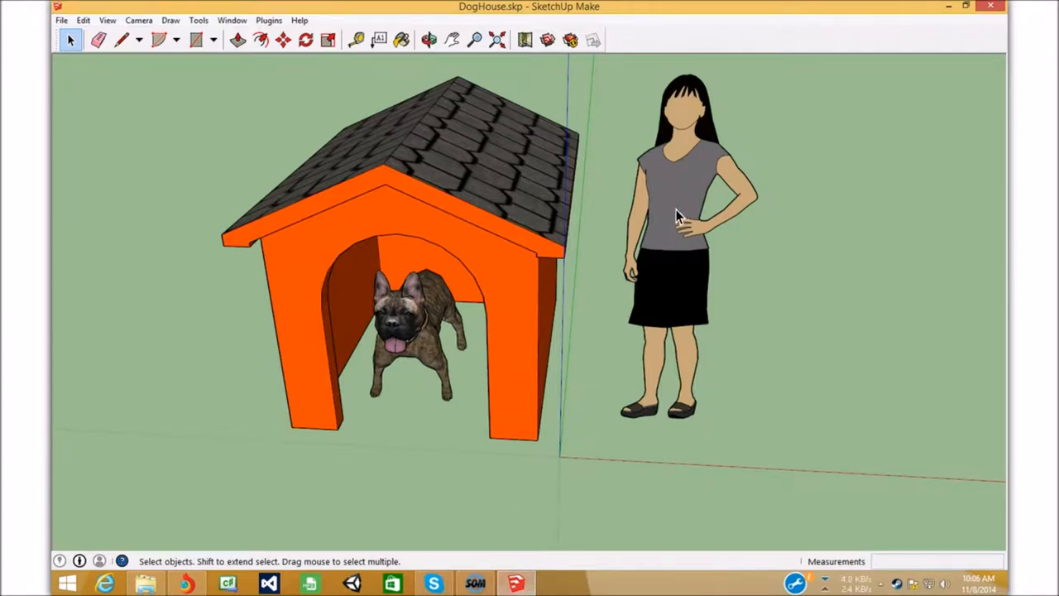
{"action": "mouse_move", "coordinate": [527, 207]}
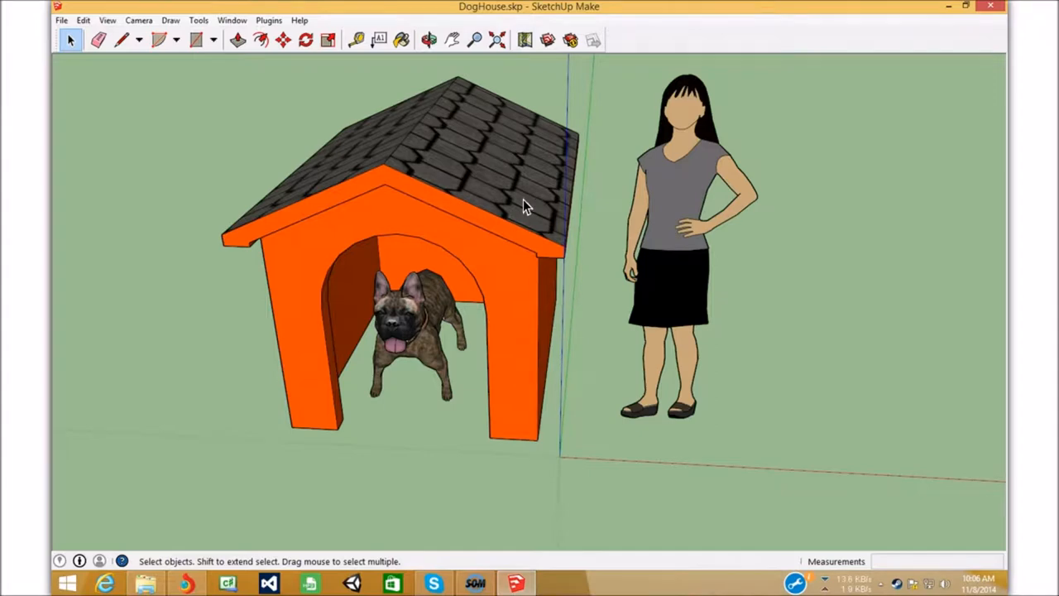
{"action": "left_click", "coordinate": [429, 40]}
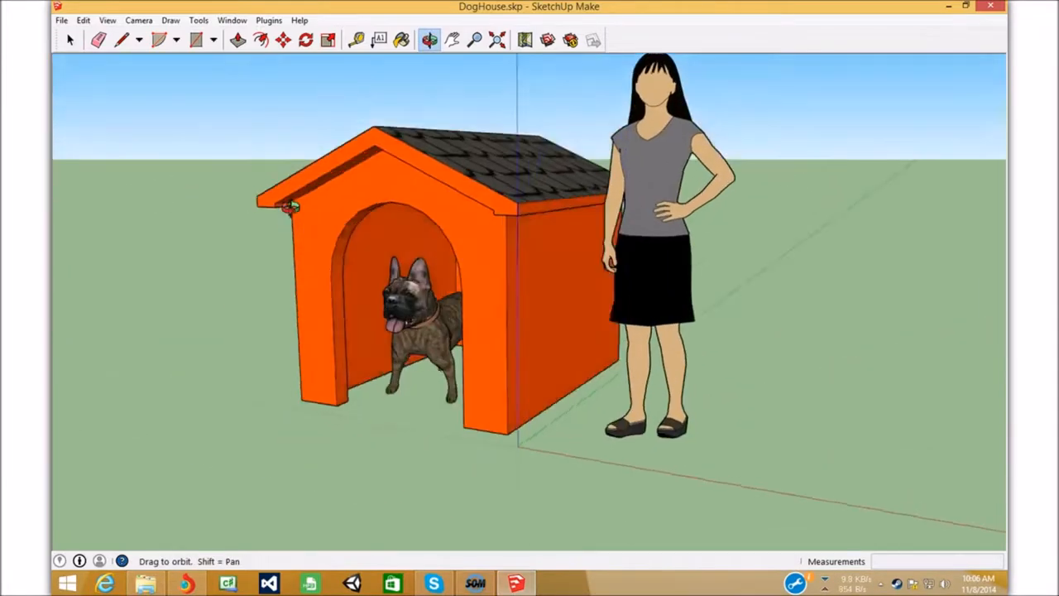
{"action": "left_click", "coordinate": [69, 40]}
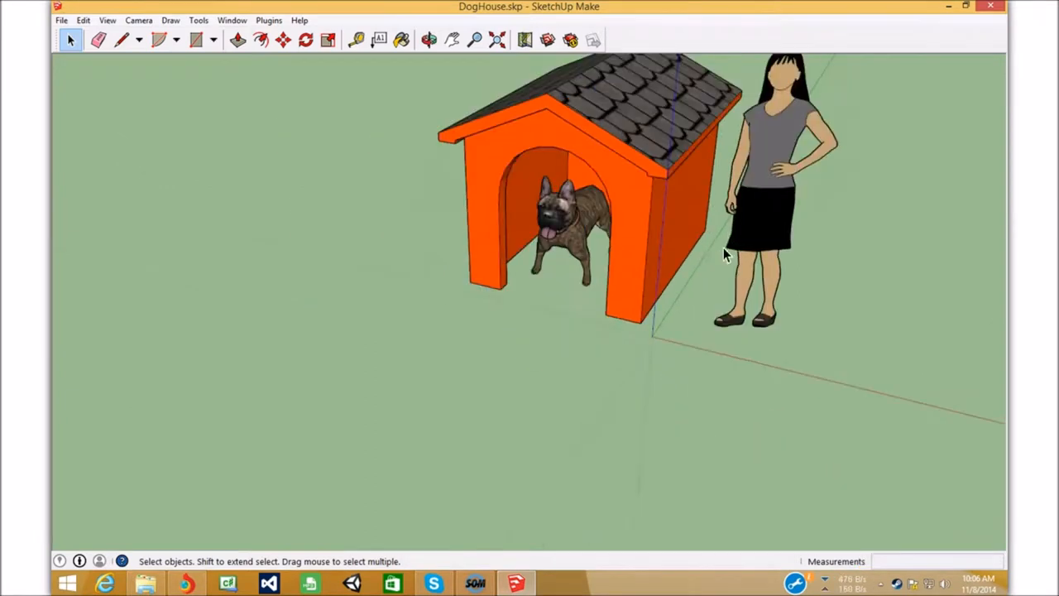
{"action": "left_click", "coordinate": [429, 40]}
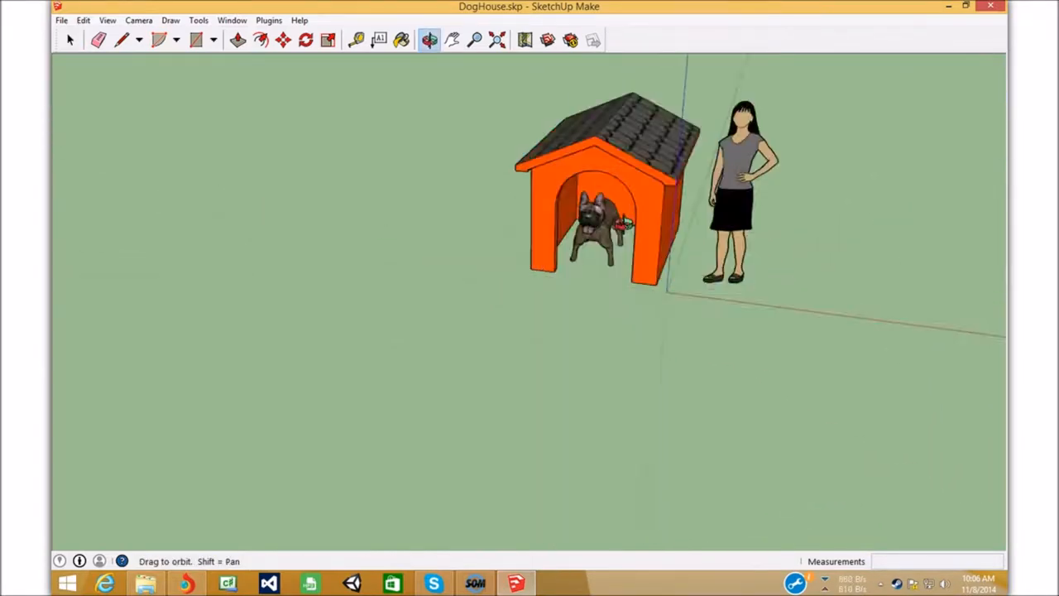
{"action": "left_click", "coordinate": [69, 40]}
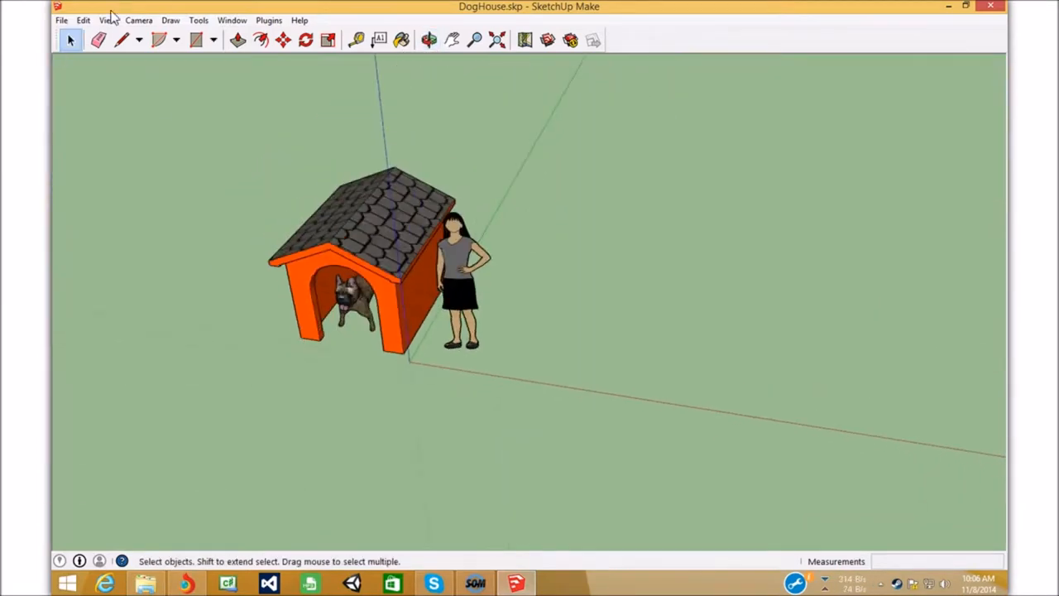
Switch the model's face style to Monochrome via the View menu
{"action": "left_click", "coordinate": [83, 20]}
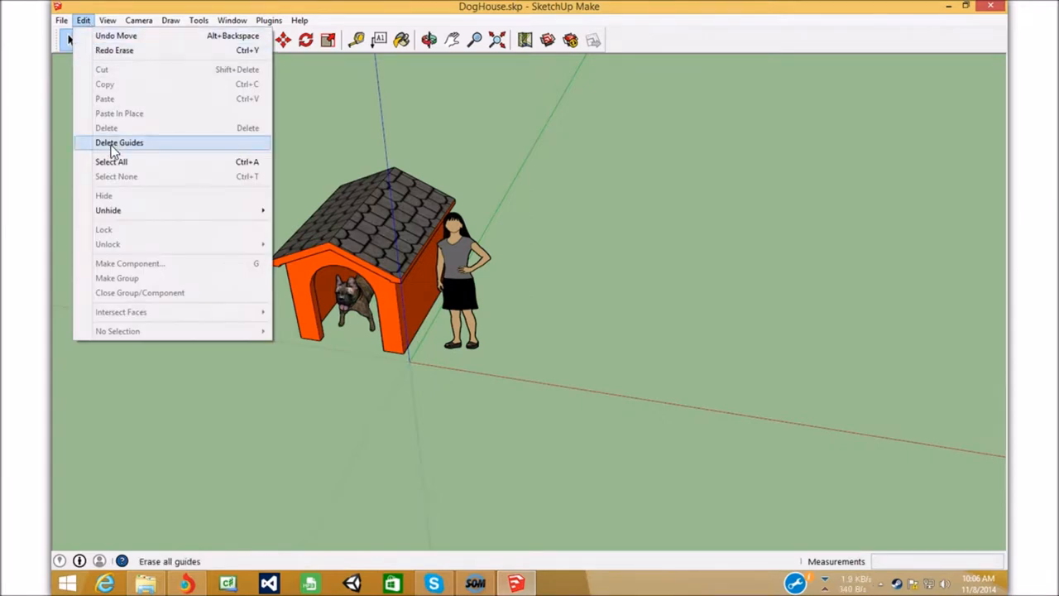
{"action": "left_click", "coordinate": [106, 20]}
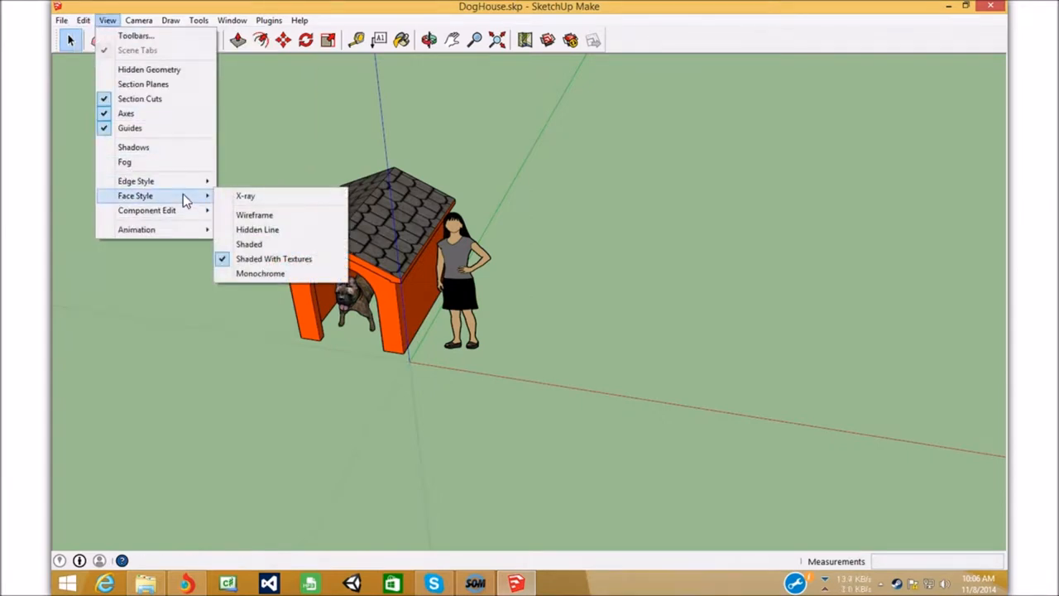
{"action": "mouse_move", "coordinate": [98, 31]}
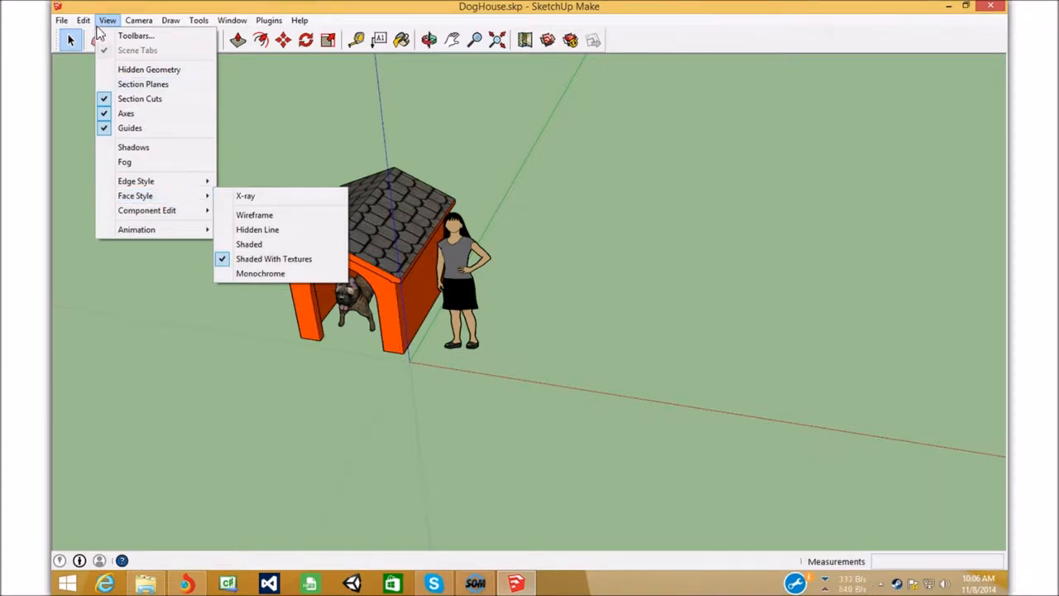
{"action": "mouse_move", "coordinate": [258, 229]}
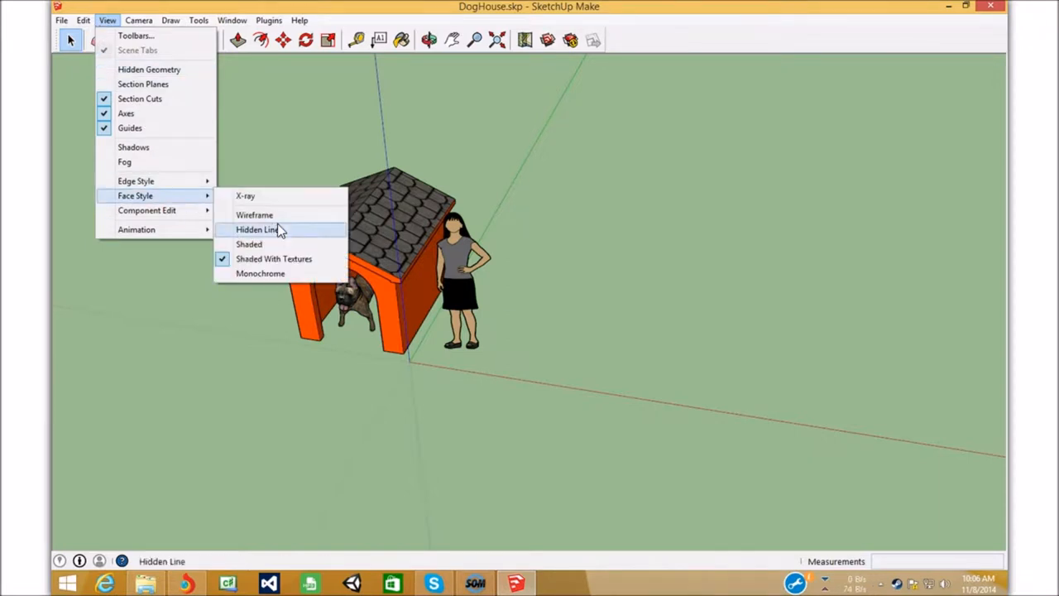
{"action": "mouse_move", "coordinate": [260, 273]}
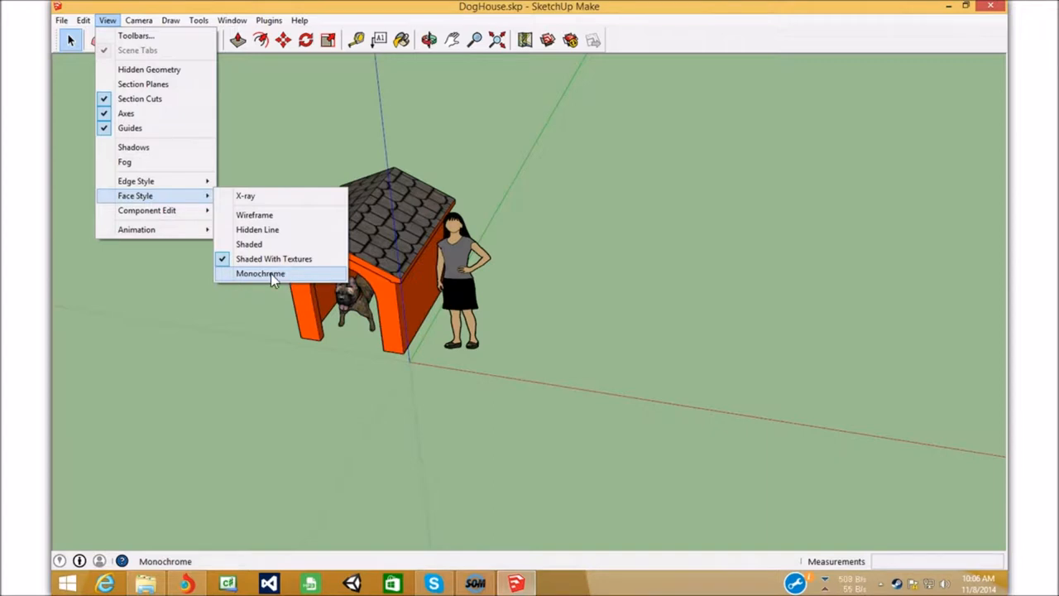
{"action": "left_click", "coordinate": [260, 273]}
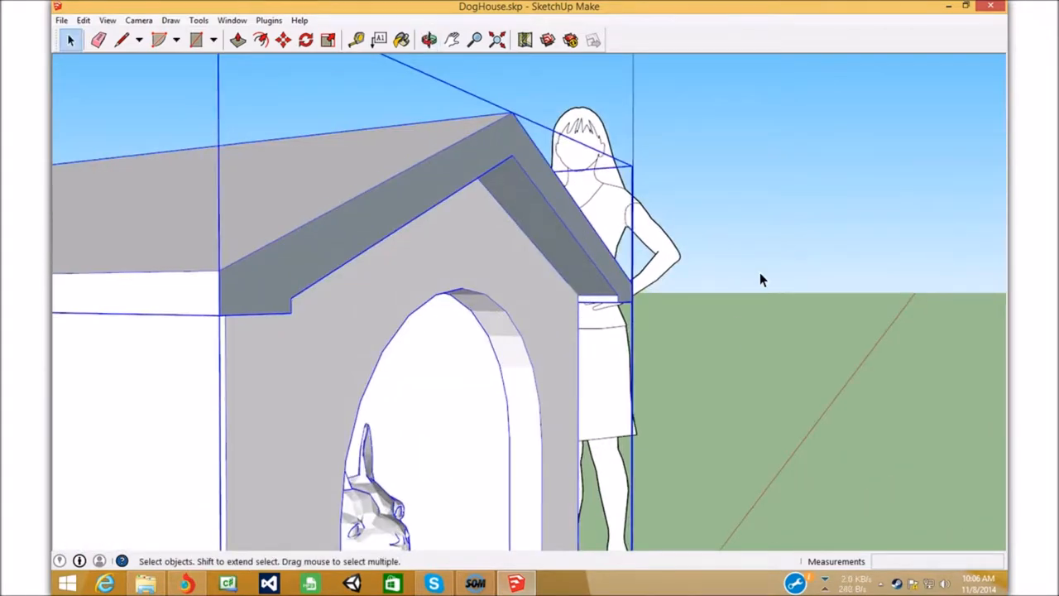
Draw a rectangle on the ground in front of the doghouse
{"action": "scroll", "scroll_direction": "down", "scroll_amount": 3}
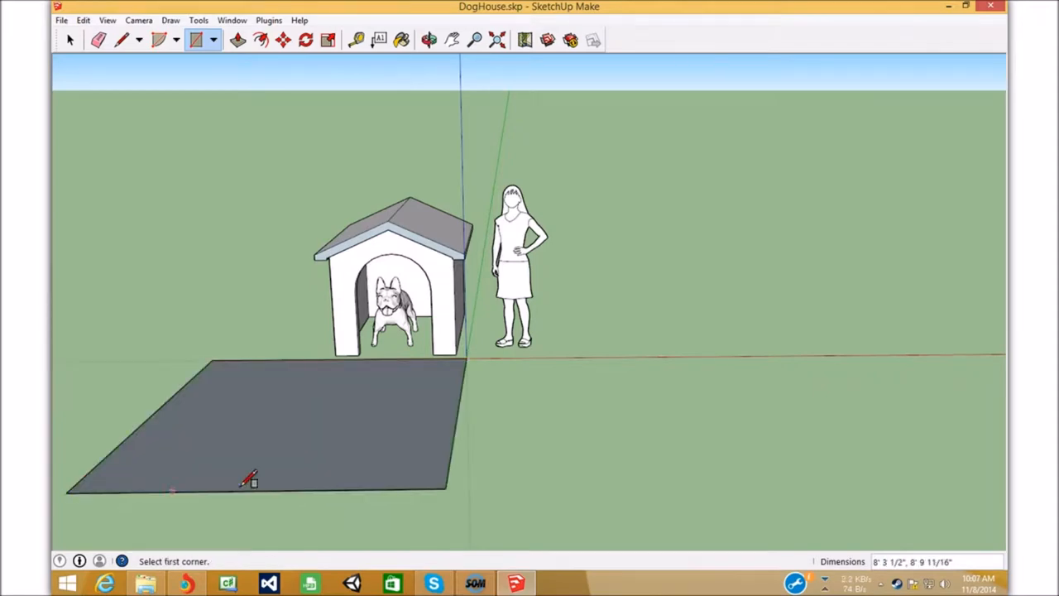
{"action": "left_click", "coordinate": [428, 40]}
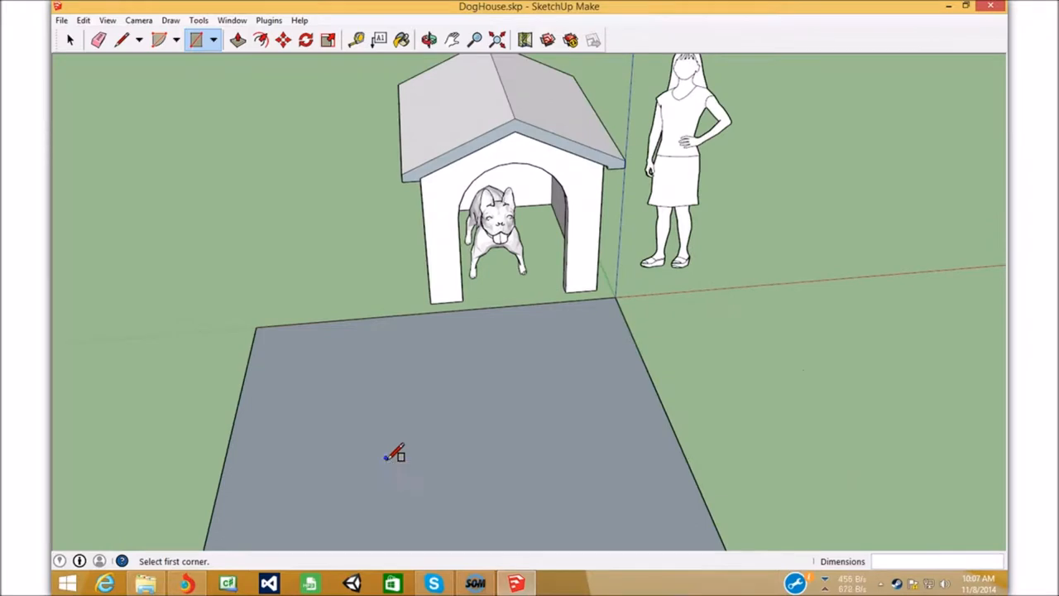
{"action": "left_click", "coordinate": [429, 39]}
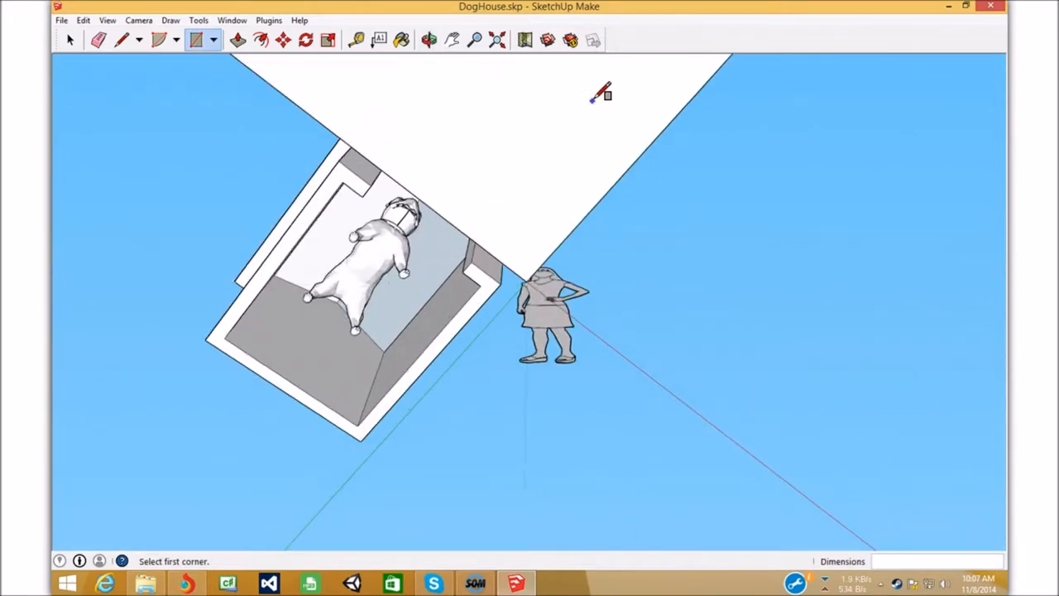
{"action": "left_click", "coordinate": [428, 40]}
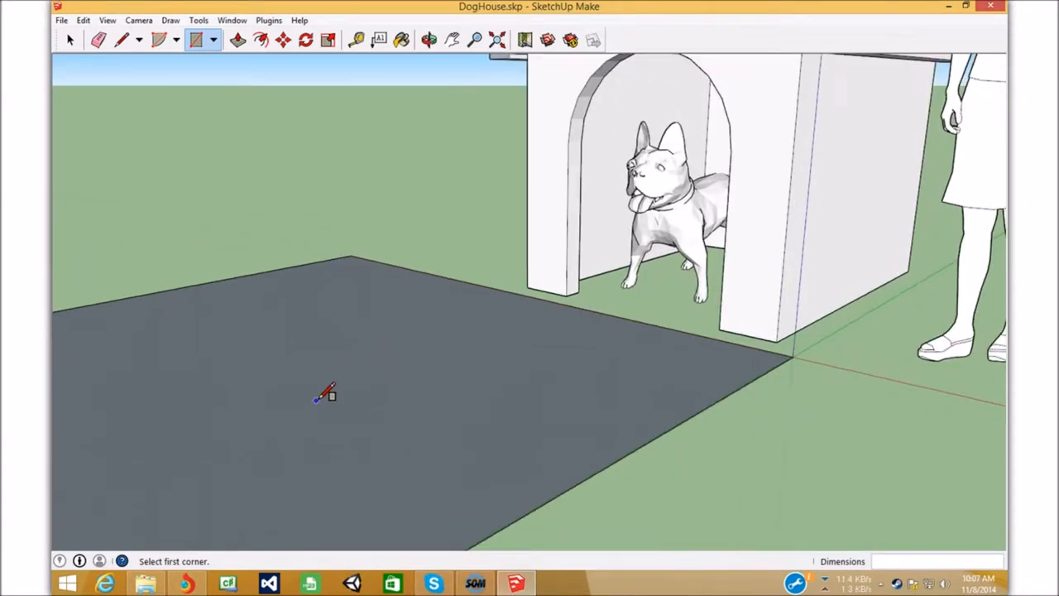
{"action": "mouse_move", "coordinate": [312, 384]}
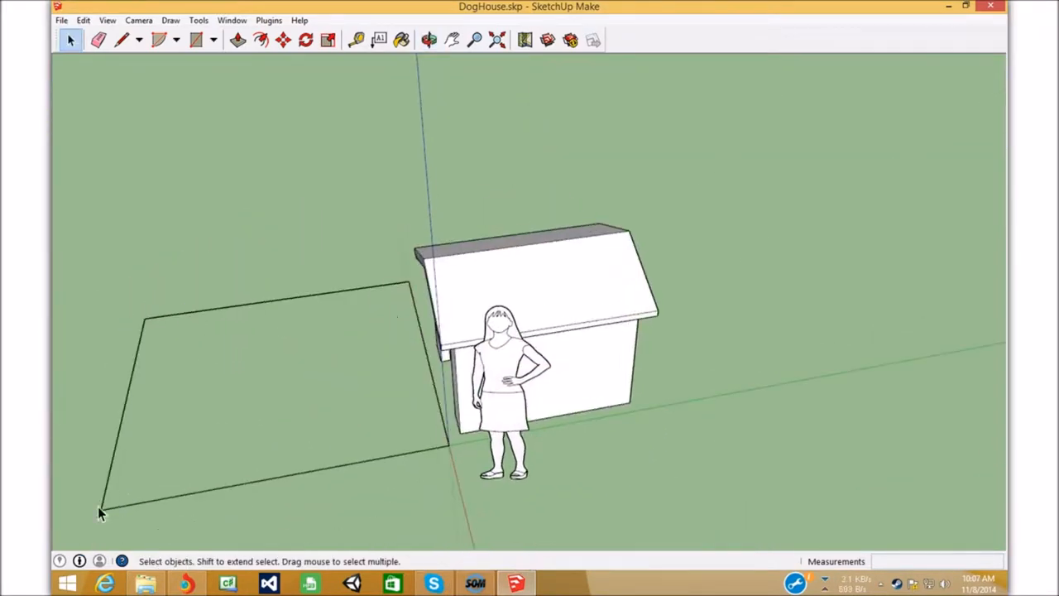
{"action": "mouse_move", "coordinate": [80, 232]}
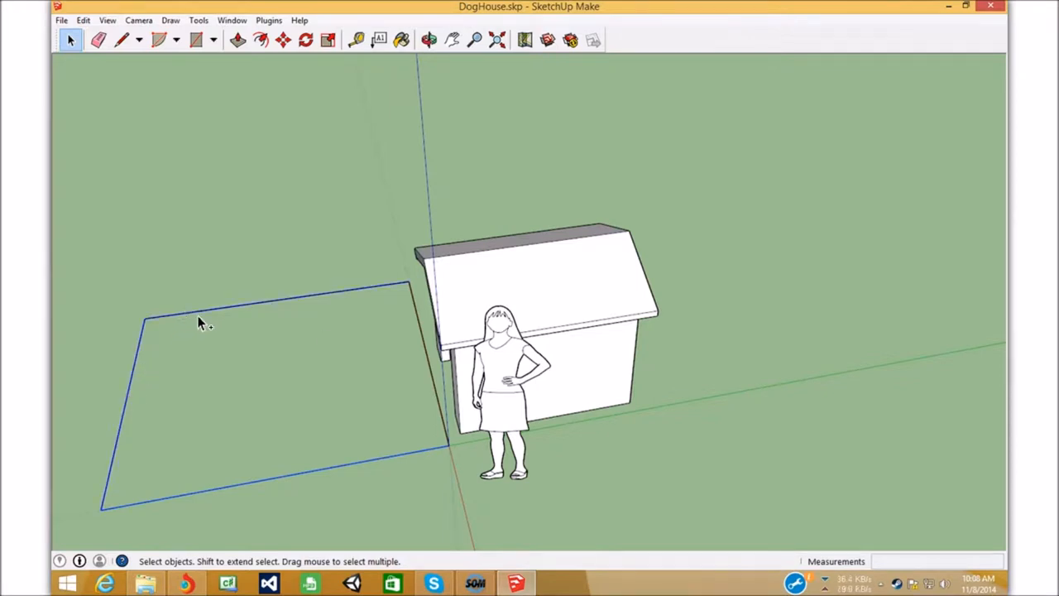
{"action": "mouse_move", "coordinate": [422, 323]}
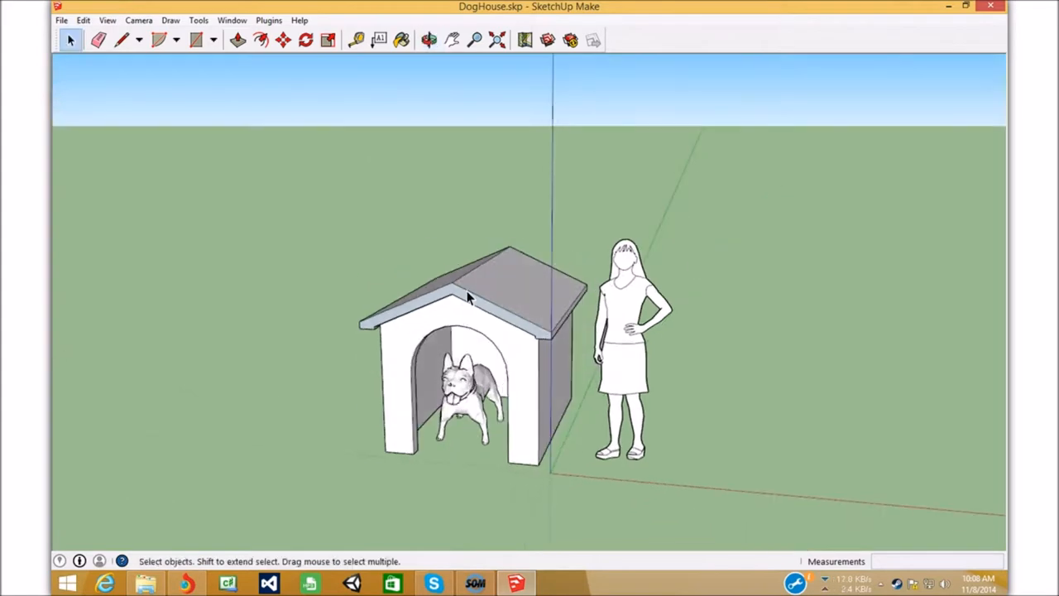
{"action": "left_click", "coordinate": [625, 347]}
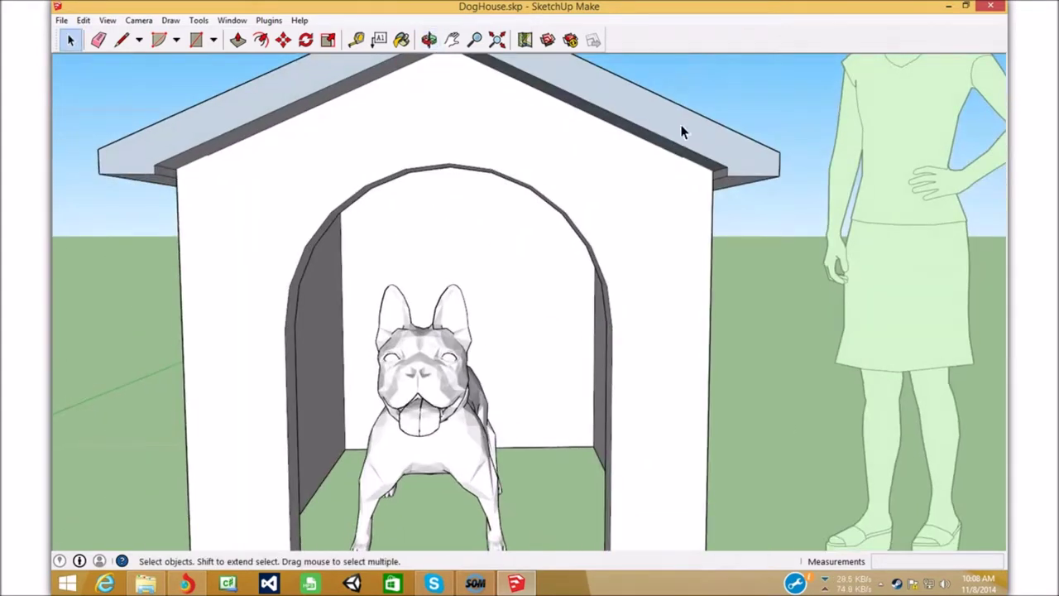
{"action": "right_click", "coordinate": [682, 131]}
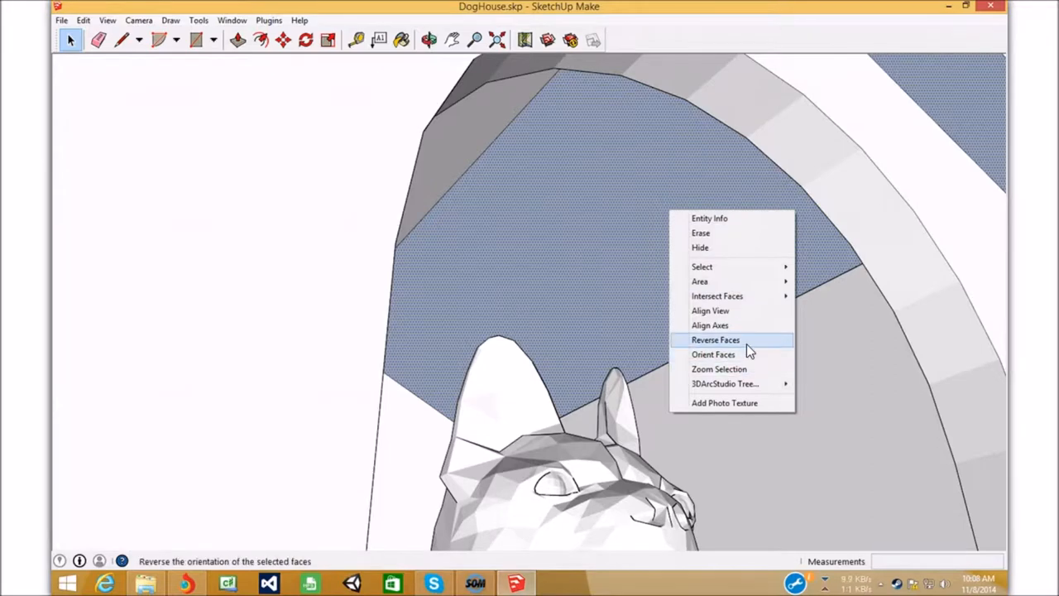
{"action": "left_click", "coordinate": [714, 339]}
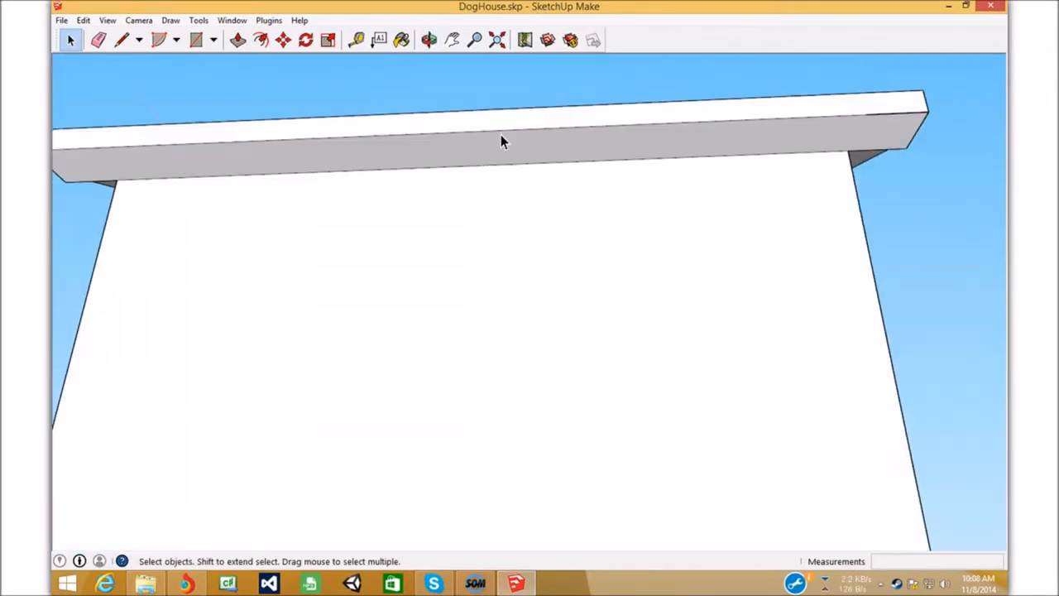
{"action": "right_click", "coordinate": [662, 108]}
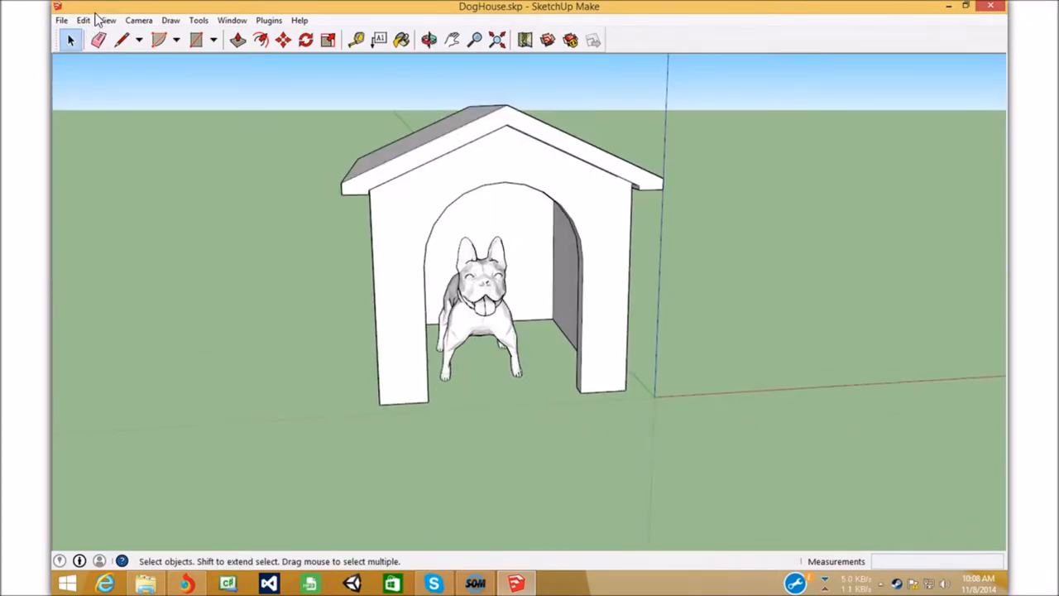
Restore the Shaded With Textures face style and orbit to the front of the dog house
{"action": "left_click", "coordinate": [83, 20]}
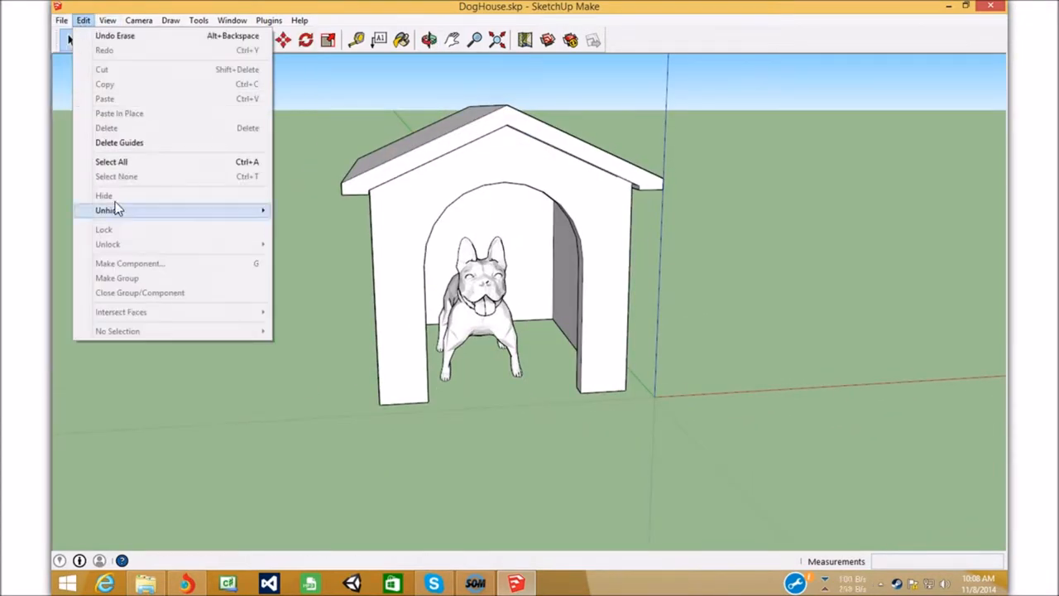
{"action": "left_click", "coordinate": [106, 20]}
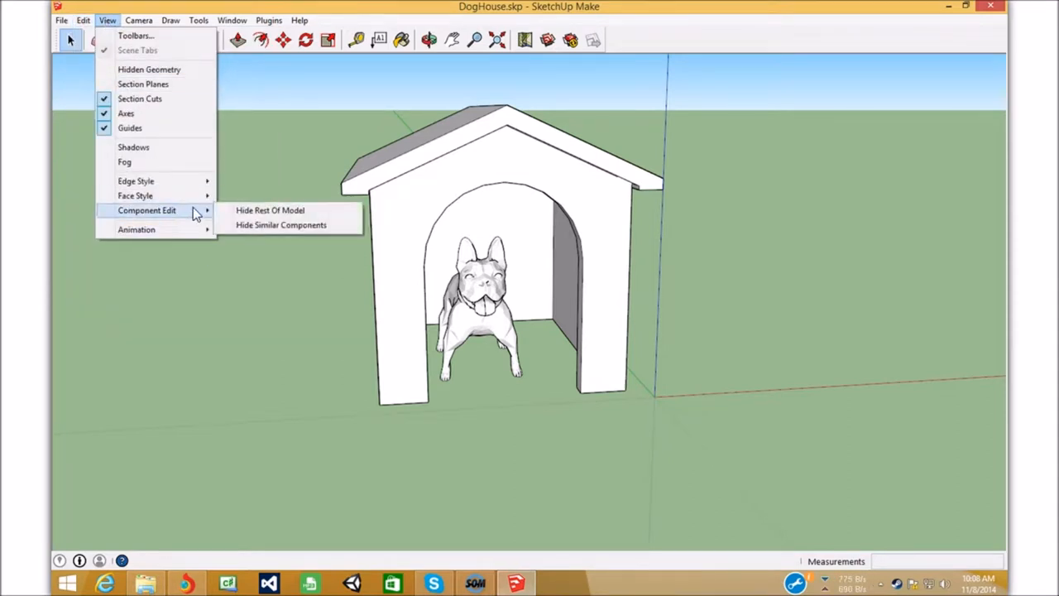
{"action": "mouse_move", "coordinate": [136, 195]}
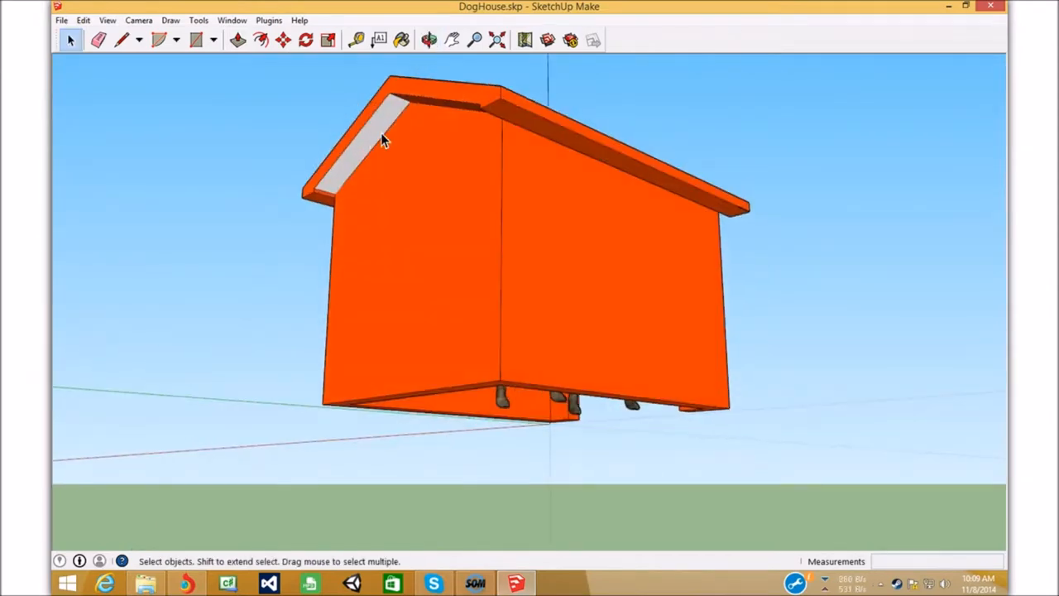
{"action": "left_click", "coordinate": [429, 39]}
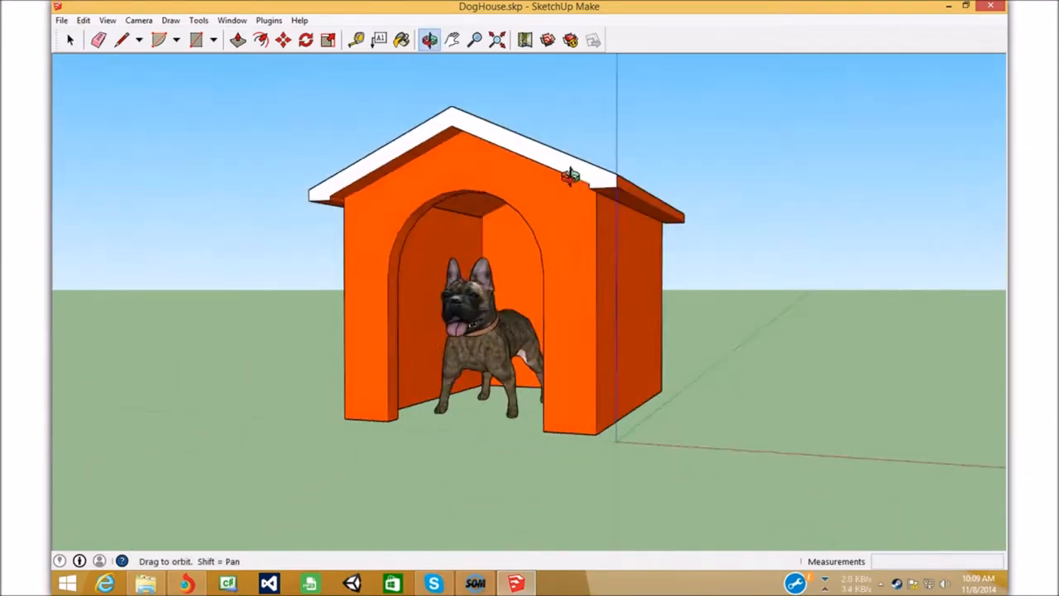
{"action": "left_click_drag", "start_coordinate": [571, 173], "coordinate": [595, 185]}
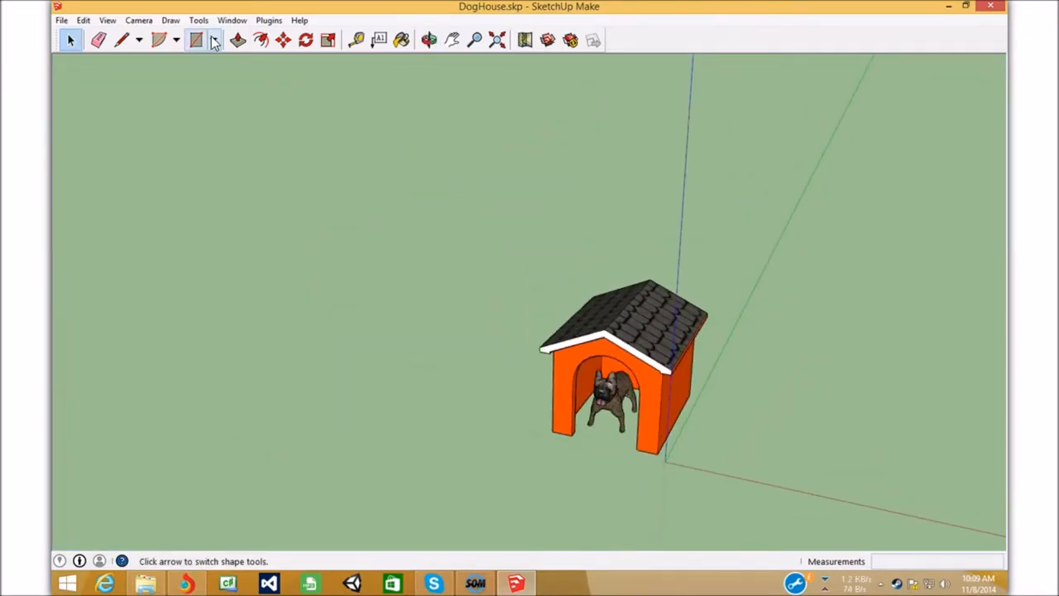
Draw a ground rectangle beside the doghouse and orbit to view it
{"action": "left_click", "coordinate": [195, 40]}
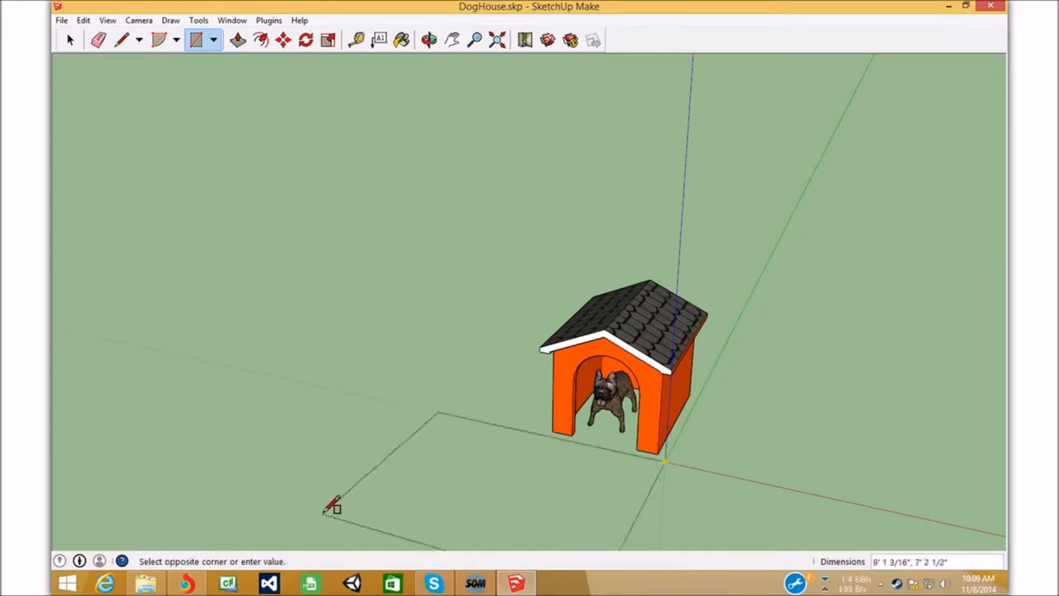
{"action": "left_click", "coordinate": [427, 40]}
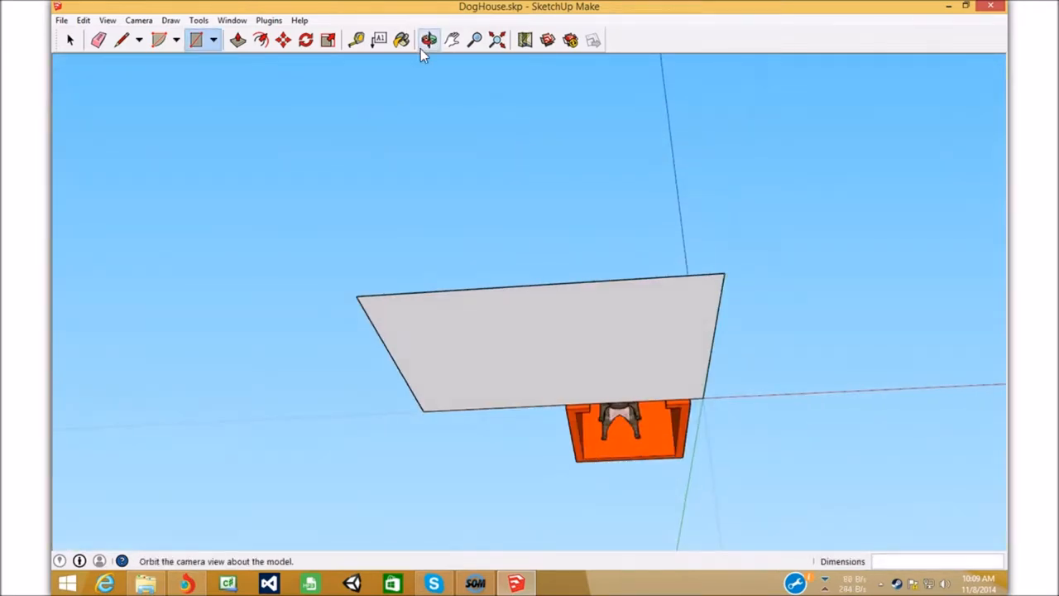
{"action": "left_click", "coordinate": [402, 40]}
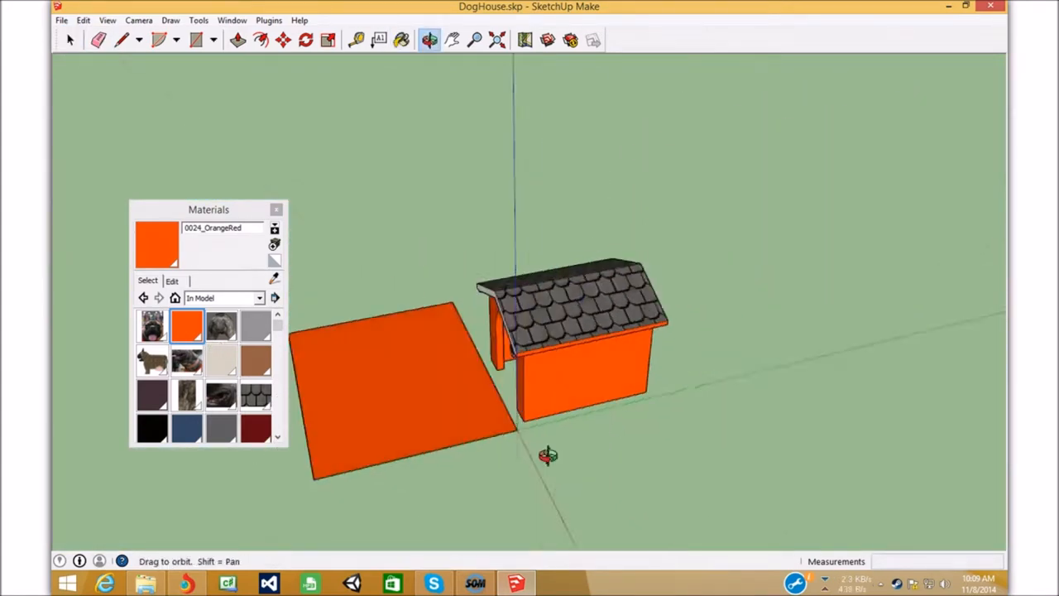
Box-select the scene objects with the Select tool
{"action": "left_click", "coordinate": [70, 40]}
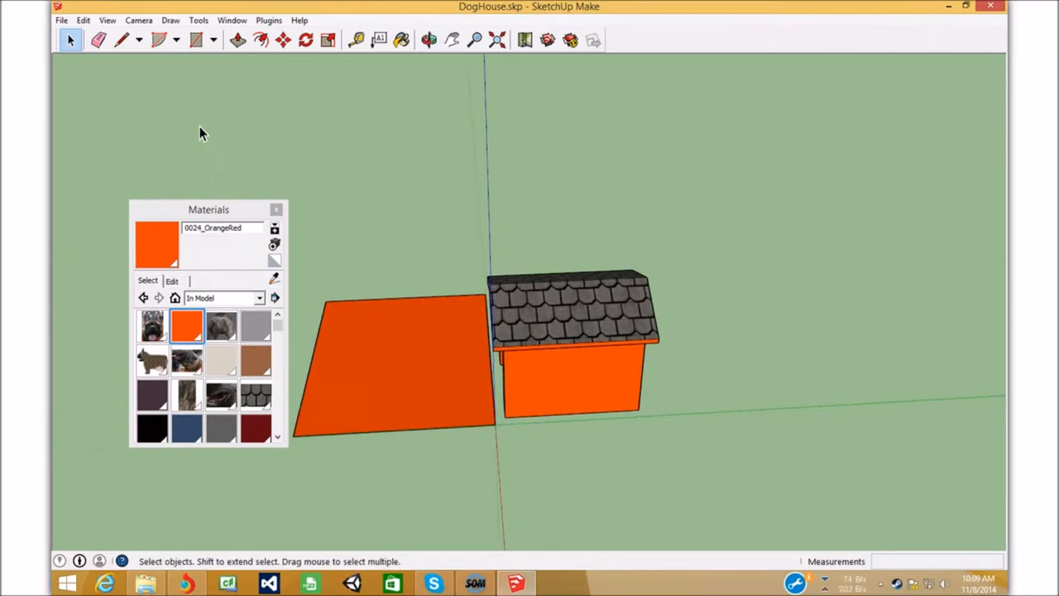
{"action": "left_click_drag", "start_coordinate": [206, 132], "coordinate": [669, 538]}
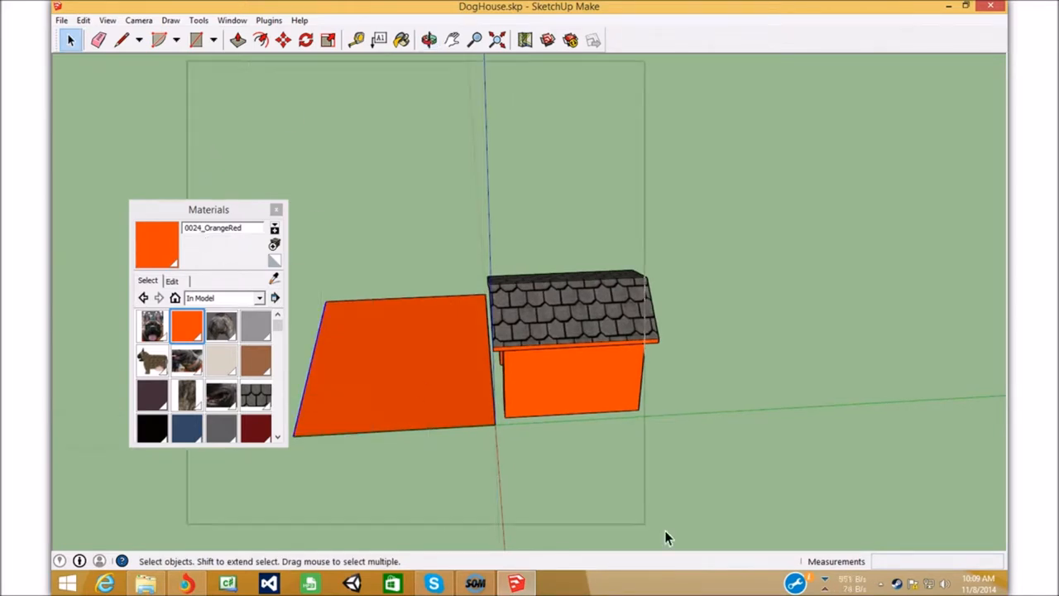
{"action": "left_click", "coordinate": [579, 372]}
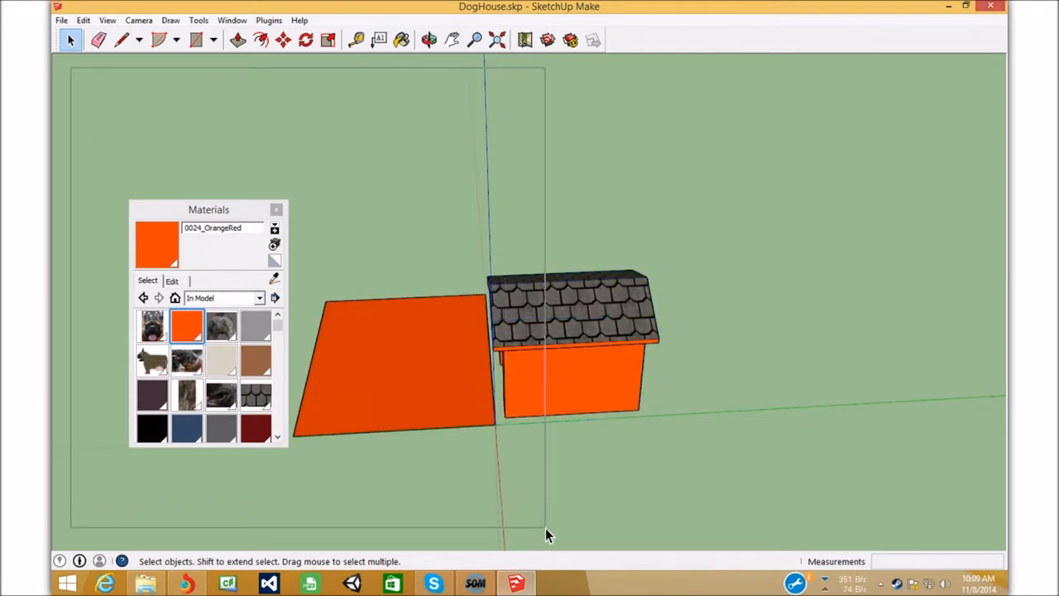
{"action": "left_click", "coordinate": [429, 40]}
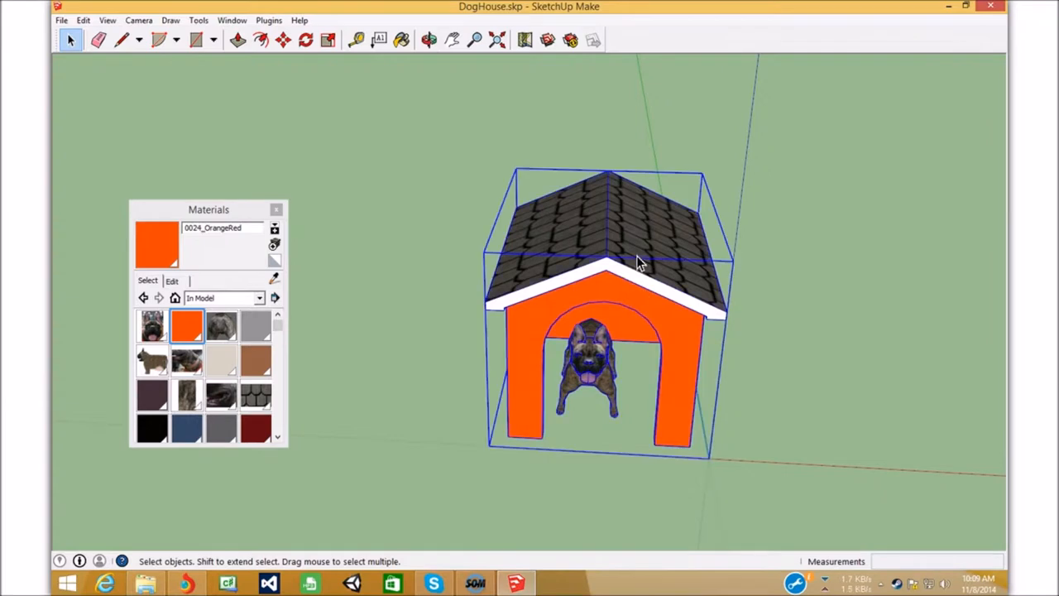
{"action": "right_click", "coordinate": [612, 248]}
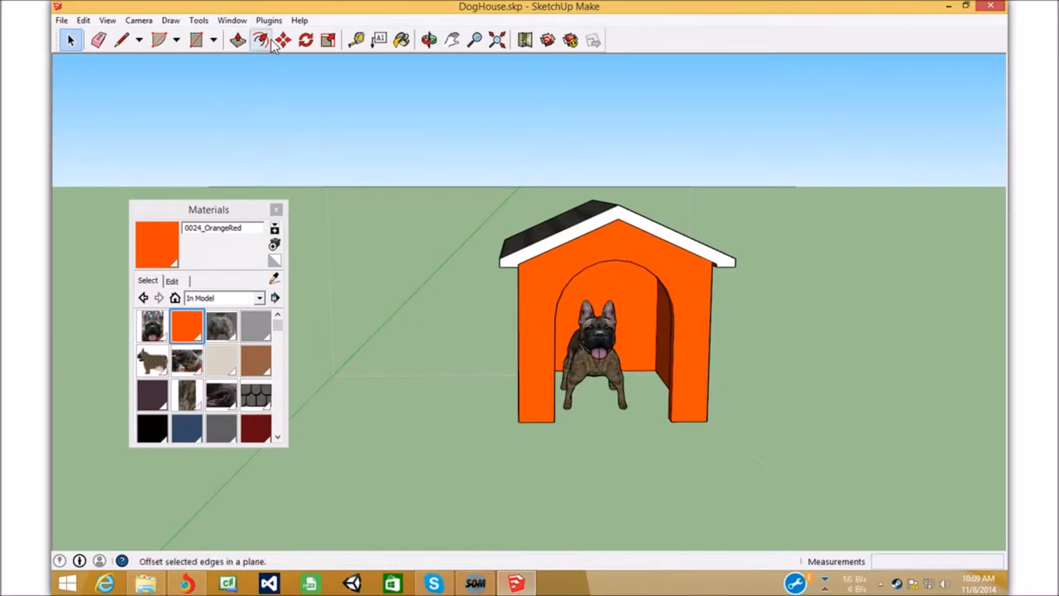
{"action": "left_click", "coordinate": [401, 39]}
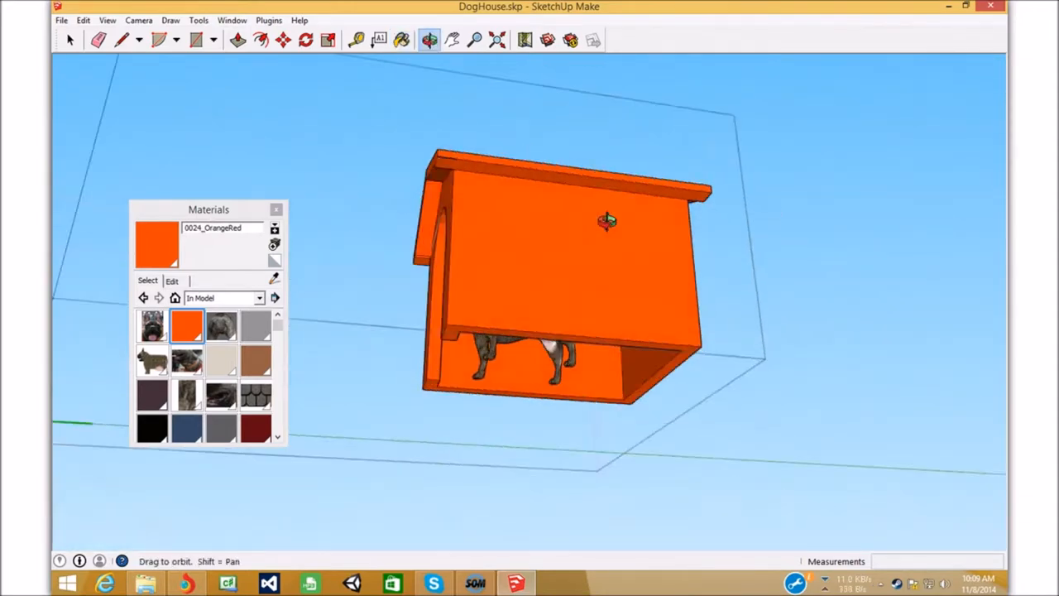
{"action": "left_click_drag", "start_coordinate": [604, 224], "coordinate": [538, 124]}
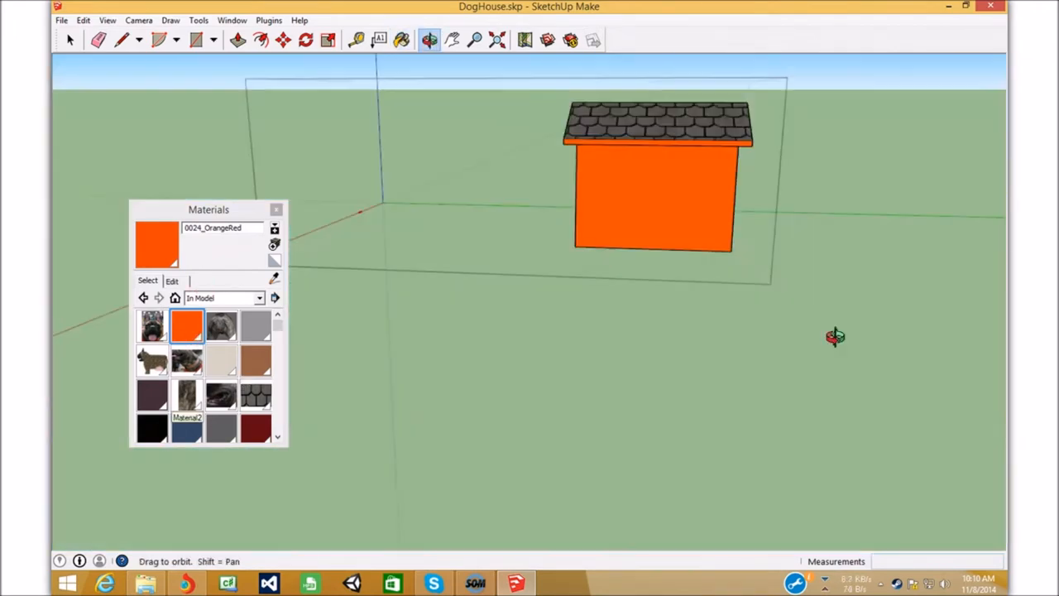
{"action": "left_click", "coordinate": [70, 39]}
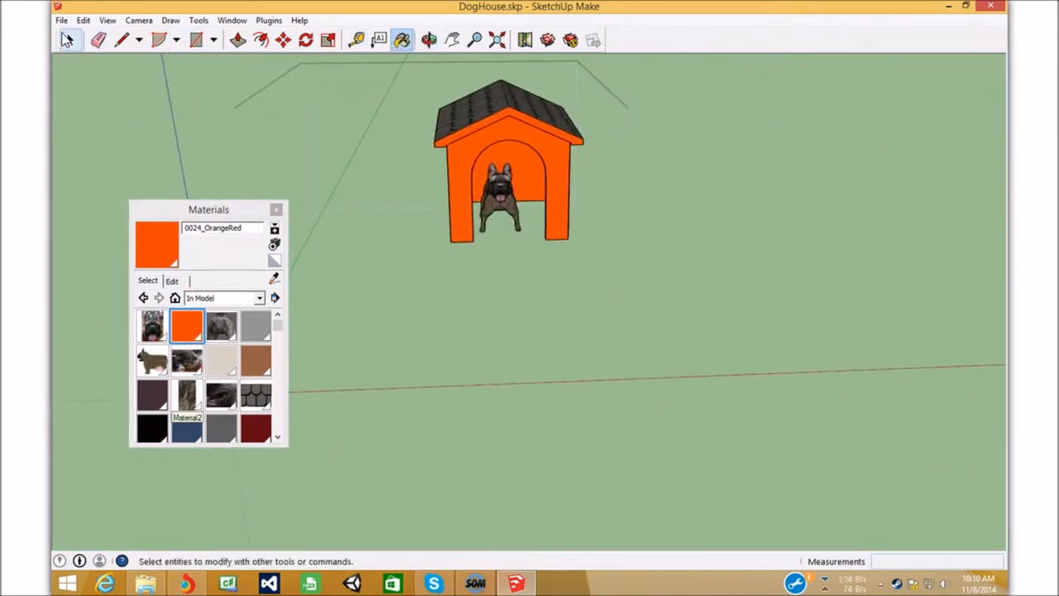
Bring up the Export Model dialog from File > Export > 3D Model
{"action": "left_click", "coordinate": [69, 40]}
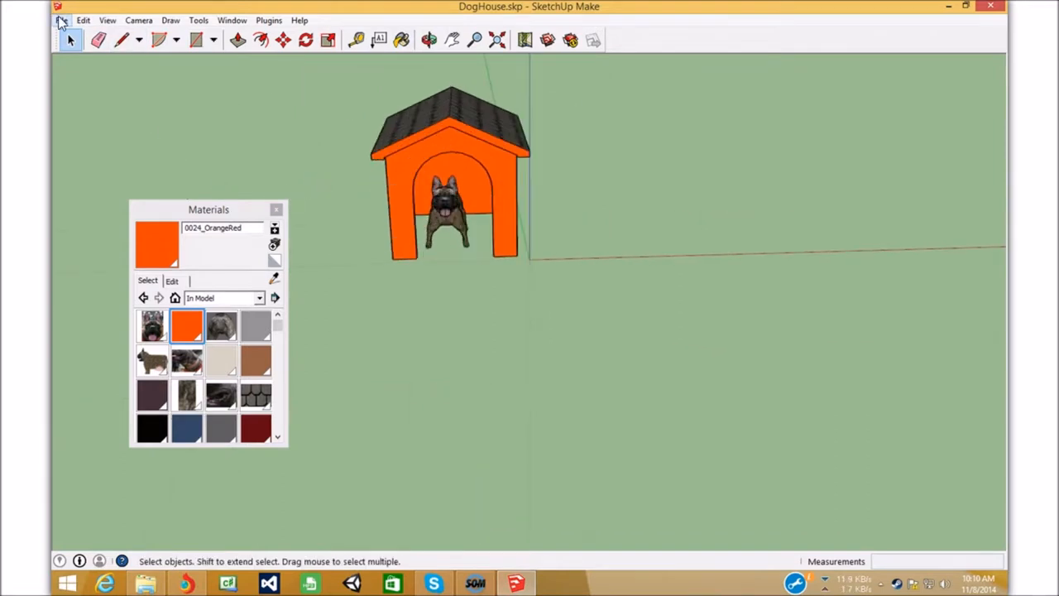
{"action": "left_click", "coordinate": [61, 20]}
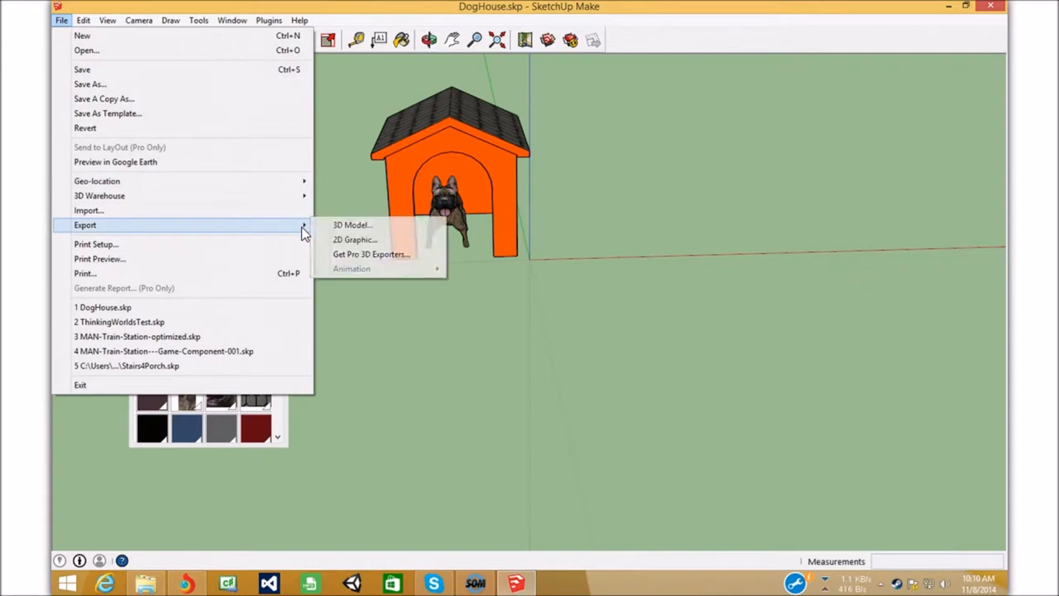
{"action": "mouse_move", "coordinate": [354, 225]}
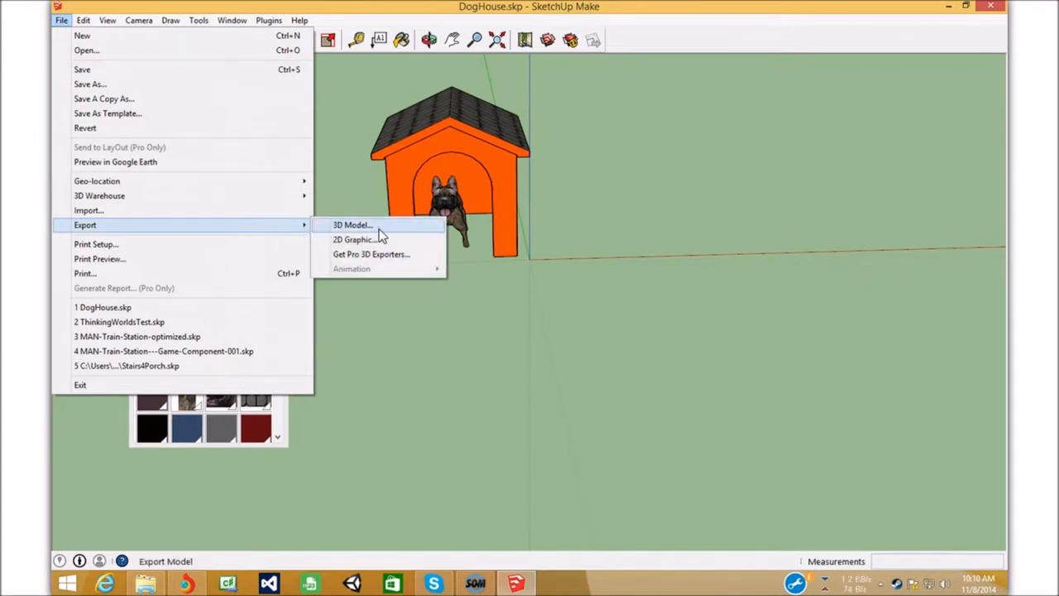
{"action": "left_click", "coordinate": [351, 225]}
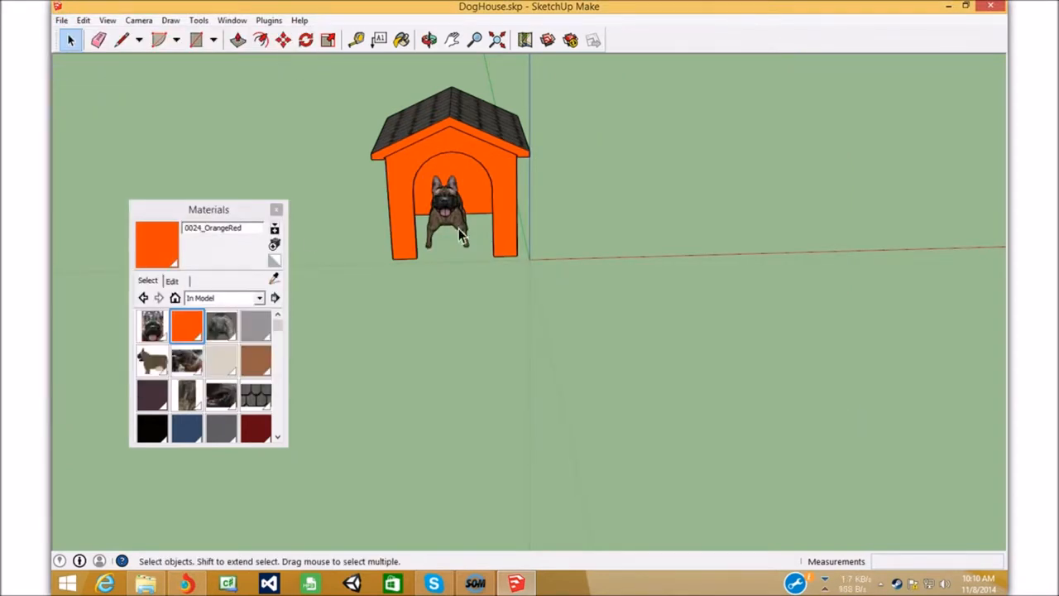
{"action": "left_click", "coordinate": [62, 20]}
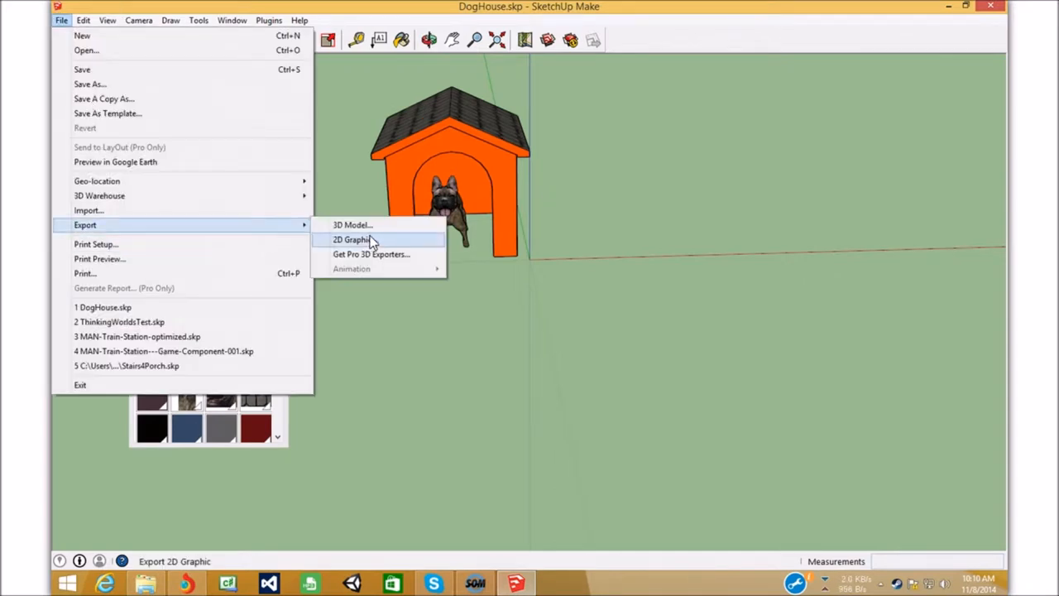
{"action": "left_click", "coordinate": [354, 225]}
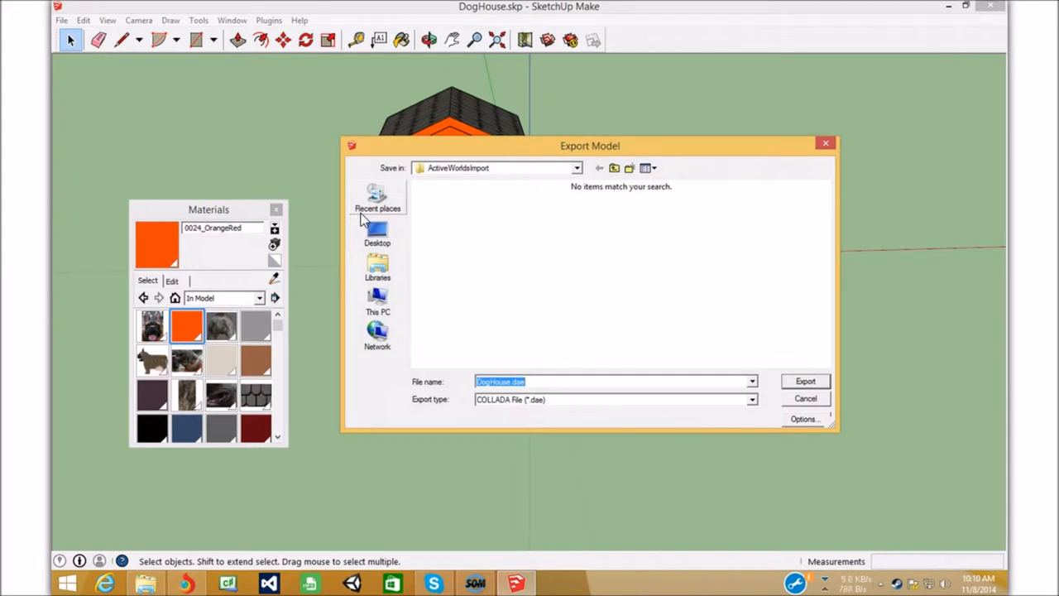
Export the model as COLLADA file DogHouse.dae into the ActiveWorldsImport folder
{"action": "left_click", "coordinate": [579, 380]}
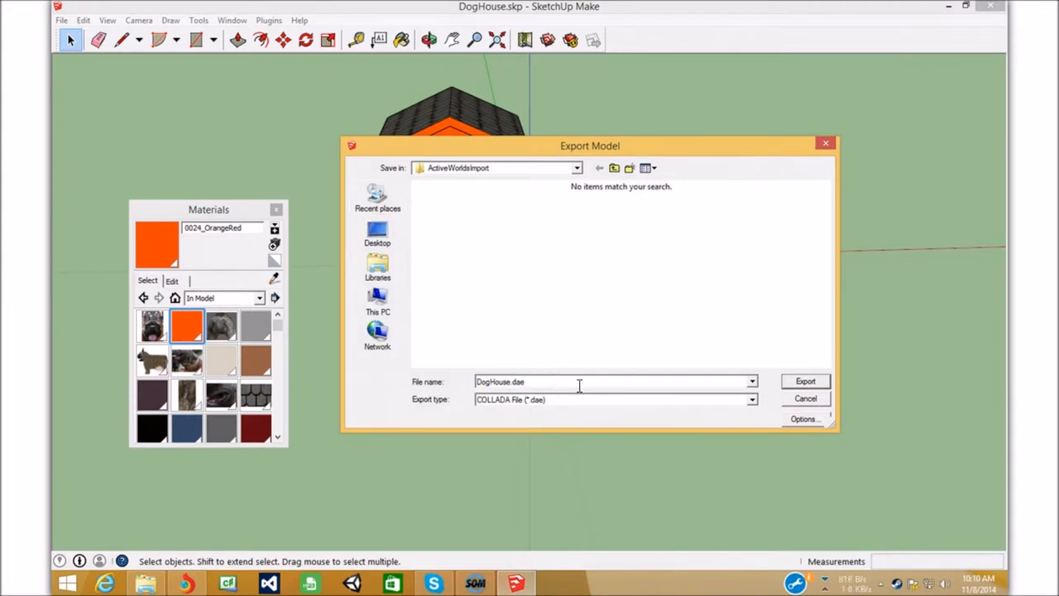
{"action": "left_click", "coordinate": [751, 399]}
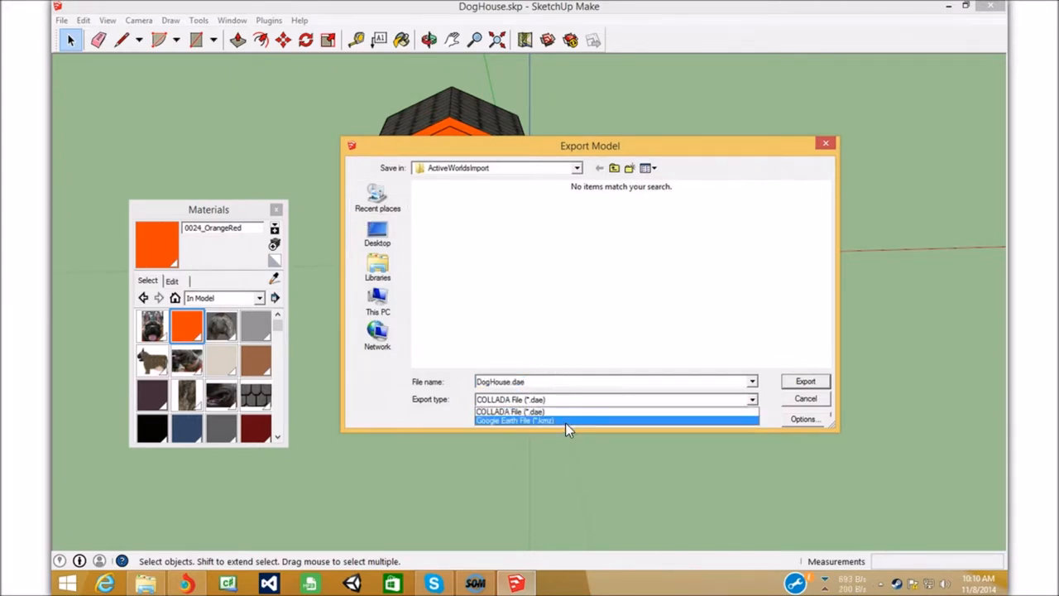
{"action": "mouse_move", "coordinate": [576, 430]}
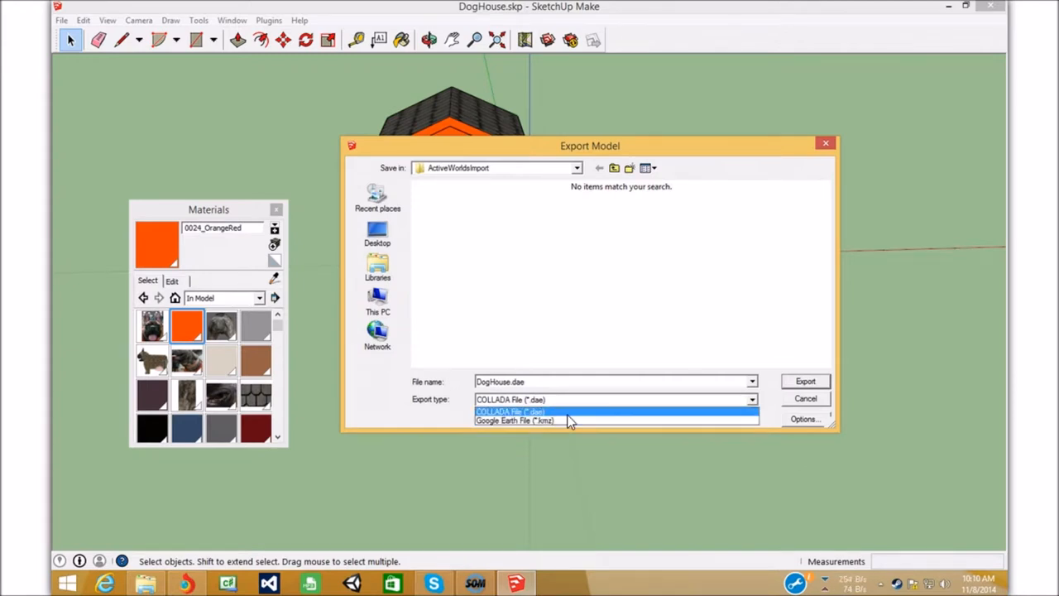
{"action": "left_click", "coordinate": [509, 411]}
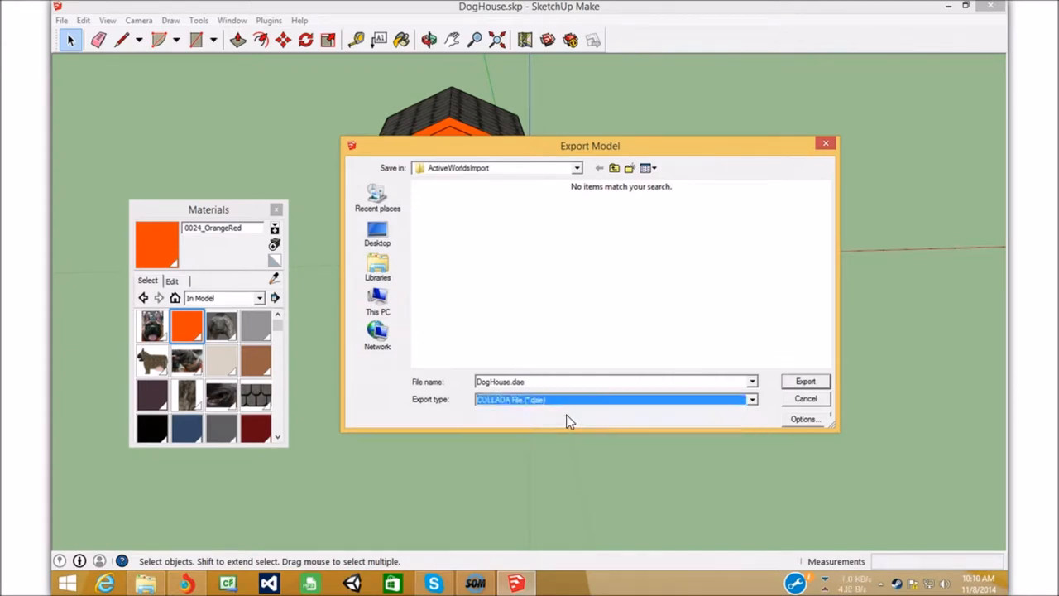
{"action": "mouse_move", "coordinate": [588, 402]}
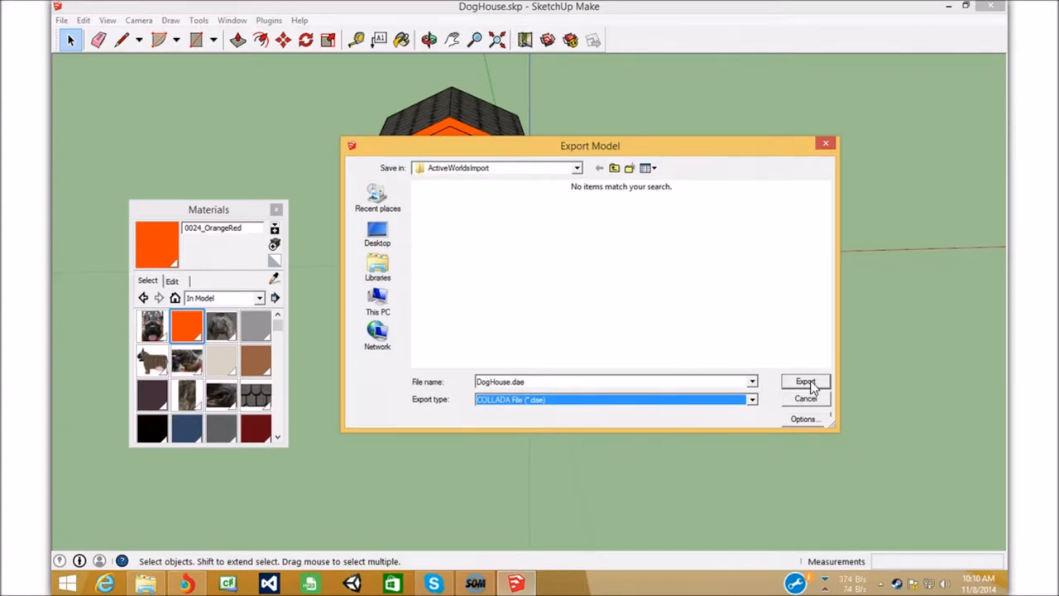
{"action": "left_click", "coordinate": [804, 381]}
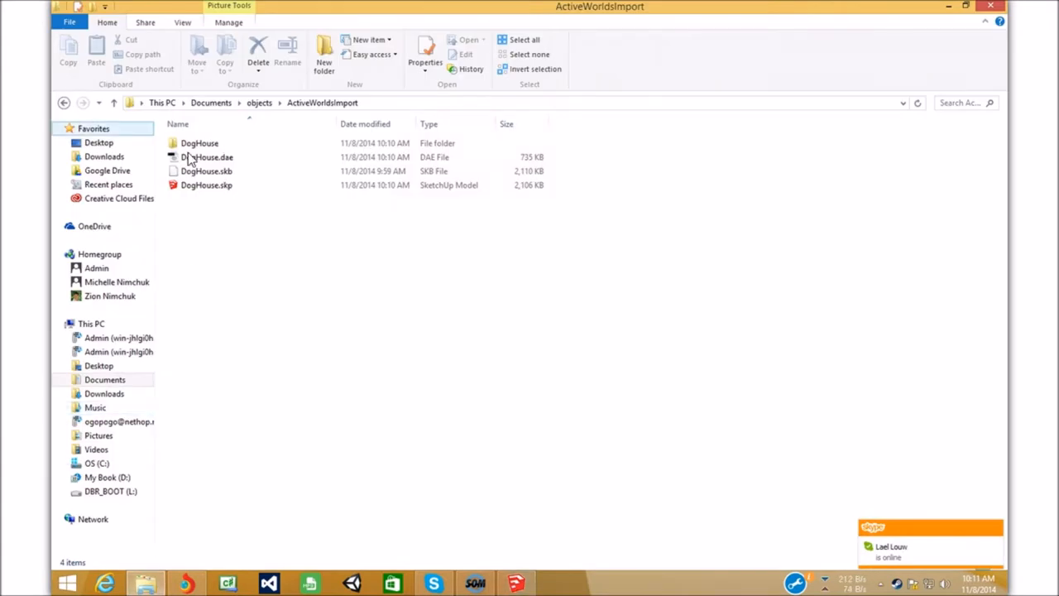
Open the exported DogHouse folder and pick one of its JPG texture images
{"action": "left_click", "coordinate": [205, 157]}
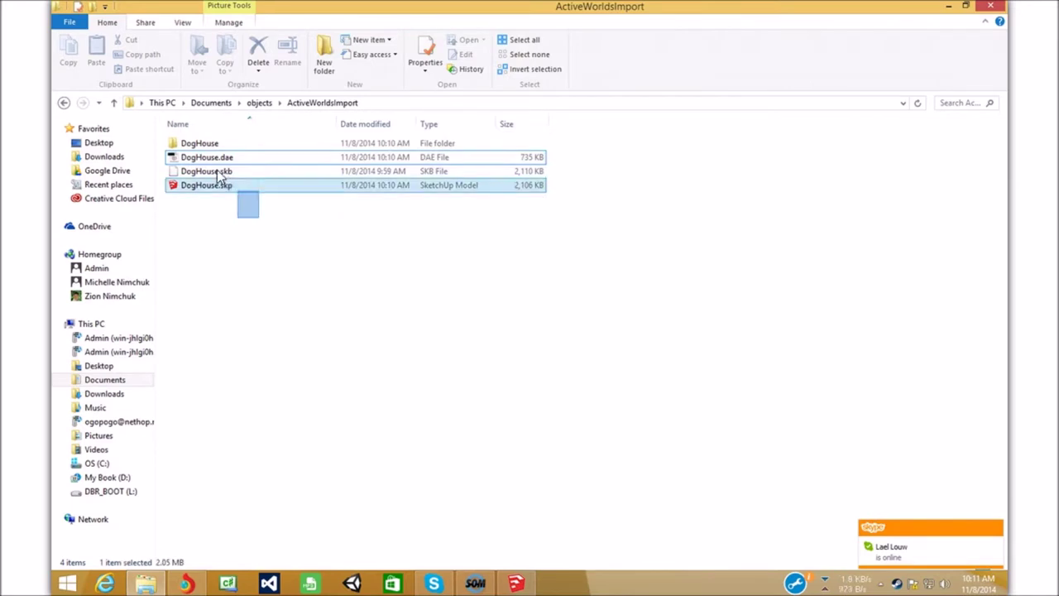
{"action": "double_click", "coordinate": [198, 143]}
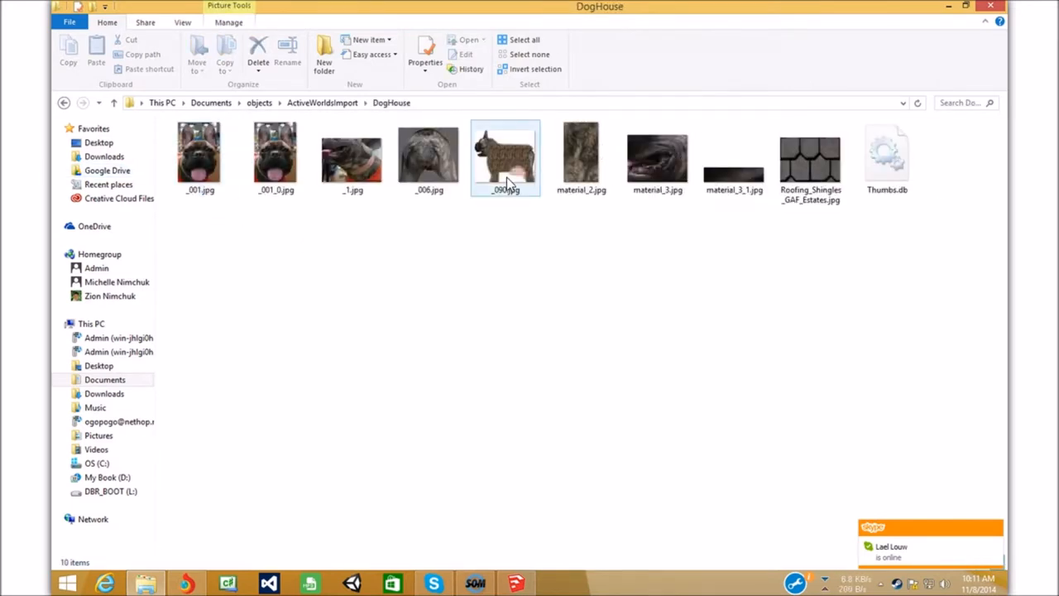
{"action": "left_click", "coordinate": [321, 102]}
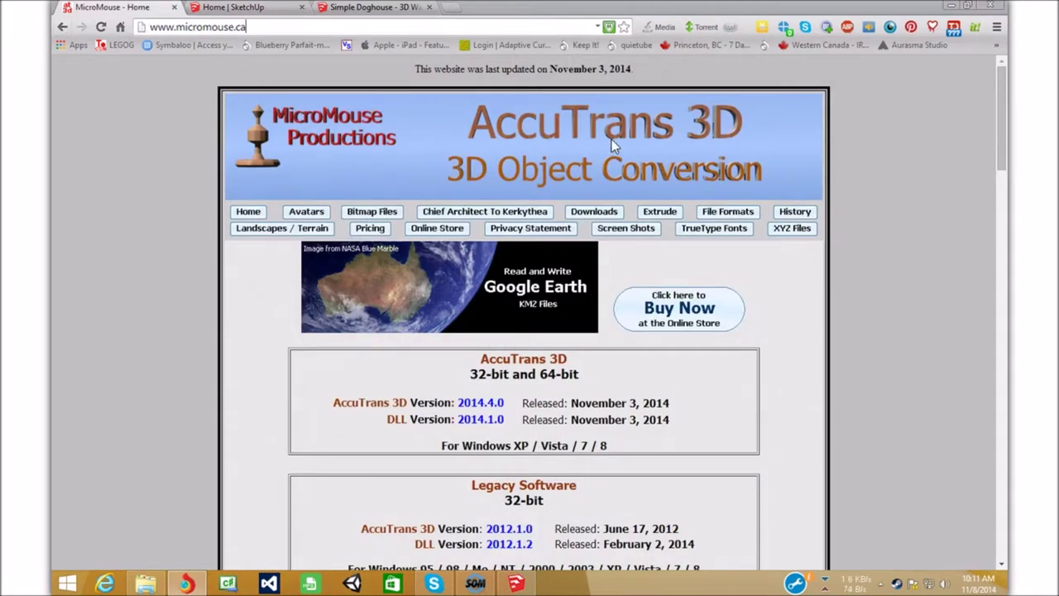
{"action": "mouse_move", "coordinate": [421, 146]}
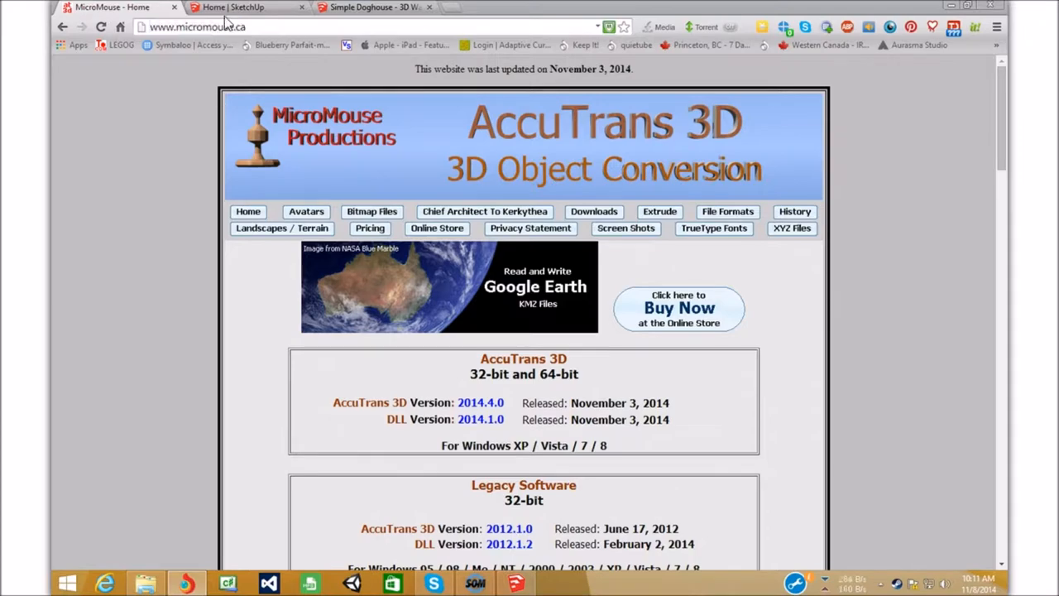
{"action": "mouse_move", "coordinate": [453, 148]}
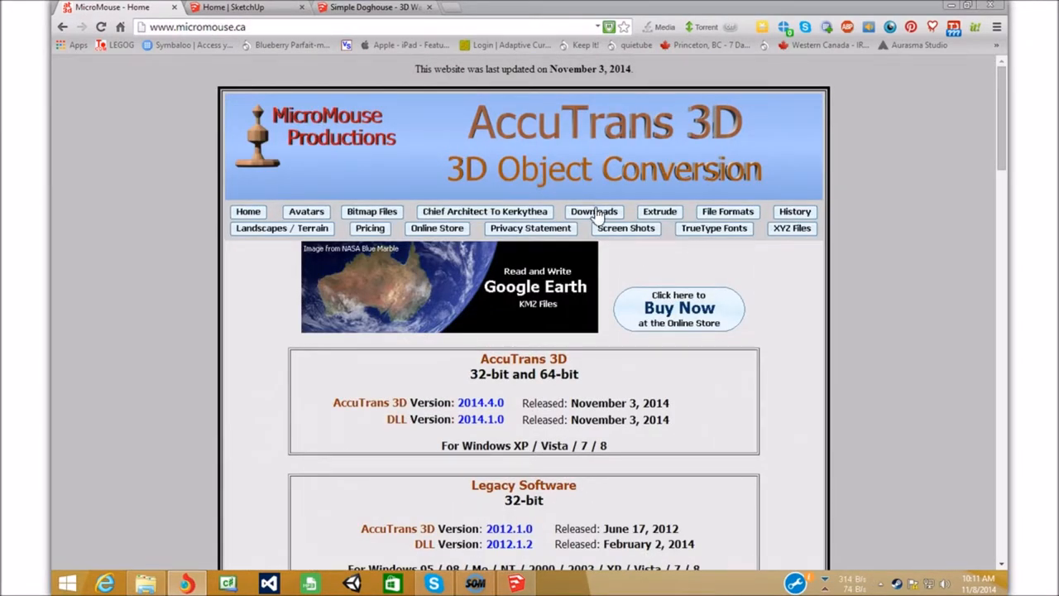
Go to the AccuTrans 3D downloads page on micromouse.ca and scan it
{"action": "left_click", "coordinate": [594, 211]}
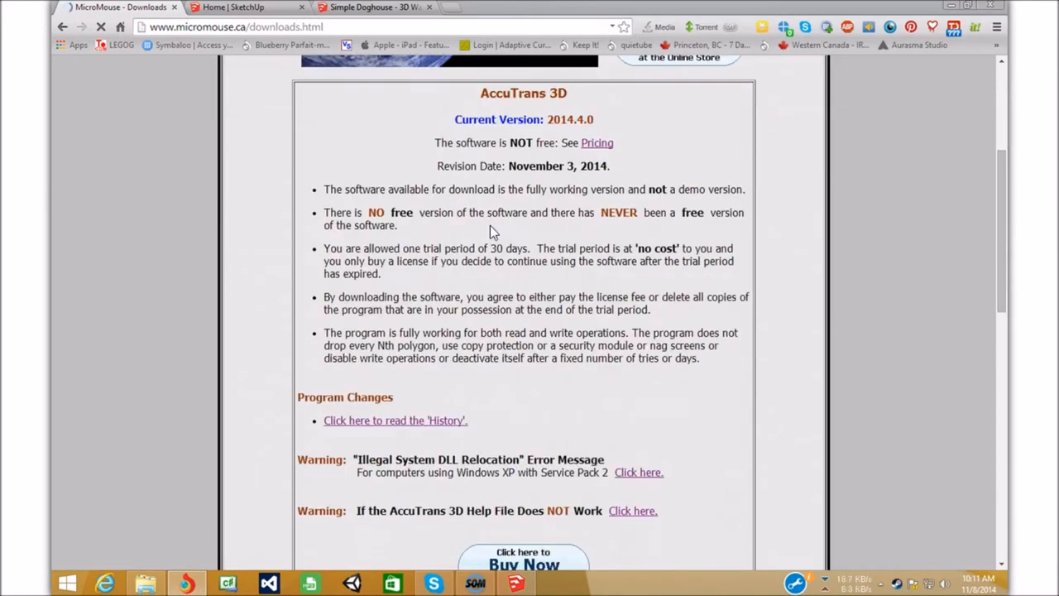
{"action": "mouse_move", "coordinate": [571, 207]}
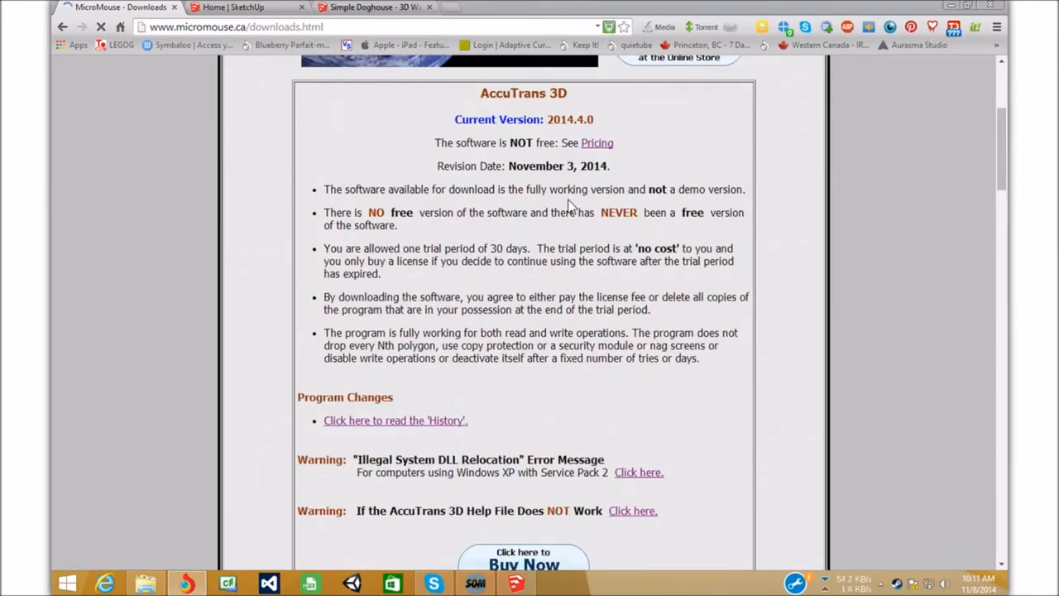
{"action": "double_click", "coordinate": [536, 142]}
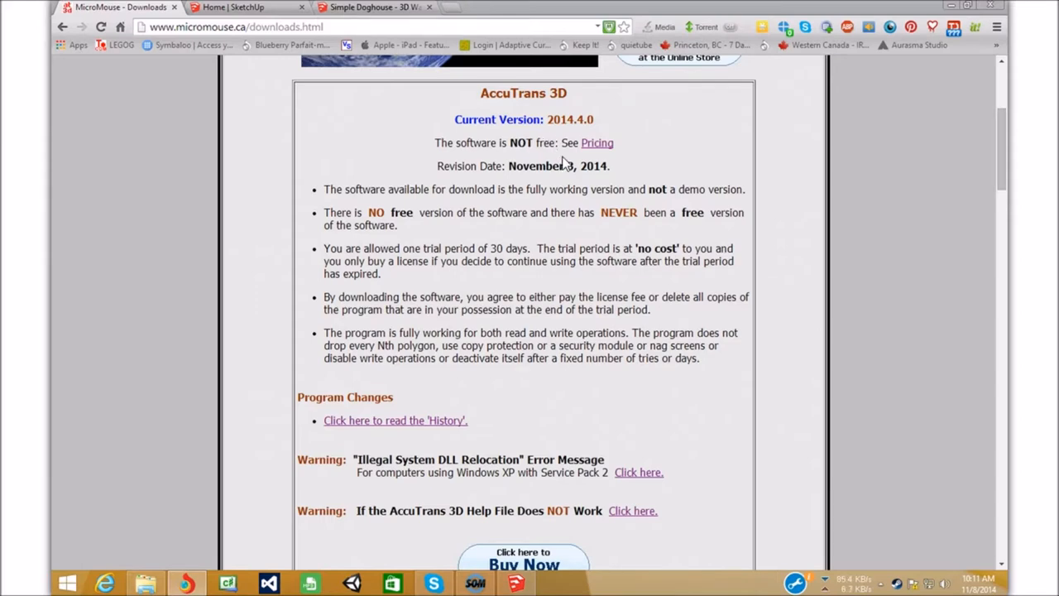
{"action": "scroll", "scroll_direction": "down", "scroll_amount": 3}
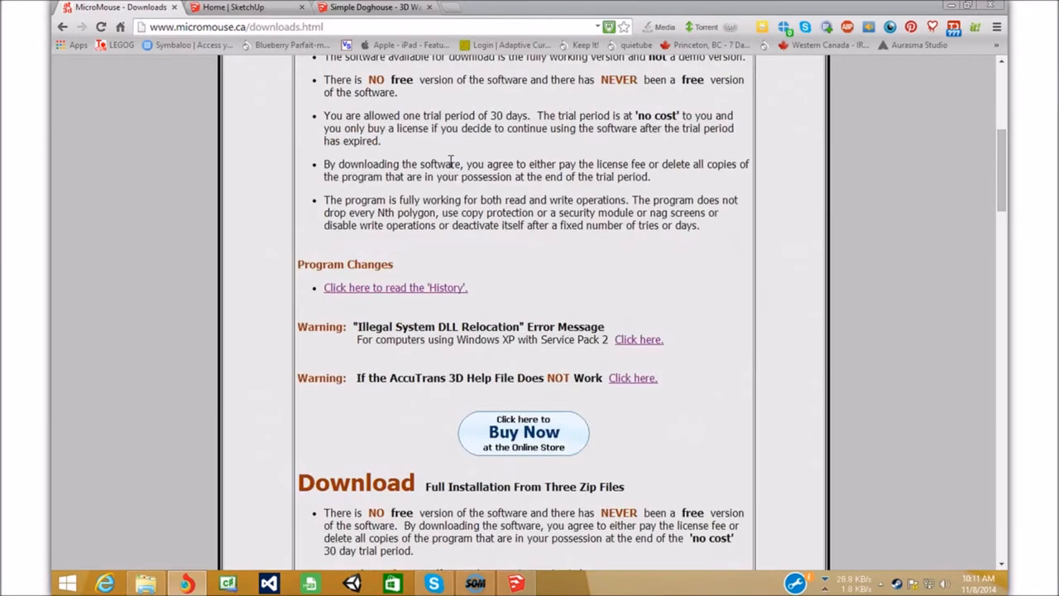
{"action": "scroll", "scroll_direction": "up", "scroll_amount": 3}
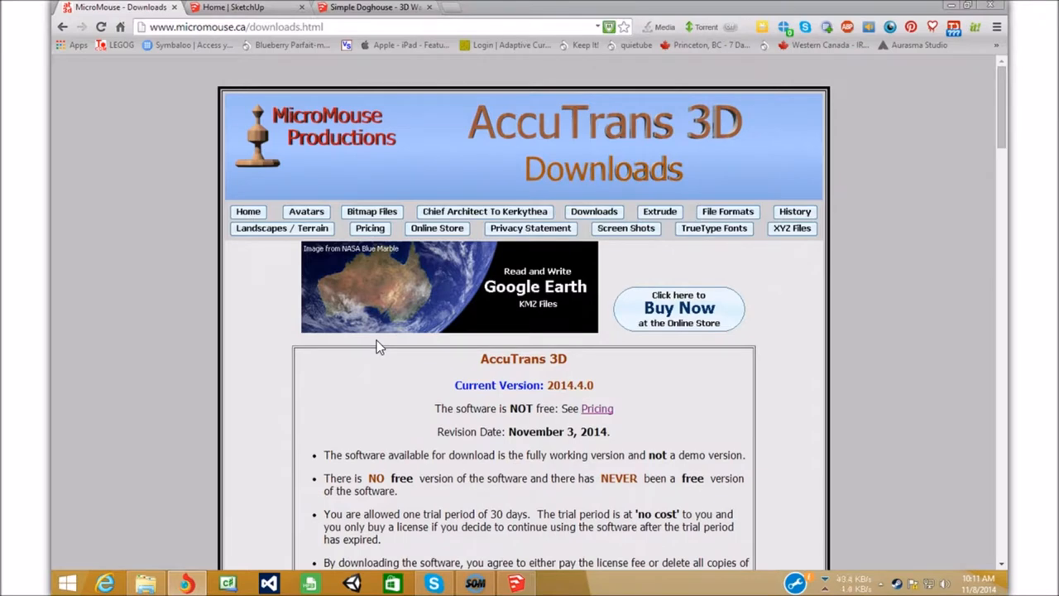
Glance at the SketchUp and Simple Doghouse tabs, then scroll to the 32/64-bit download links
{"action": "left_click", "coordinate": [240, 7]}
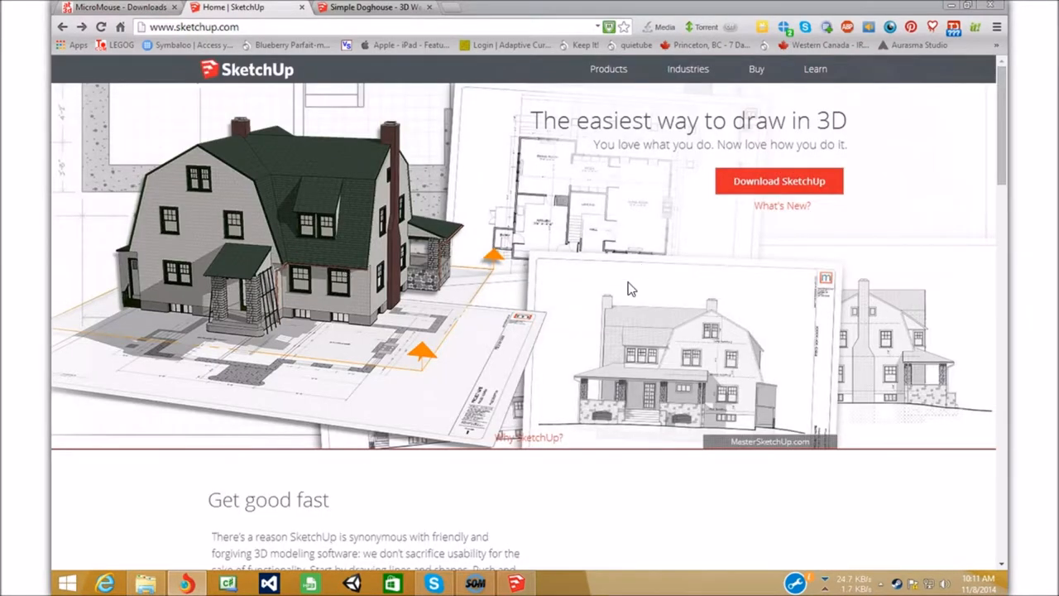
{"action": "mouse_move", "coordinate": [521, 592]}
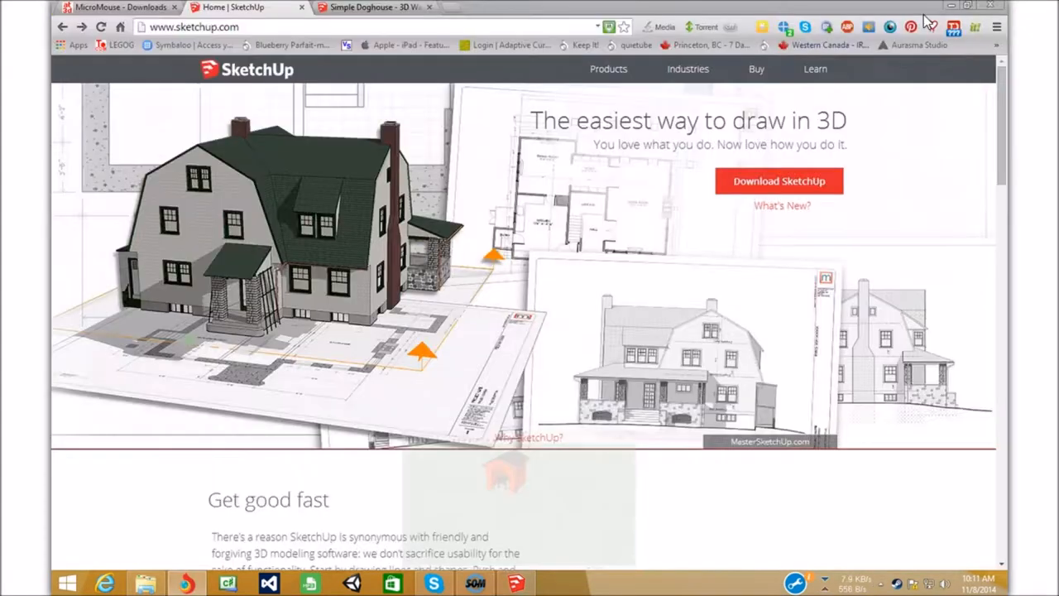
{"action": "left_click", "coordinate": [115, 7]}
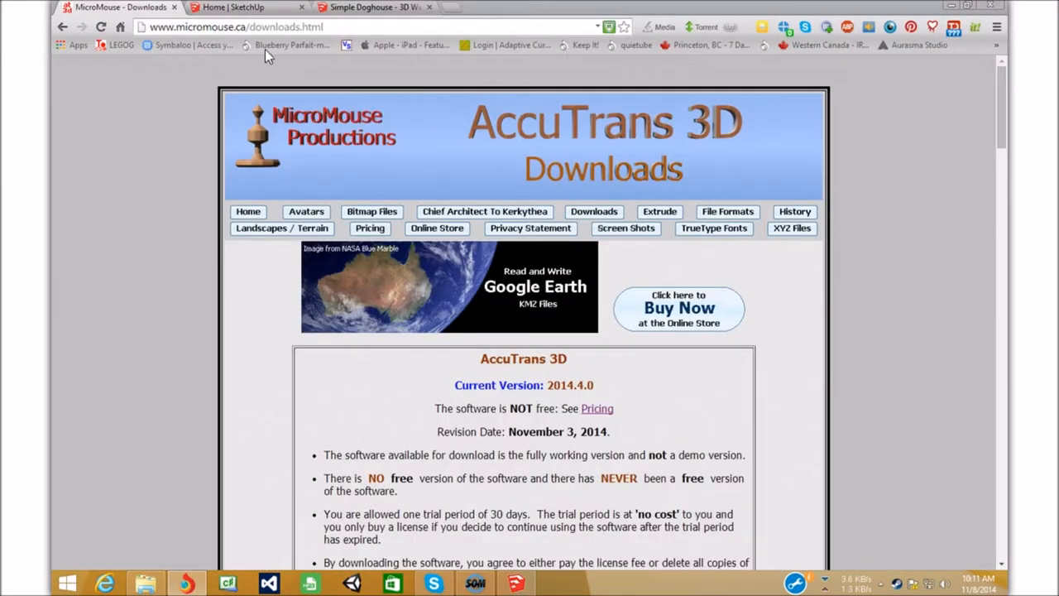
{"action": "left_click", "coordinate": [372, 6]}
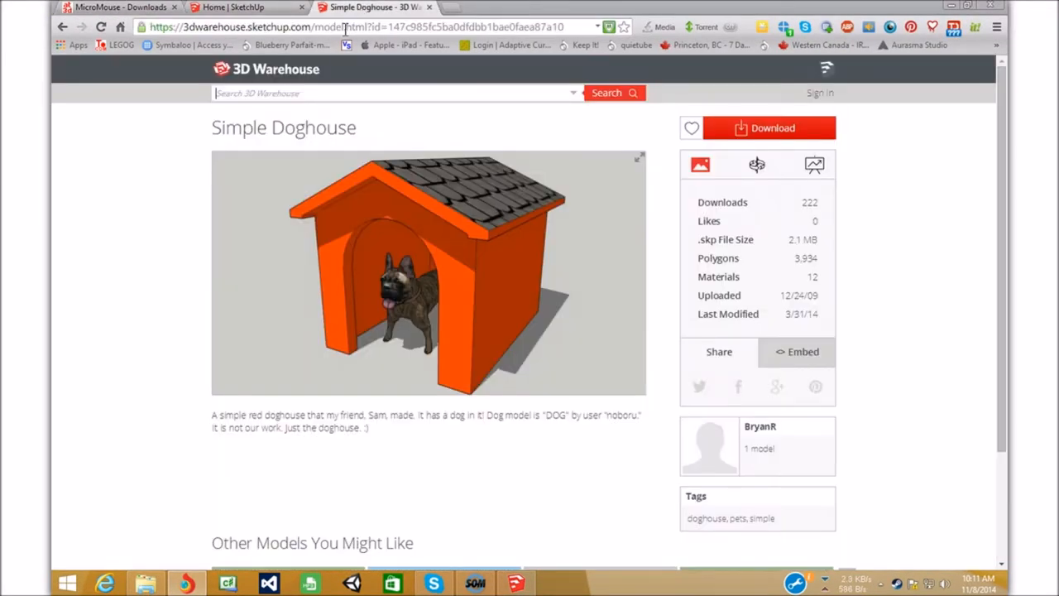
{"action": "left_click", "coordinate": [115, 7]}
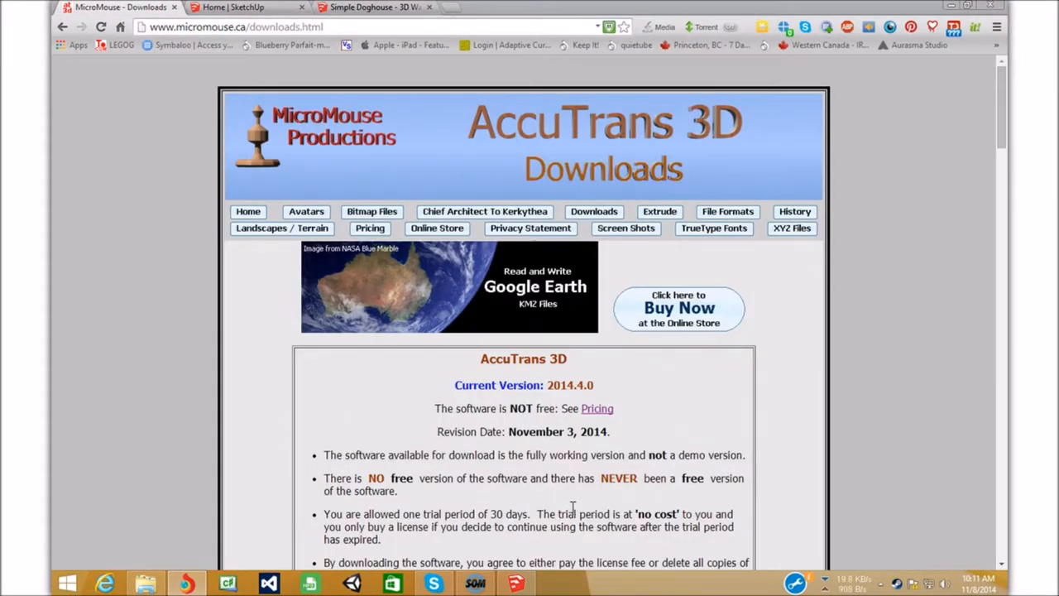
{"action": "scroll", "scroll_direction": "down", "scroll_amount": 3}
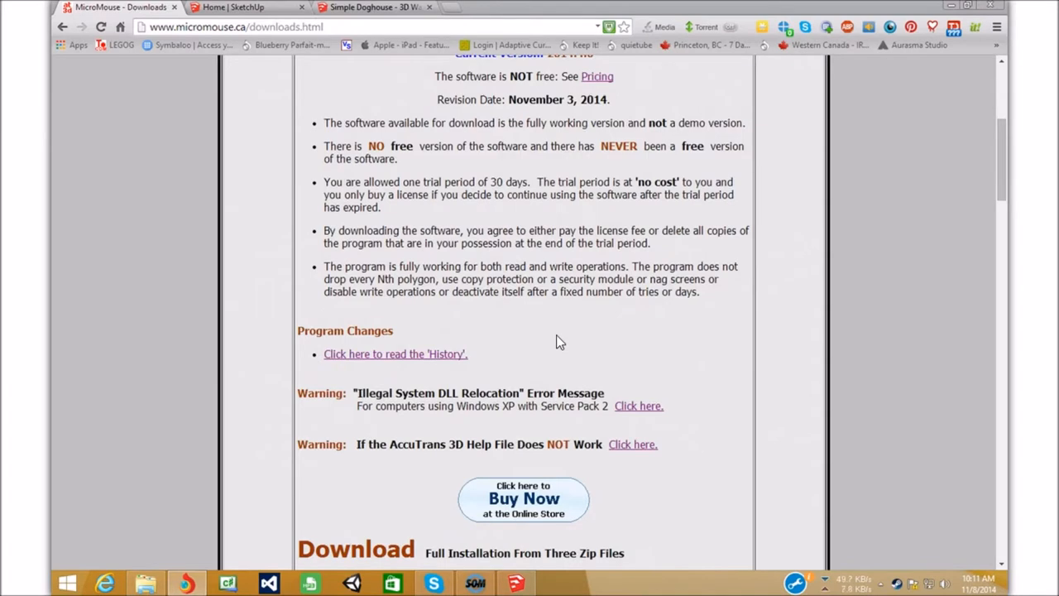
{"action": "scroll", "scroll_direction": "down", "scroll_amount": 3}
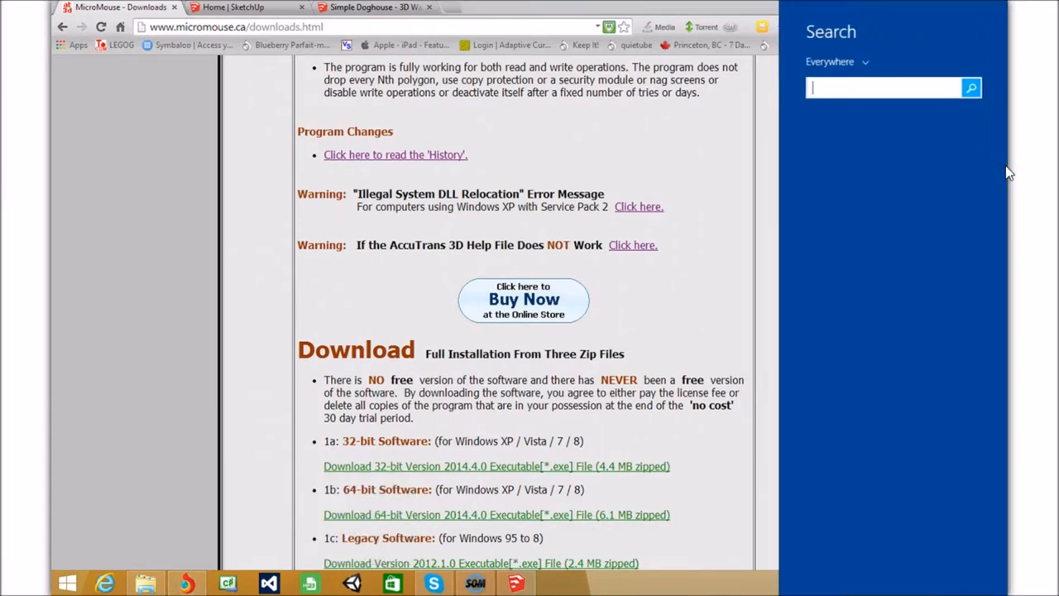
Launch AccuTrans 3D from a Windows search for 'accutrans' and accept the license terms
{"action": "type", "text": "accutrans"}
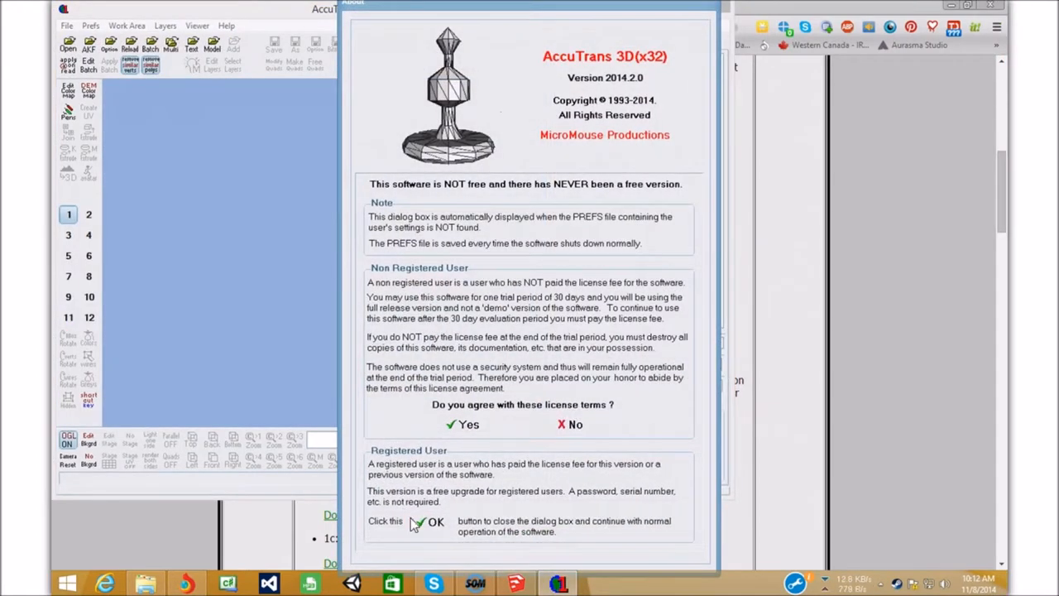
{"action": "left_click", "coordinate": [430, 523]}
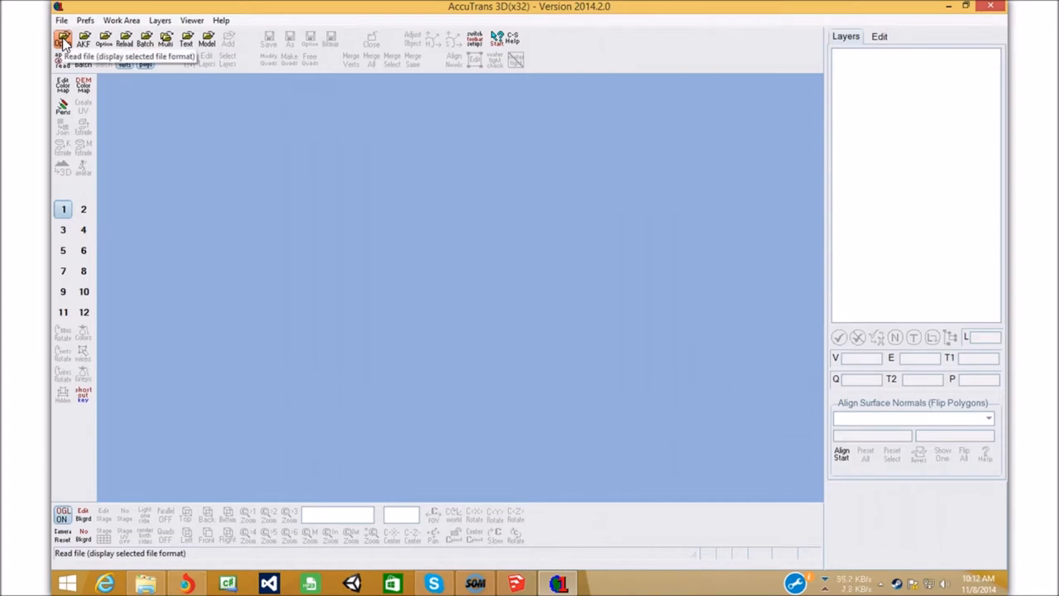
Read DogHouse.dae from ActiveWorldsImport with the file type set to Any File
{"action": "left_click", "coordinate": [62, 40]}
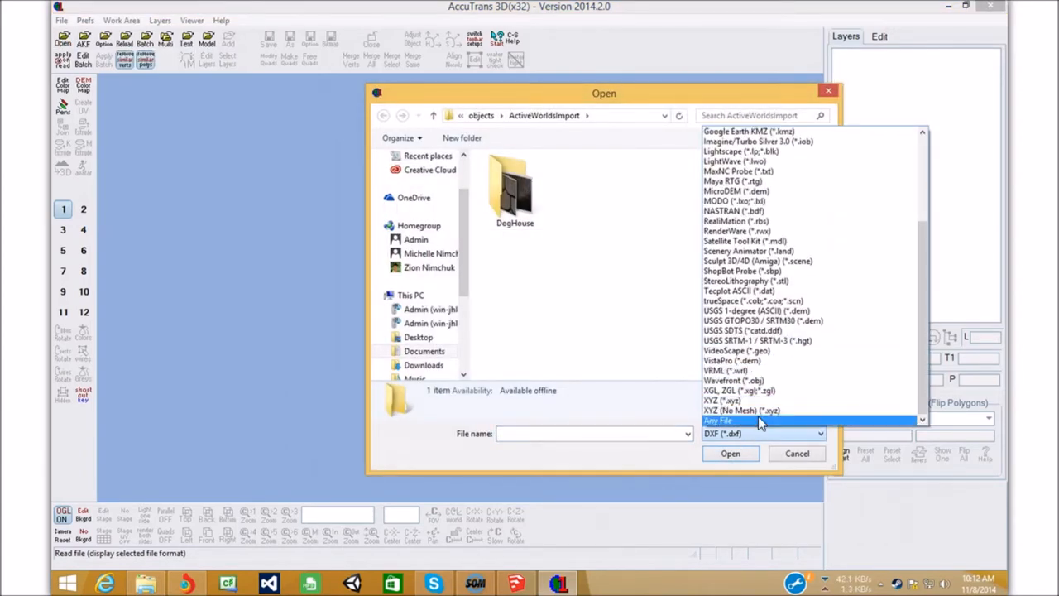
{"action": "left_click", "coordinate": [718, 420]}
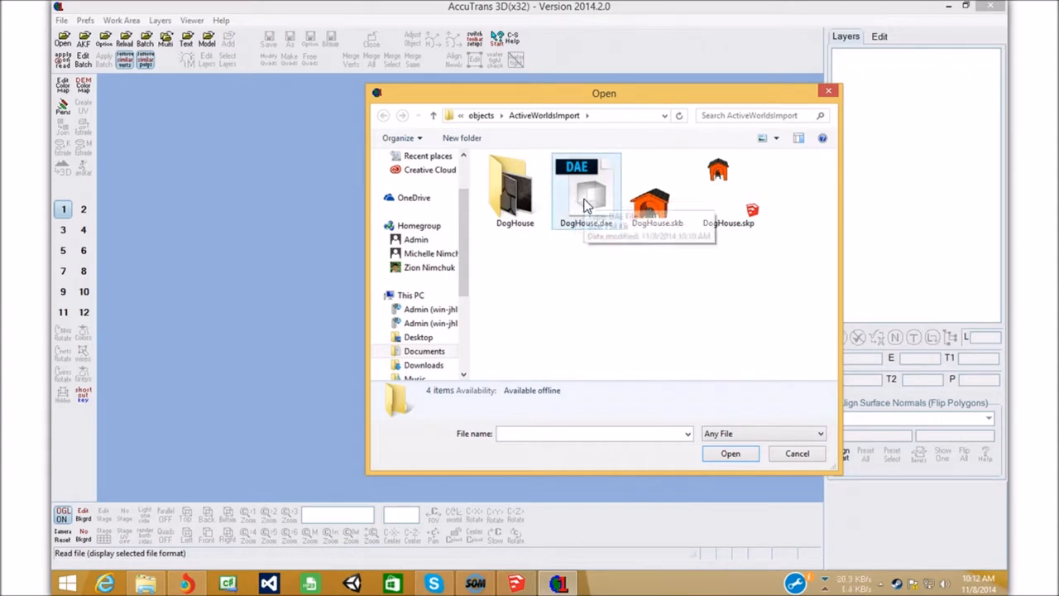
{"action": "mouse_move", "coordinate": [586, 192]}
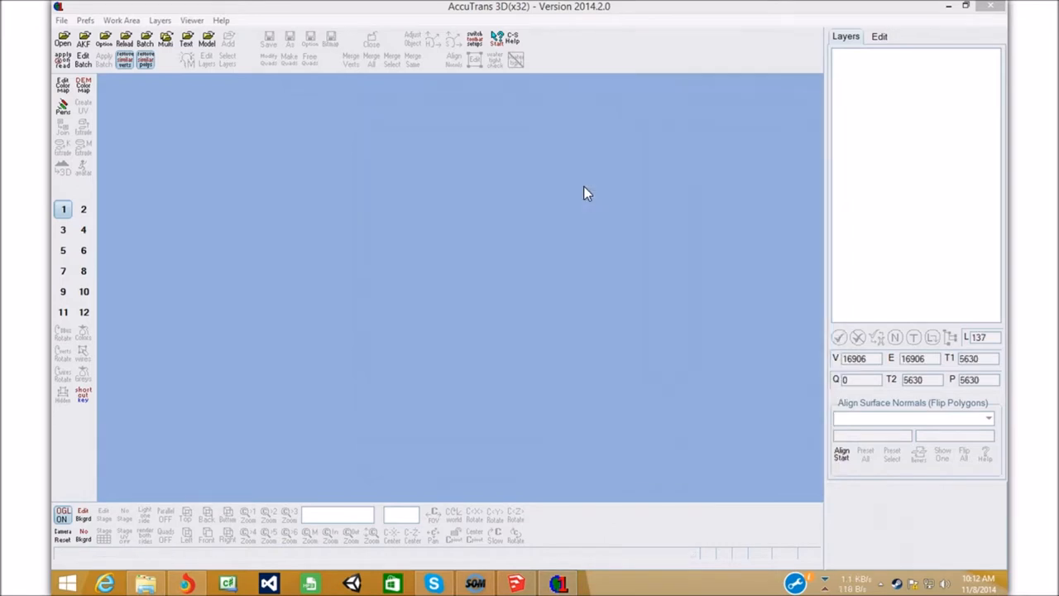
{"action": "left_click", "coordinate": [63, 40]}
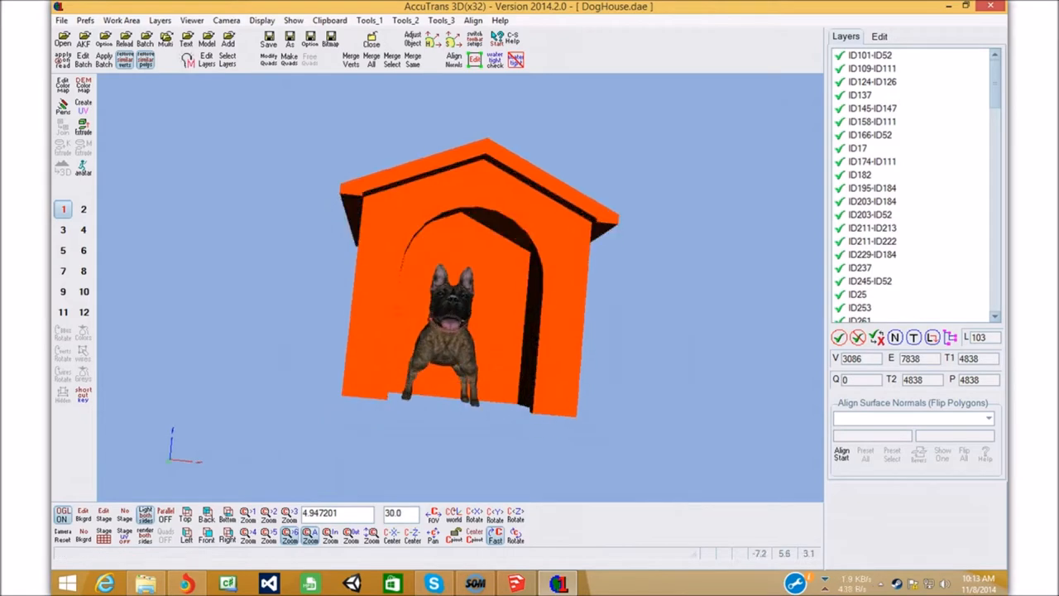
Check the Prefs menu, then bring up Save With Options for DogHouse.dae from the File menu
{"action": "left_click", "coordinate": [61, 20]}
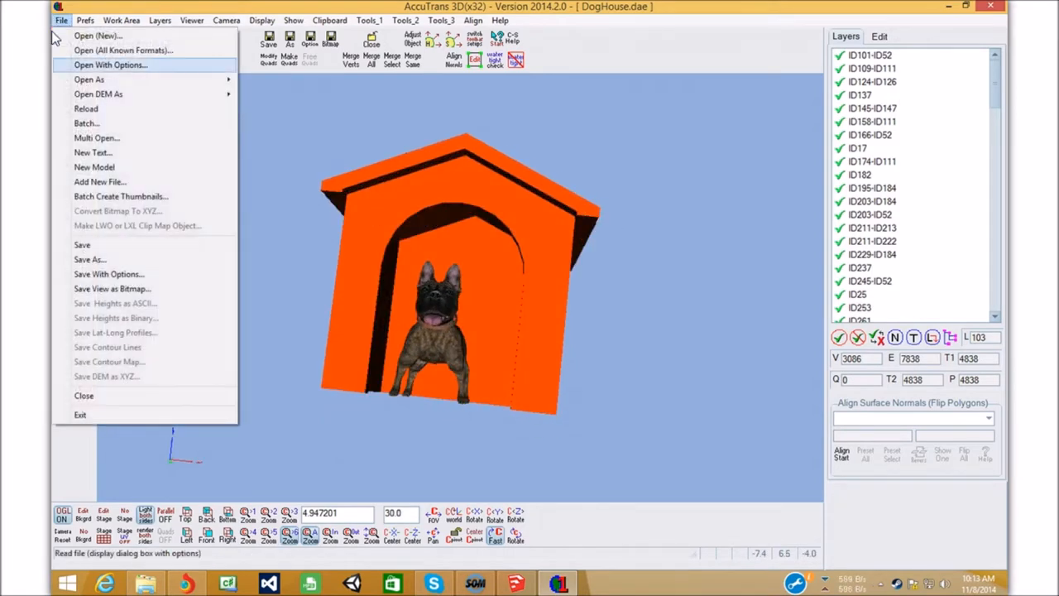
{"action": "left_click", "coordinate": [85, 20]}
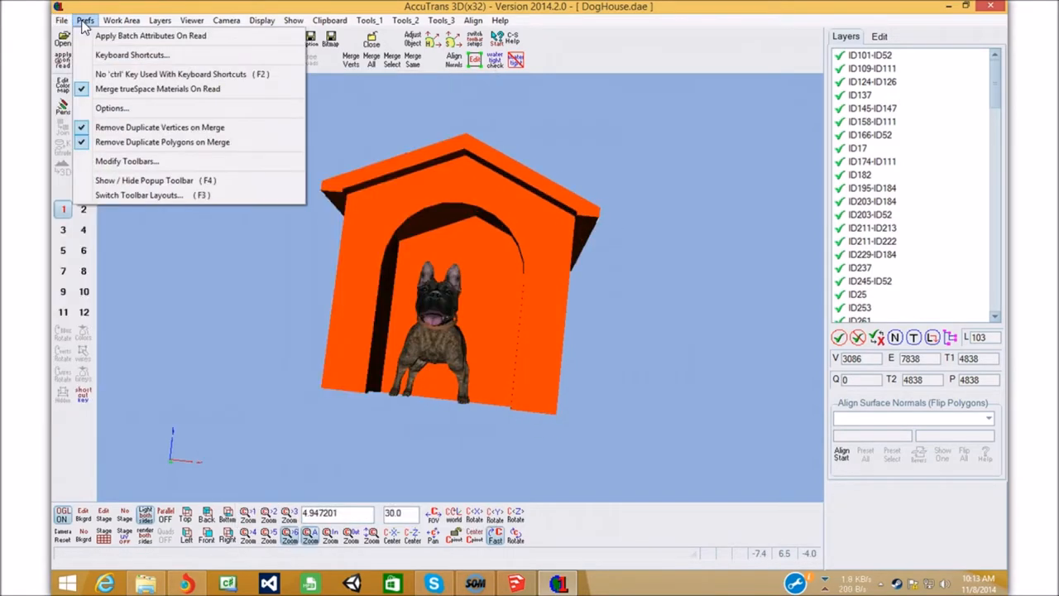
{"action": "left_click", "coordinate": [61, 20]}
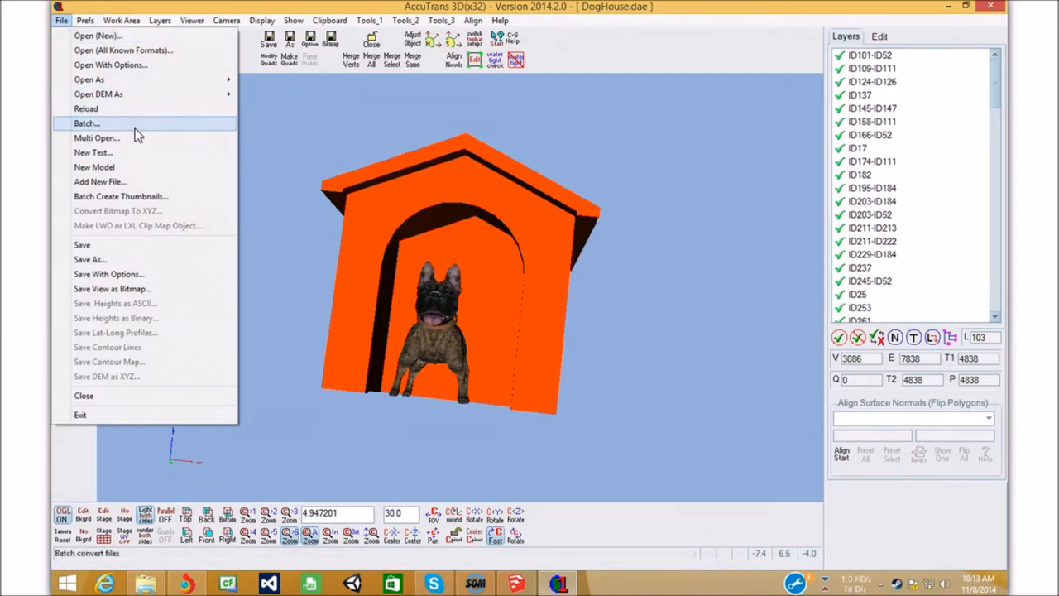
{"action": "mouse_move", "coordinate": [89, 258]}
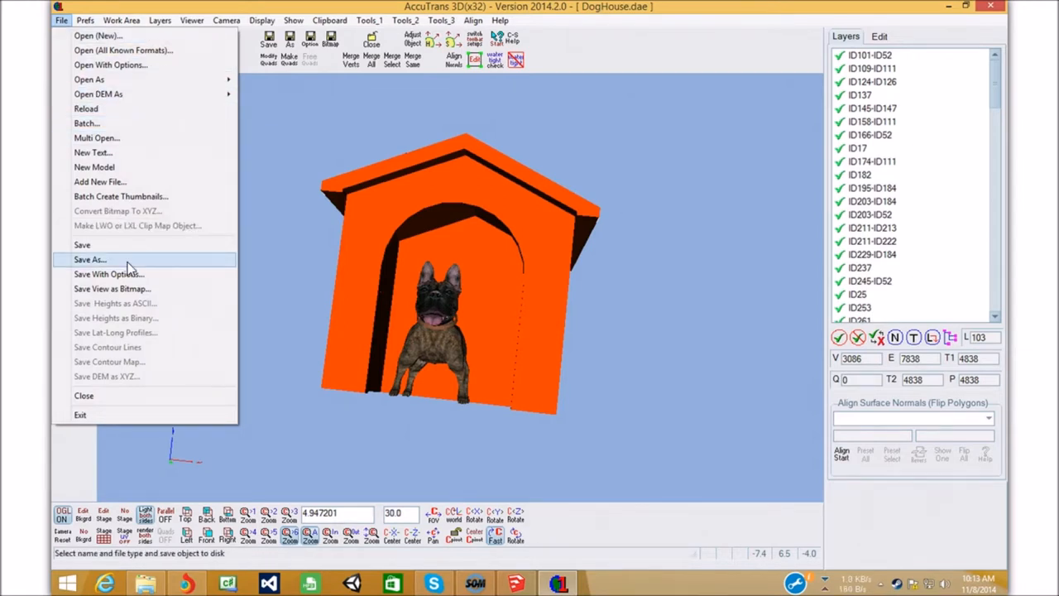
{"action": "left_click", "coordinate": [90, 258]}
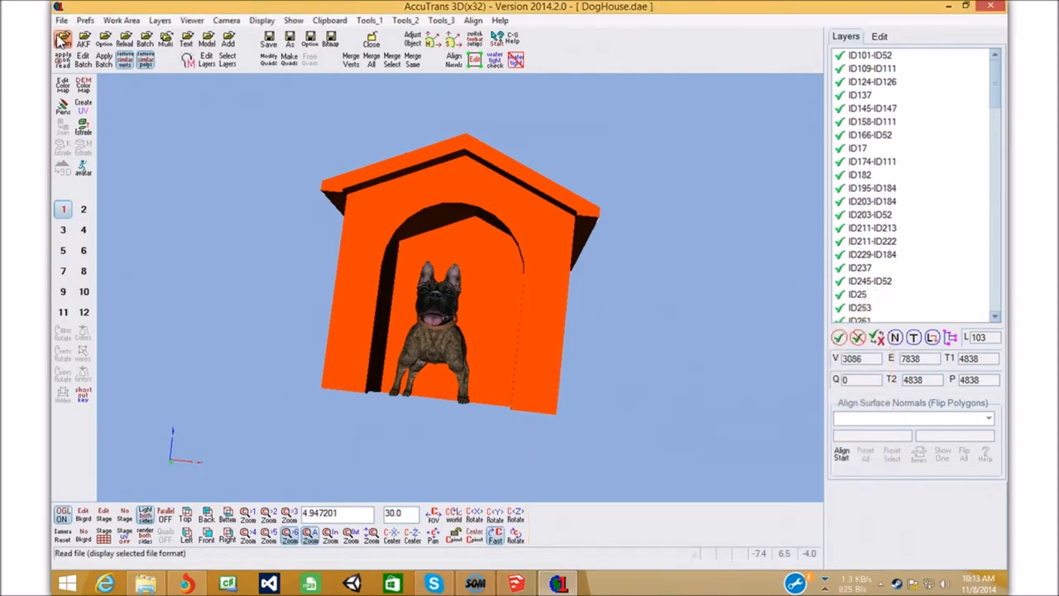
{"action": "left_click", "coordinate": [268, 34]}
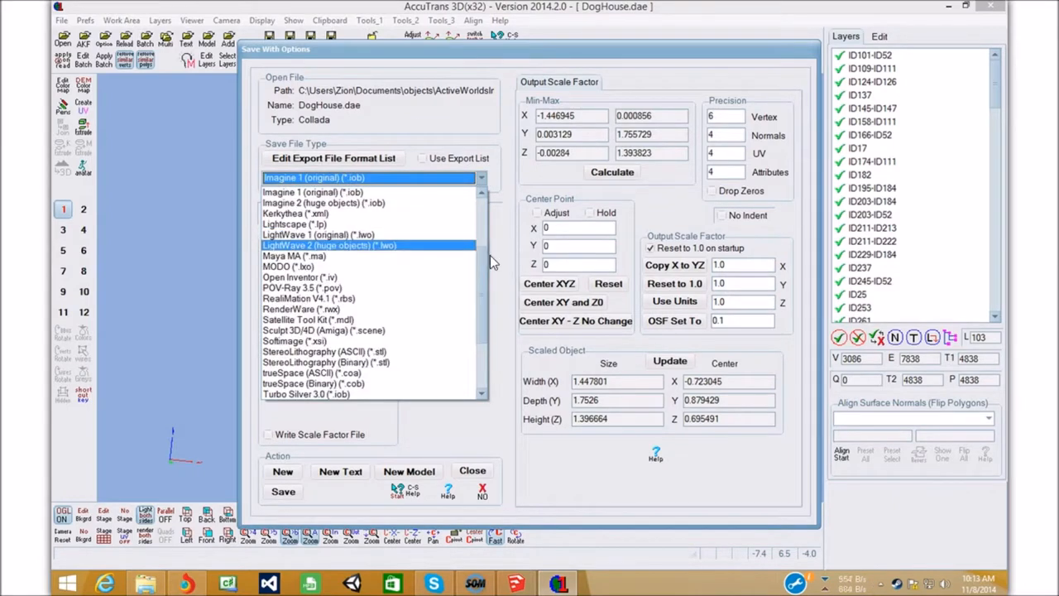
Choose RenderWare (*.rwx) as the save file type and review the Double Sided flag
{"action": "scroll", "scroll_direction": "down", "scroll_amount": 3}
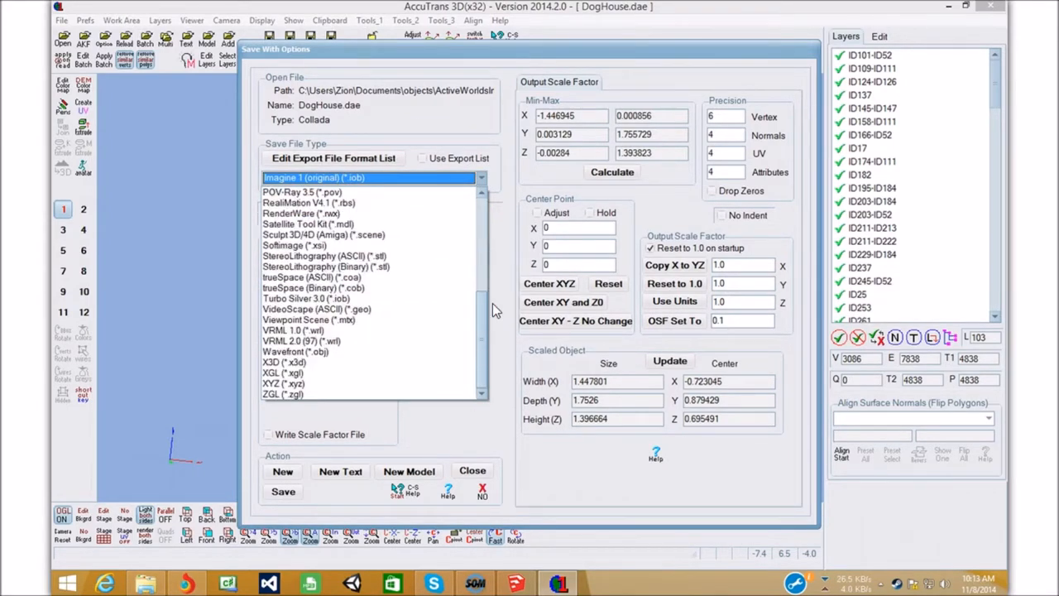
{"action": "scroll", "scroll_direction": "up", "scroll_amount": 3}
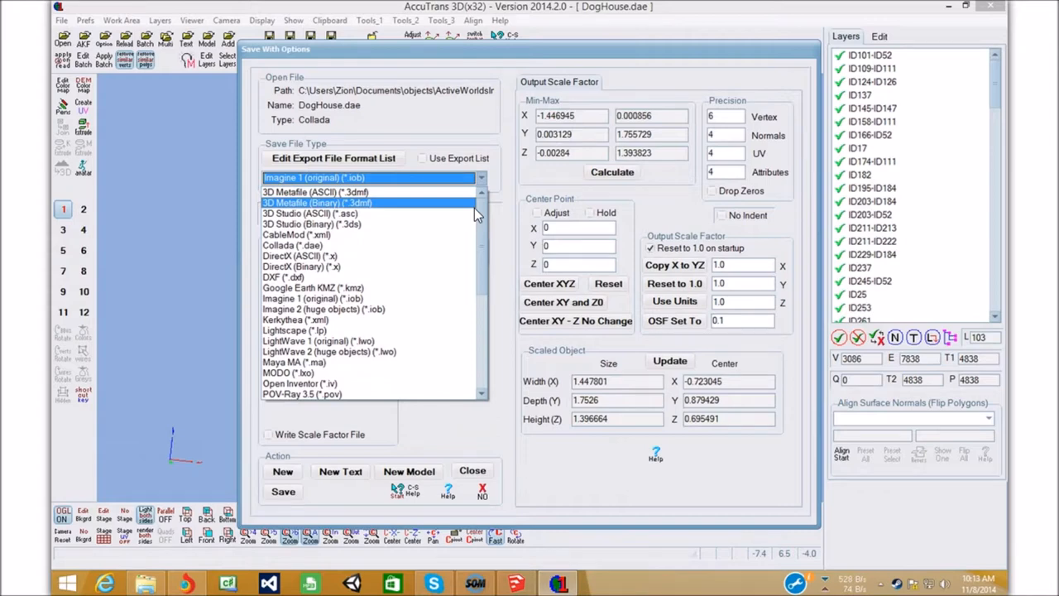
{"action": "mouse_move", "coordinate": [434, 295]}
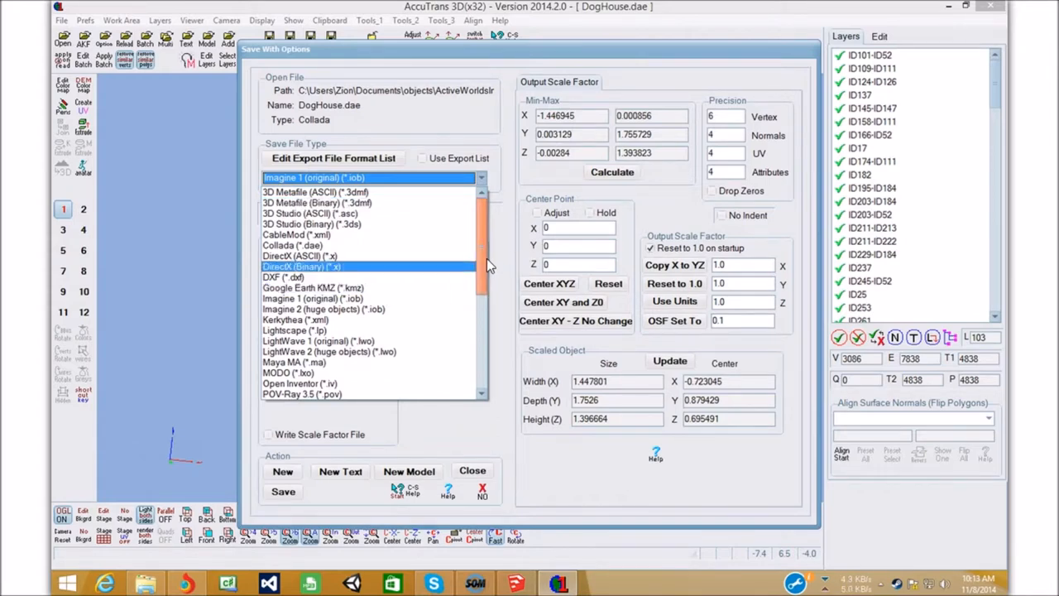
{"action": "scroll", "scroll_direction": "down", "scroll_amount": 3}
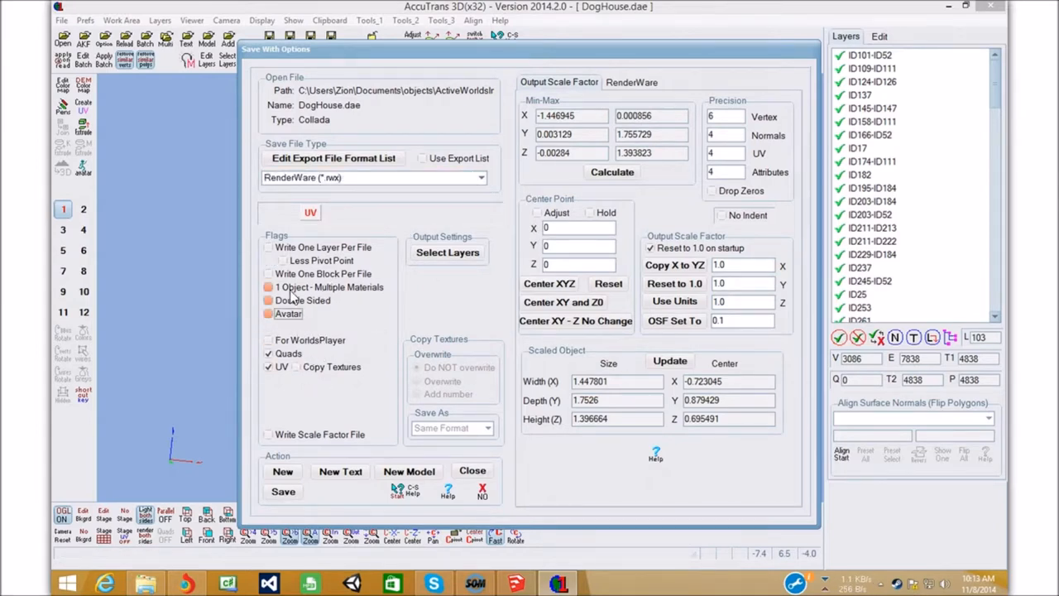
{"action": "left_click", "coordinate": [268, 300]}
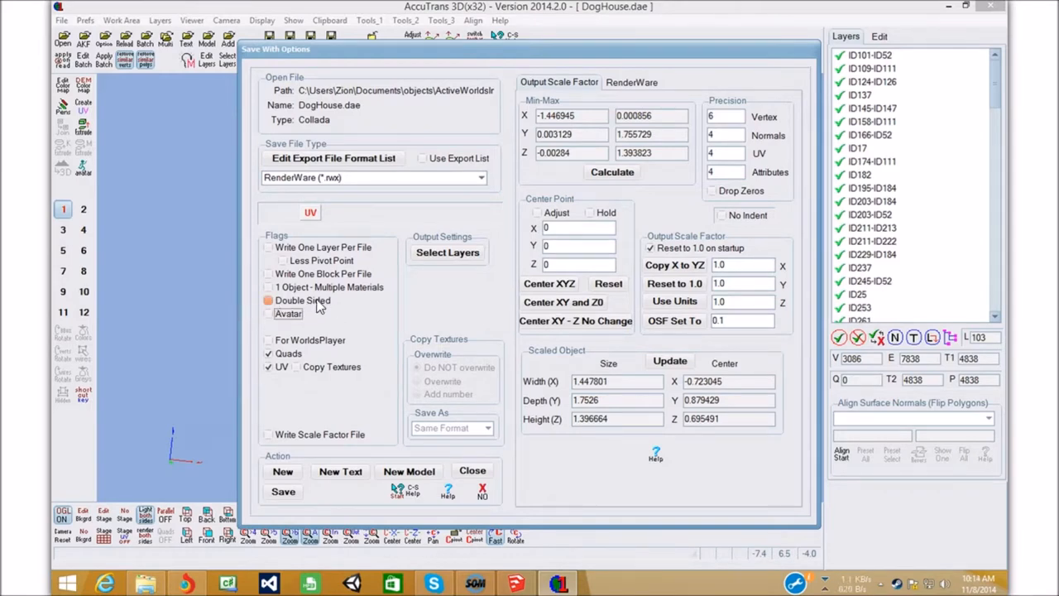
{"action": "left_click", "coordinate": [268, 299]}
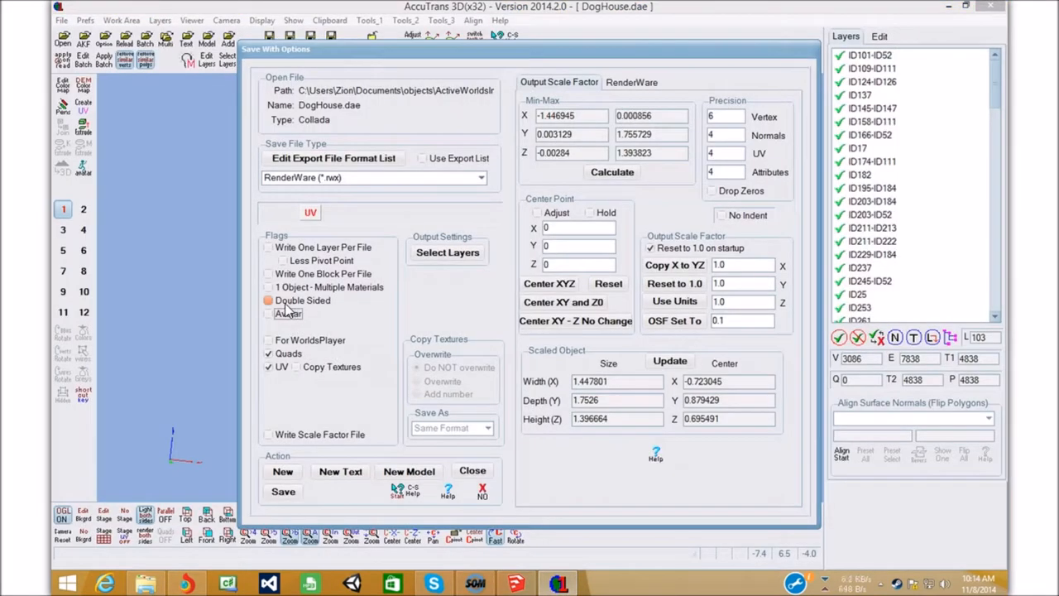
{"action": "left_click", "coordinate": [268, 301]}
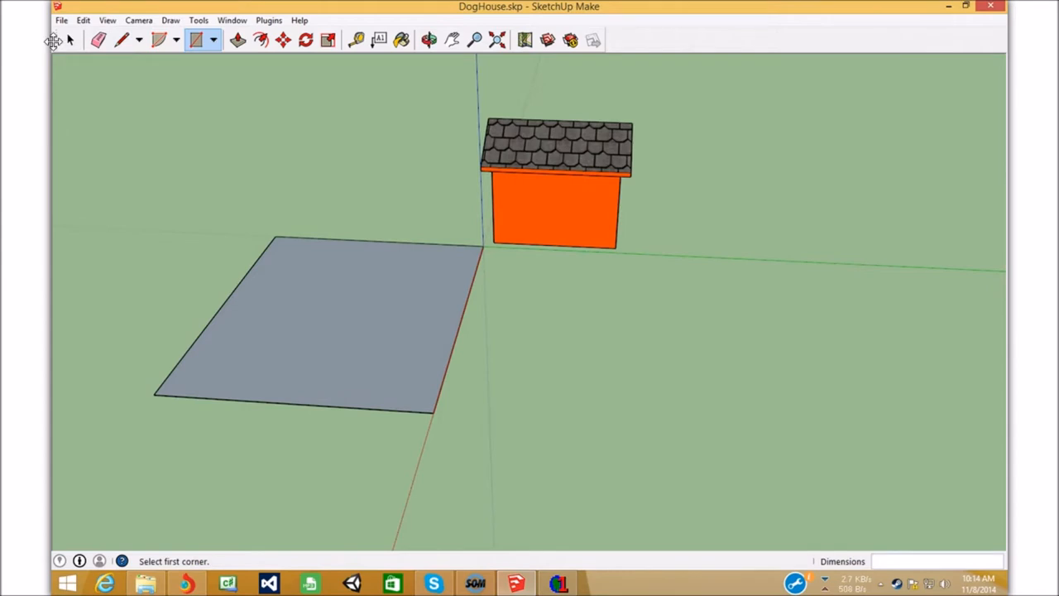
Select the grey ground rectangle, orbit to a front view, then return to AccuTrans
{"action": "left_click", "coordinate": [70, 39]}
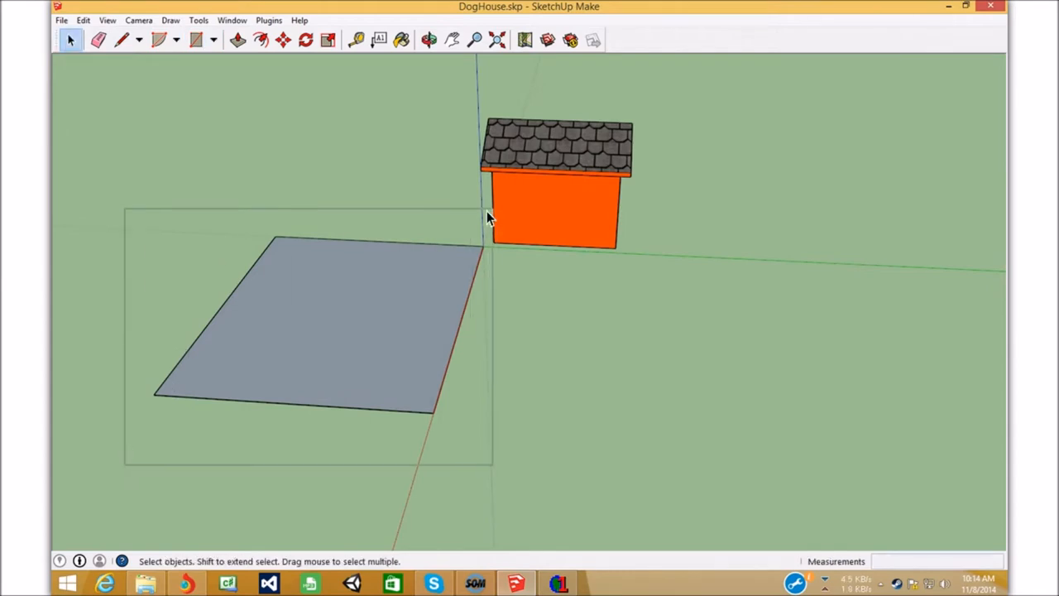
{"action": "left_click", "coordinate": [389, 321]}
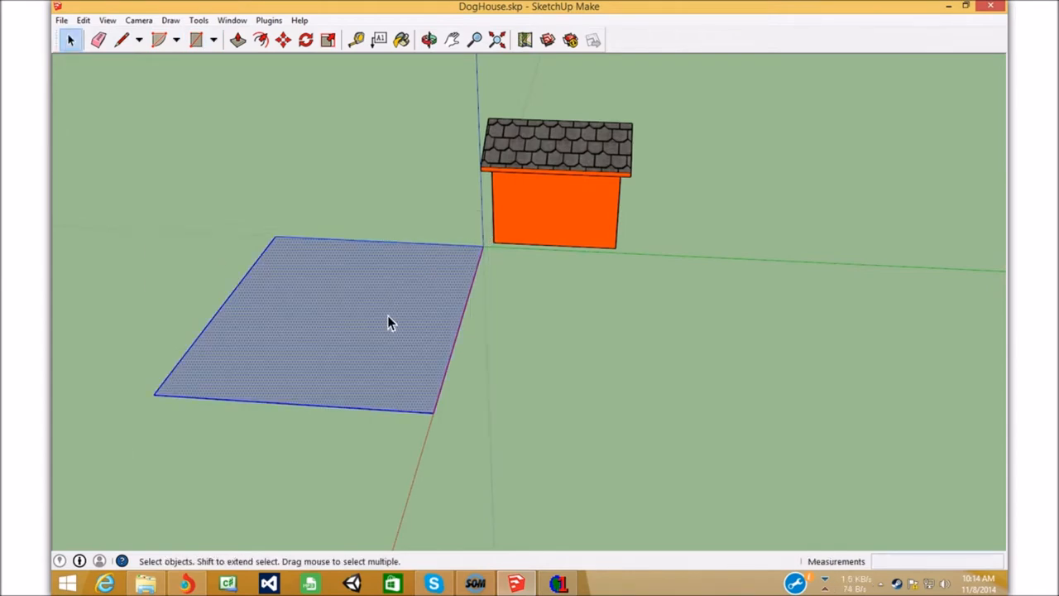
{"action": "left_click", "coordinate": [429, 40]}
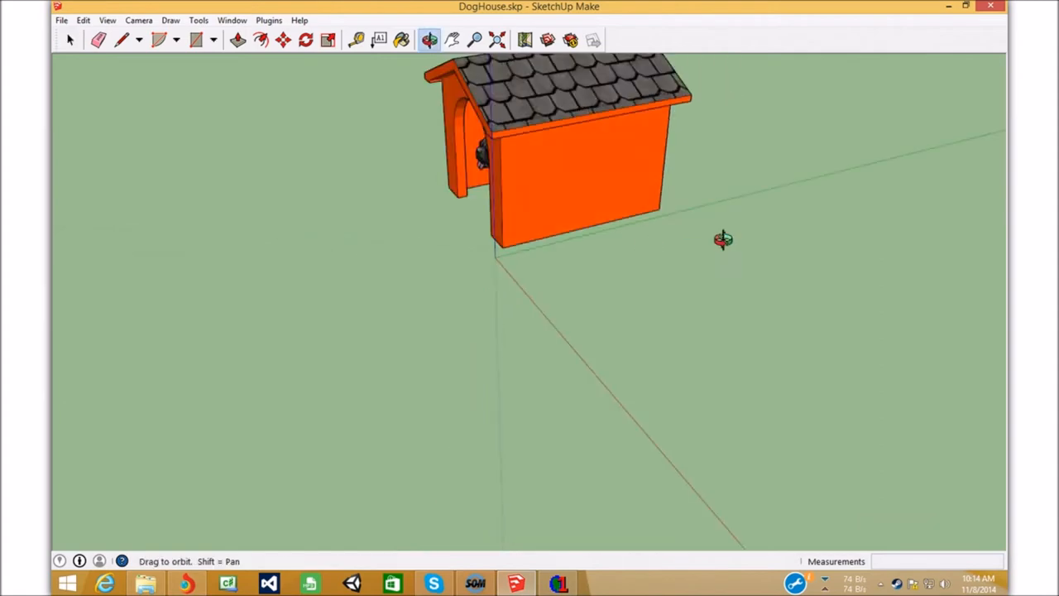
{"action": "left_click_drag", "start_coordinate": [725, 240], "coordinate": [550, 261]}
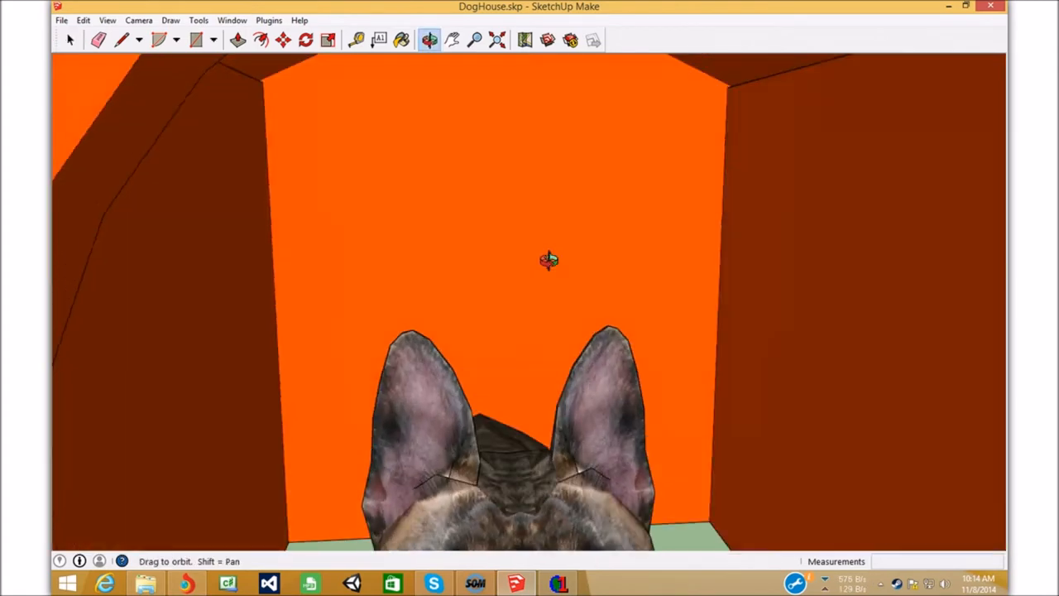
{"action": "left_click_drag", "start_coordinate": [550, 259], "coordinate": [205, 281]}
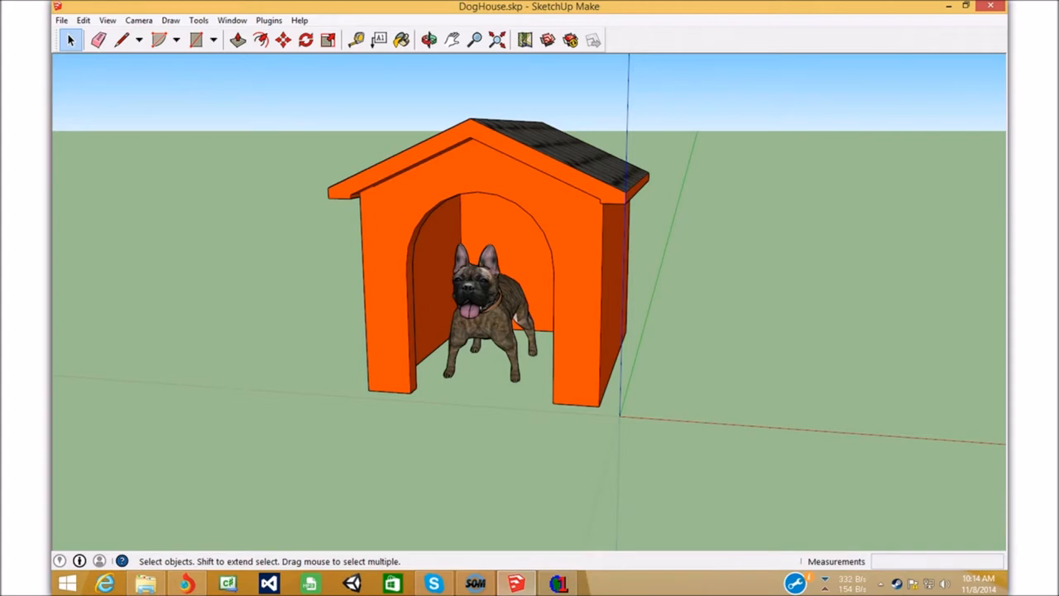
{"action": "left_click", "coordinate": [556, 583]}
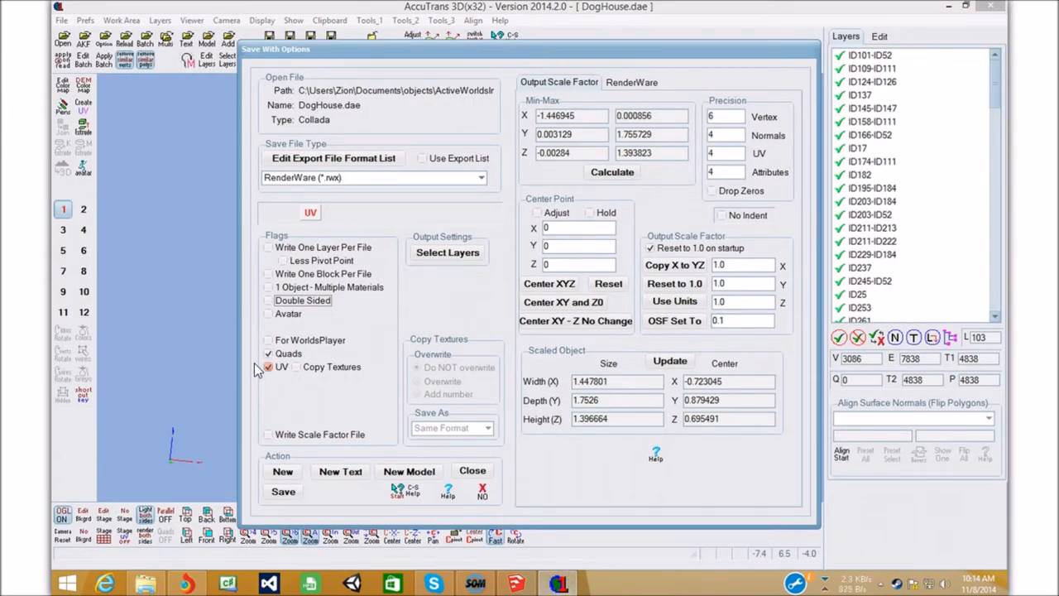
Enable Copy Textures with JPG as the texture format and proceed to Save
{"action": "left_click", "coordinate": [268, 367]}
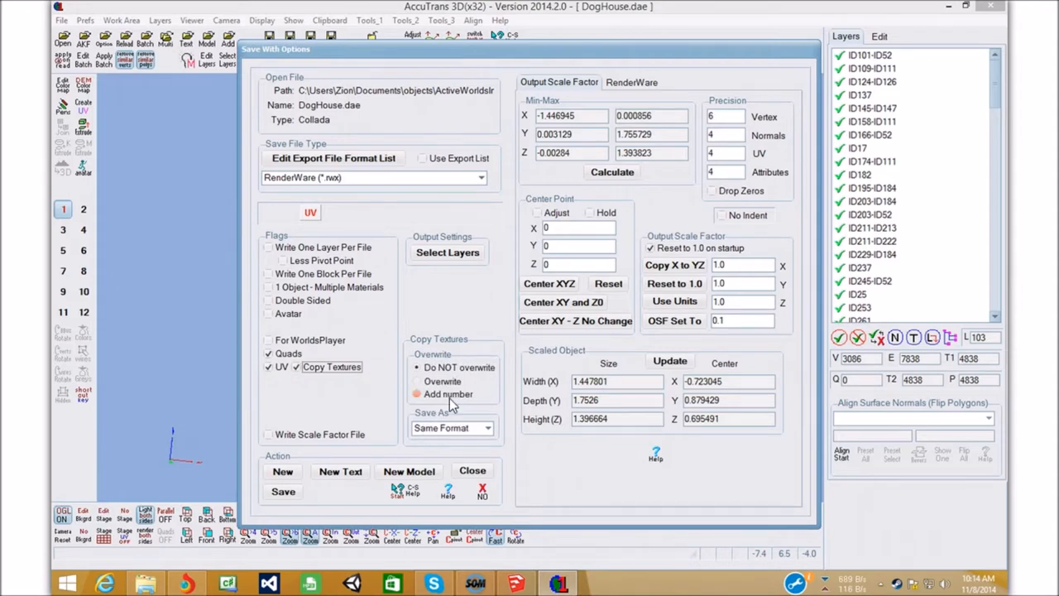
{"action": "left_click", "coordinate": [488, 427]}
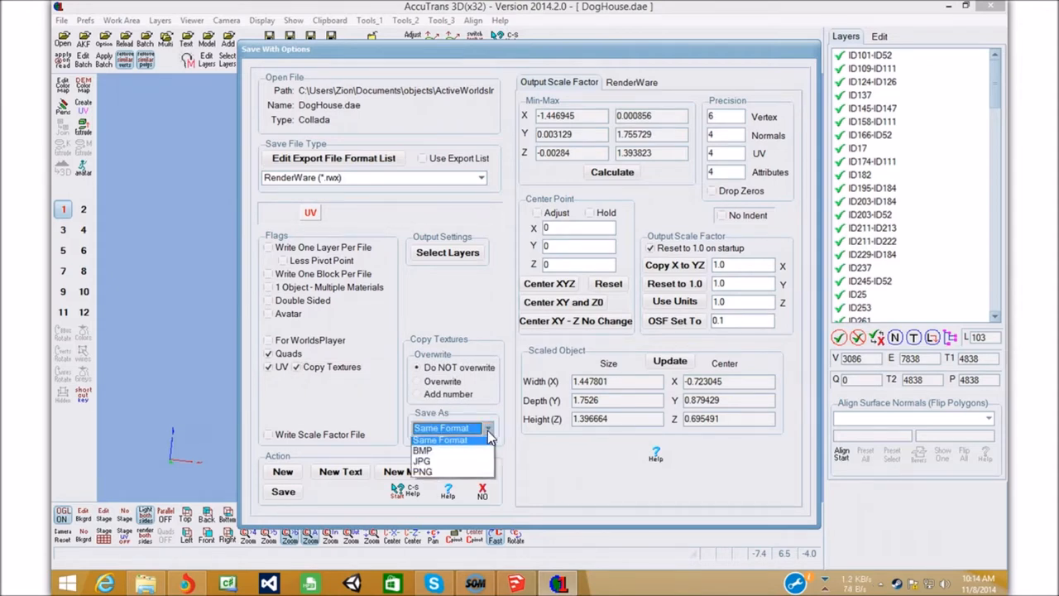
{"action": "left_click", "coordinate": [422, 460]}
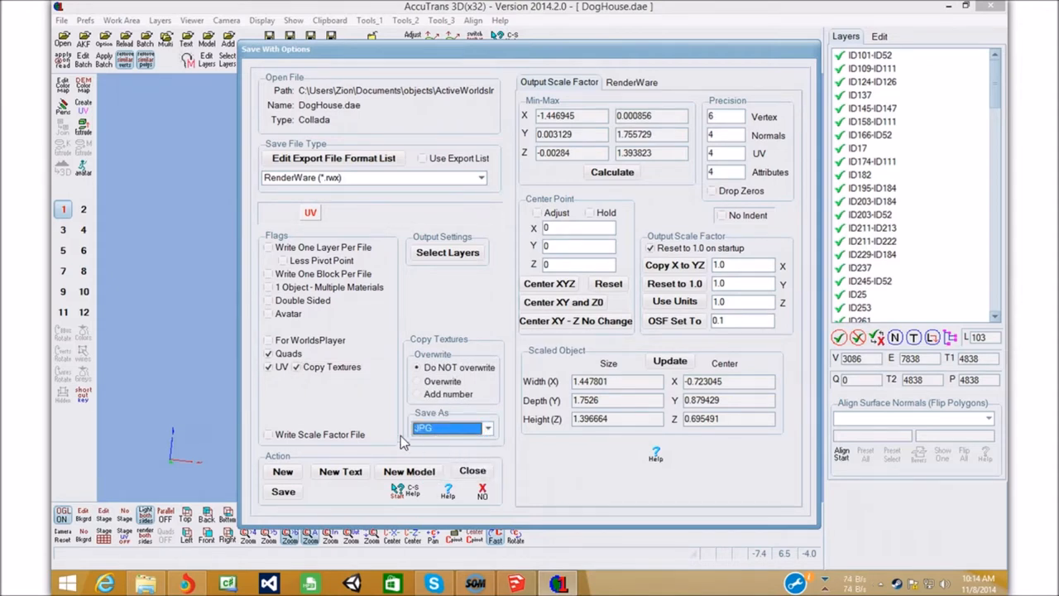
{"action": "mouse_move", "coordinate": [483, 447]}
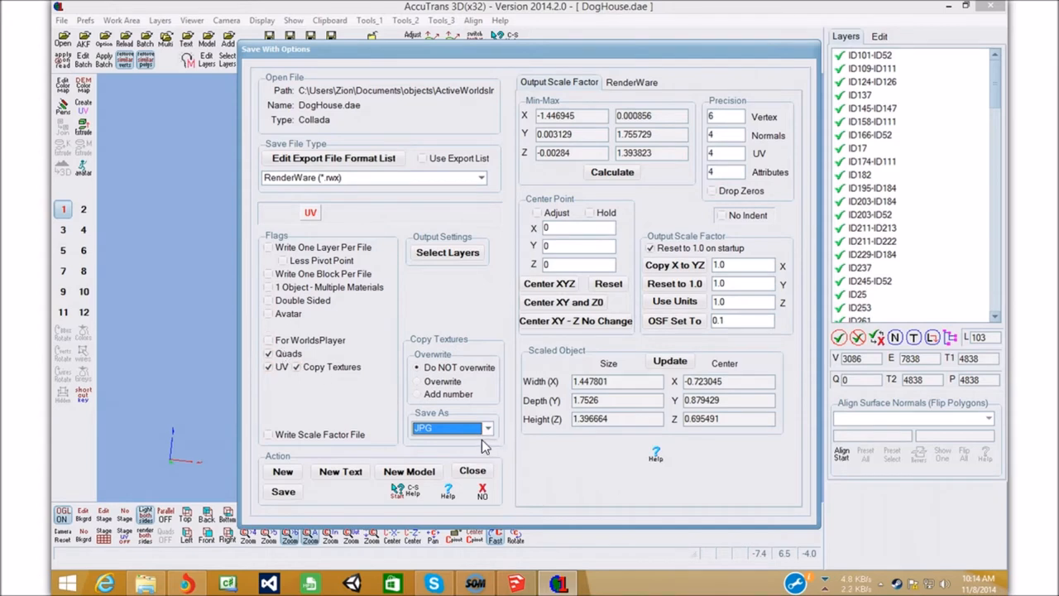
{"action": "left_click", "coordinate": [268, 286]}
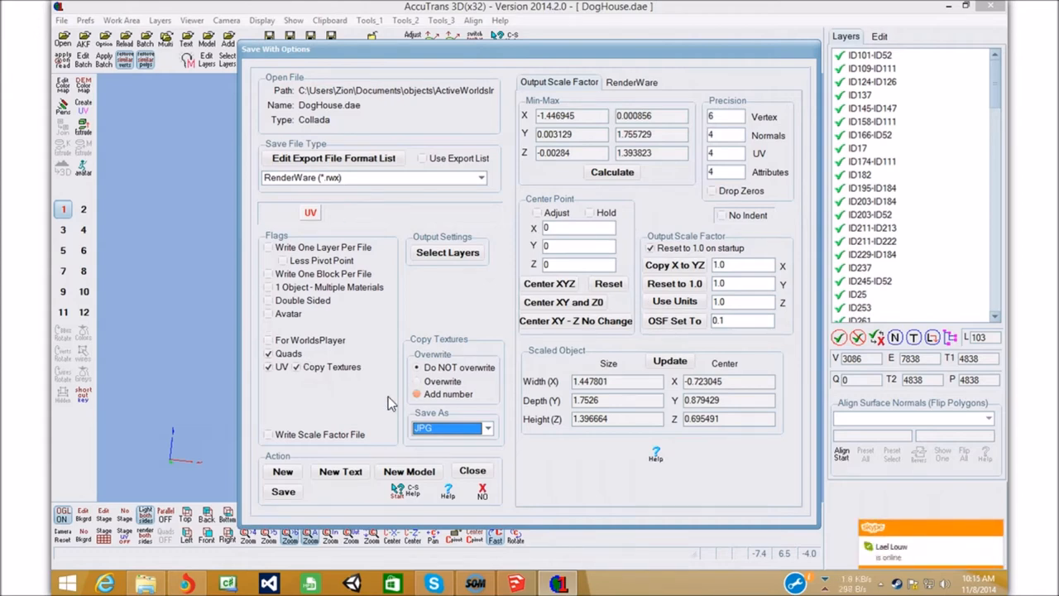
{"action": "left_click", "coordinate": [283, 489]}
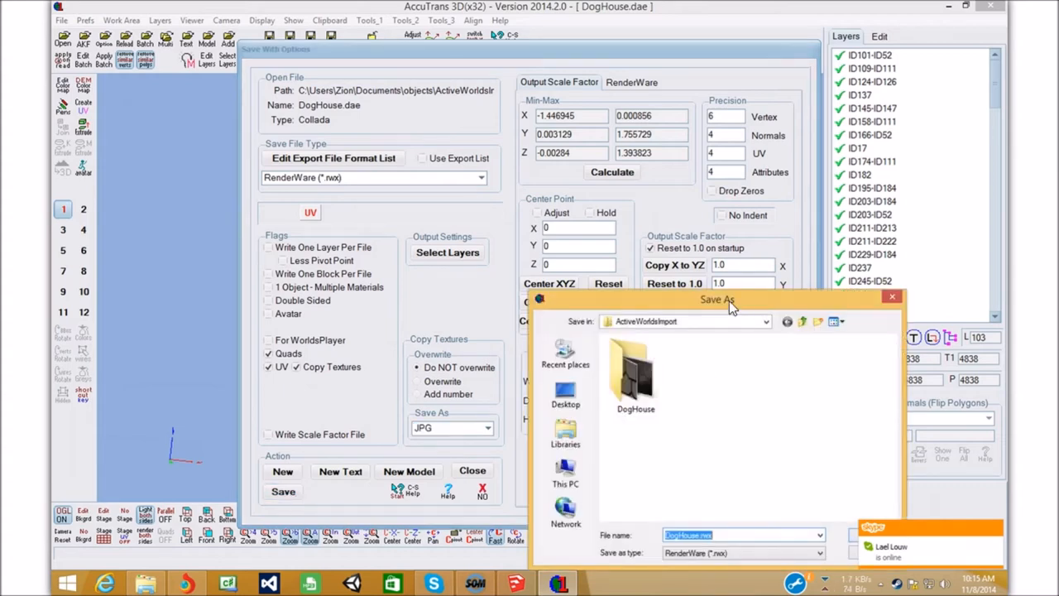
Create a new DogHouse Final folder inside ActiveWorldsImport from the Save As window
{"action": "left_click_drag", "start_coordinate": [718, 300], "coordinate": [562, 143]}
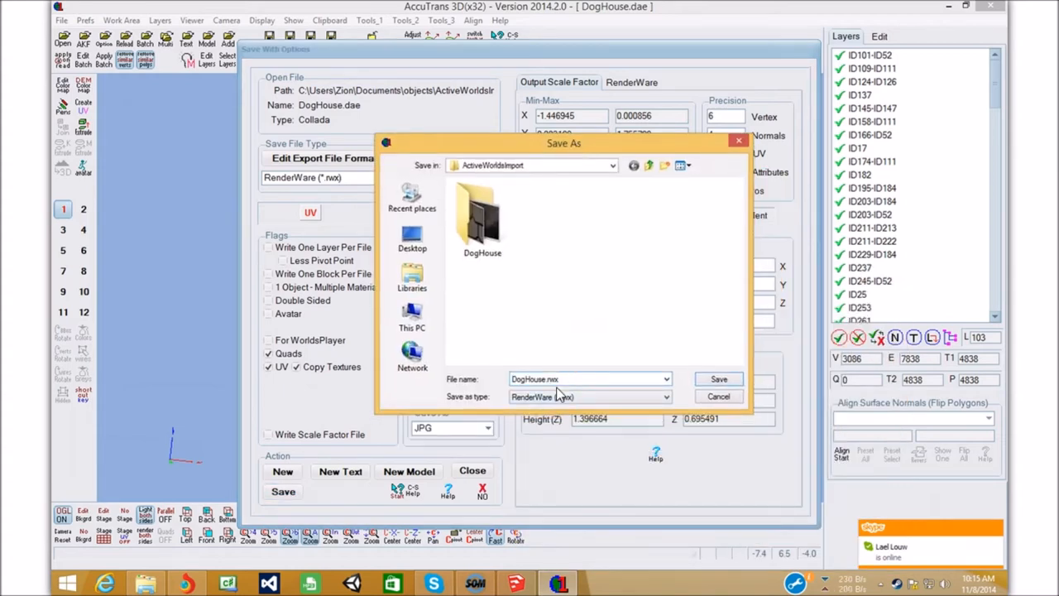
{"action": "right_click", "coordinate": [579, 314]}
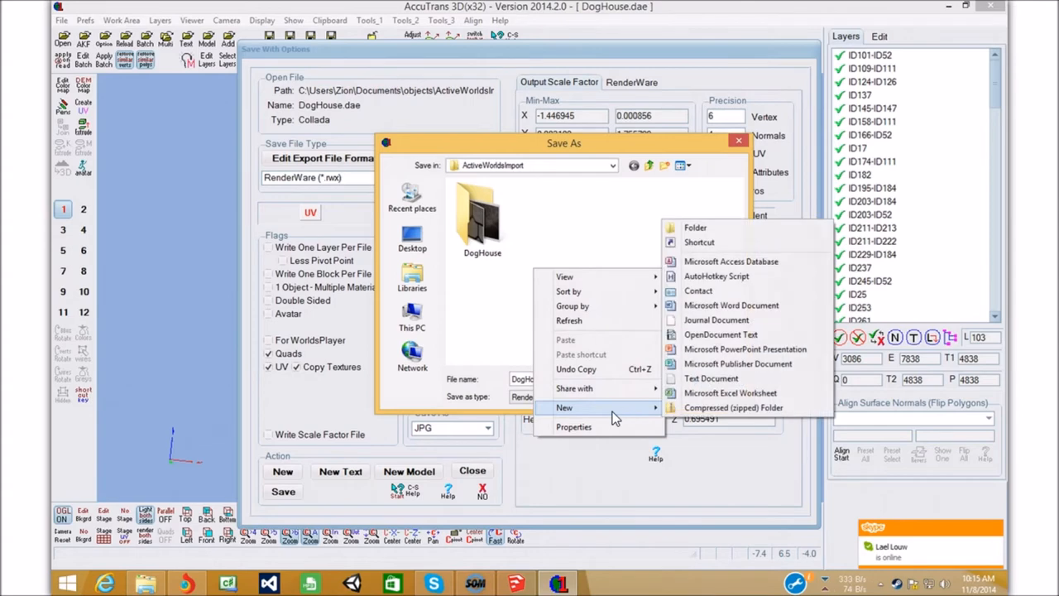
{"action": "left_click", "coordinate": [695, 226]}
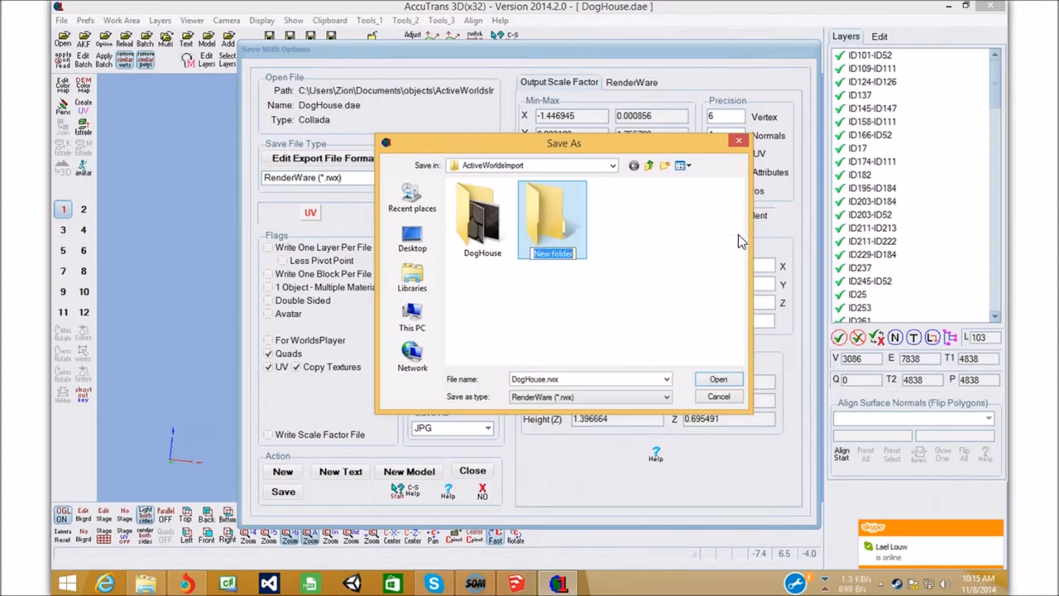
{"action": "type", "text": "DogHouse R"}
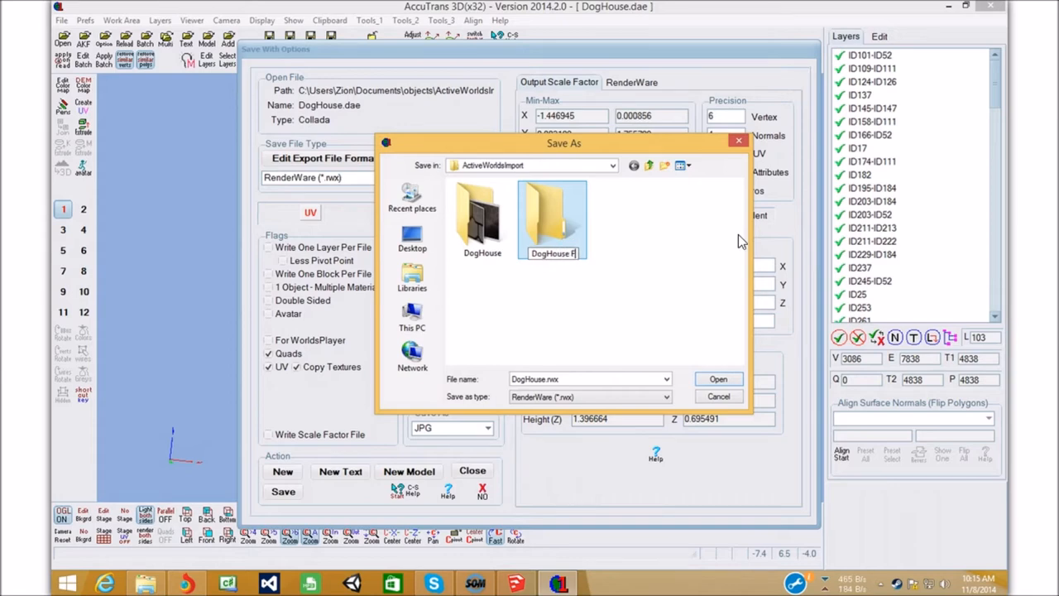
Save the model as DogHouse.rwx inside DogHouse Final, then switch to File Explorer
{"action": "double_click", "coordinate": [553, 215]}
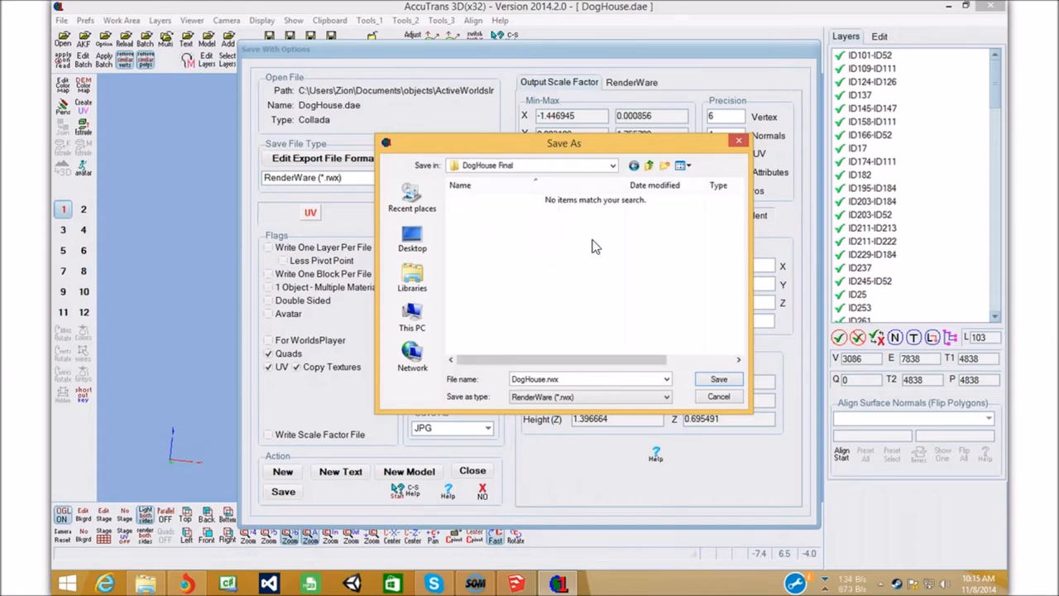
{"action": "left_click", "coordinate": [719, 397]}
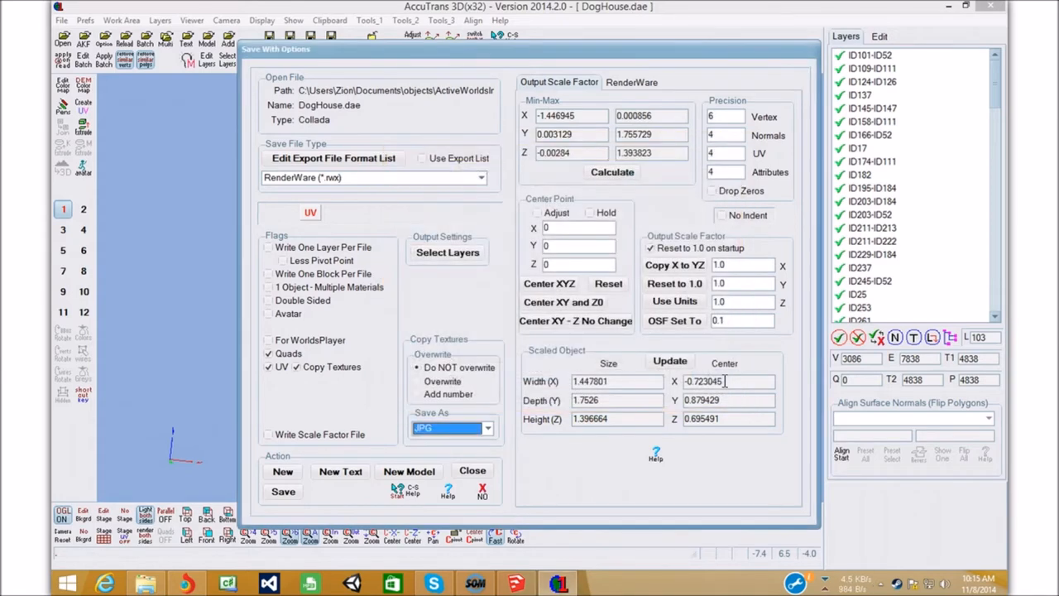
{"action": "left_click", "coordinate": [146, 583]}
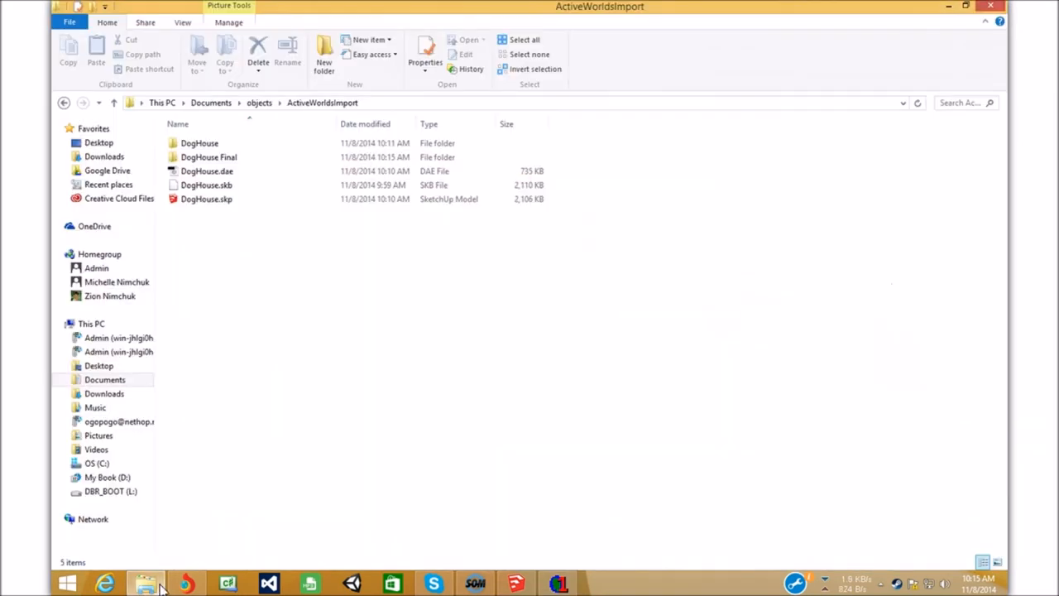
Open DogHouse Final and inspect DogHouse.rwx beside its JPG texture images
{"action": "double_click", "coordinate": [208, 155]}
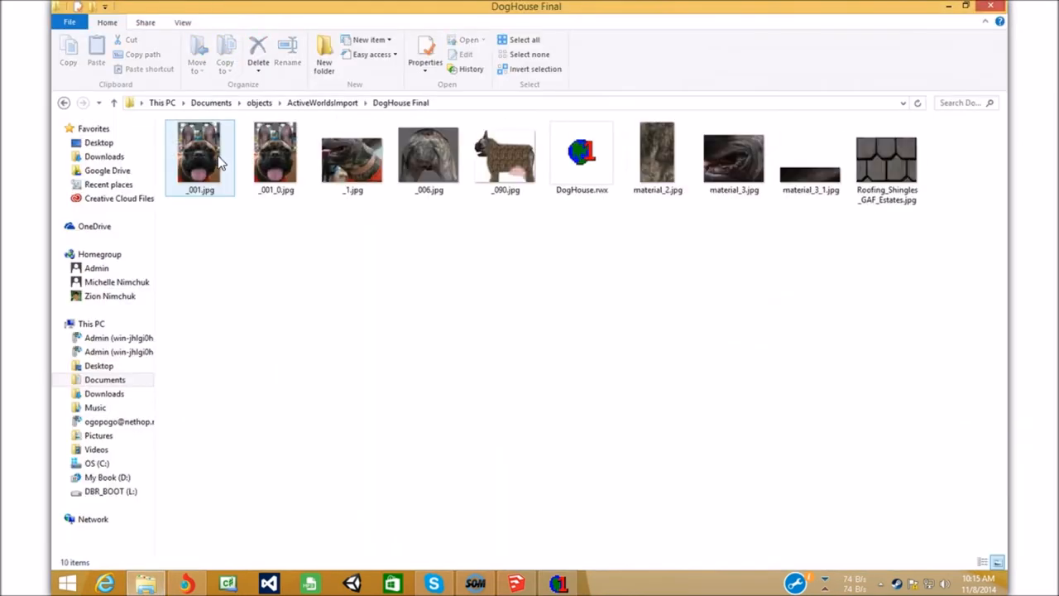
{"action": "left_click", "coordinate": [581, 155]}
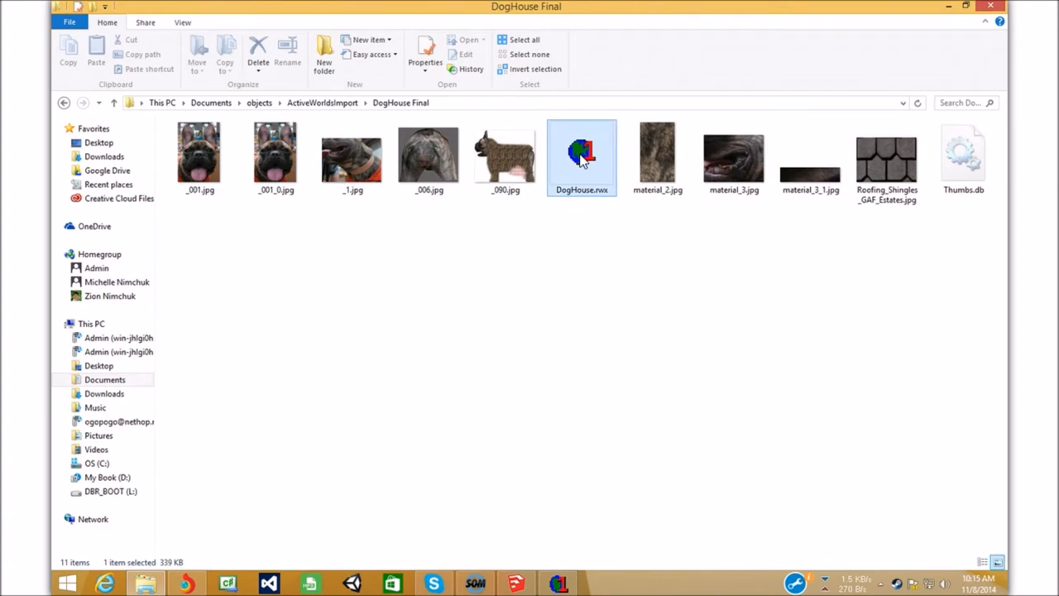
{"action": "left_click", "coordinate": [311, 245]}
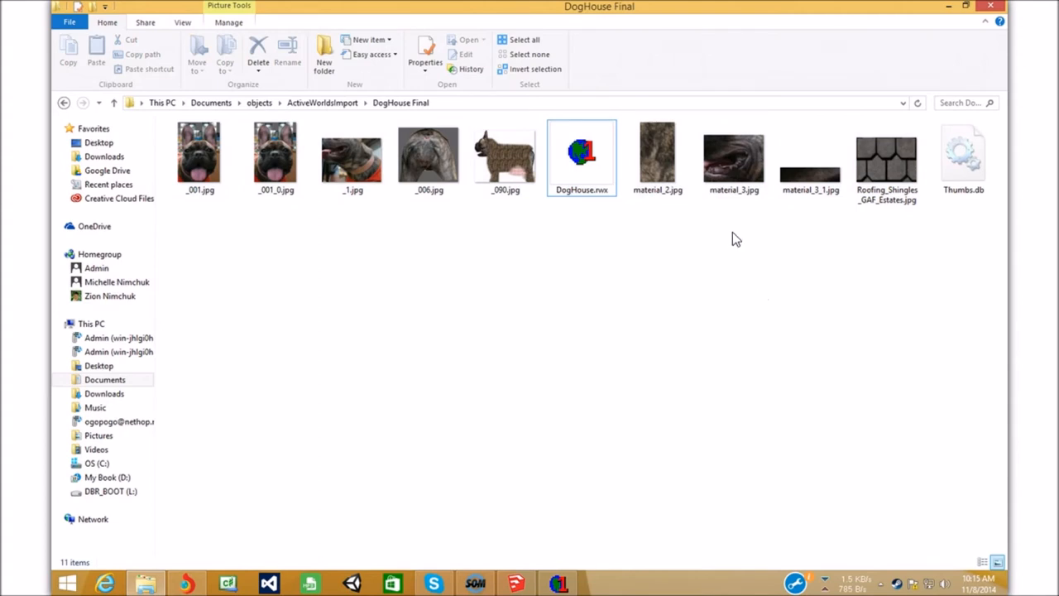
{"action": "mouse_move", "coordinate": [649, 334]}
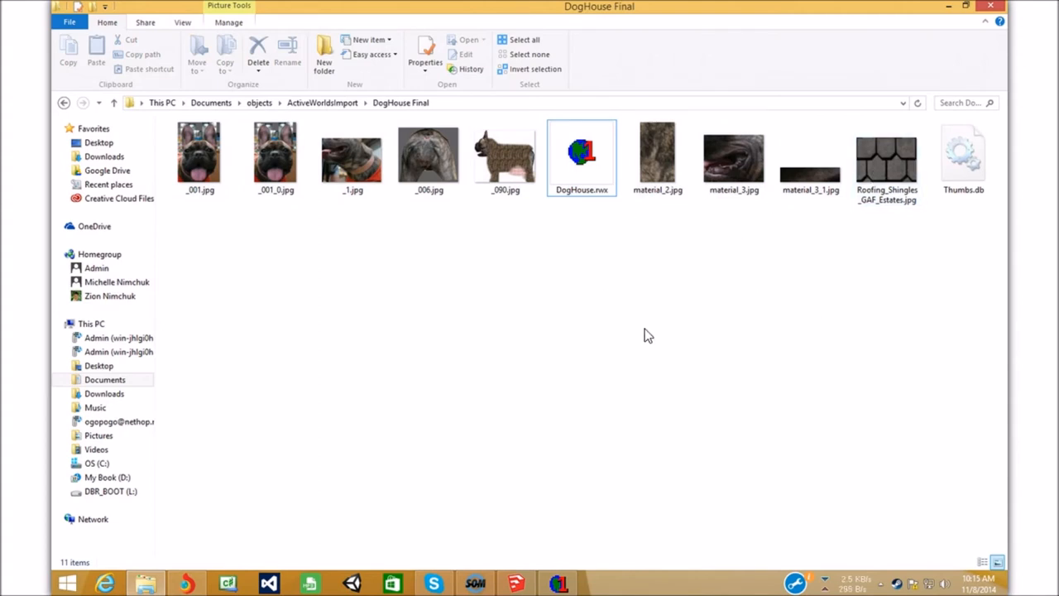
{"action": "left_click", "coordinate": [581, 158]}
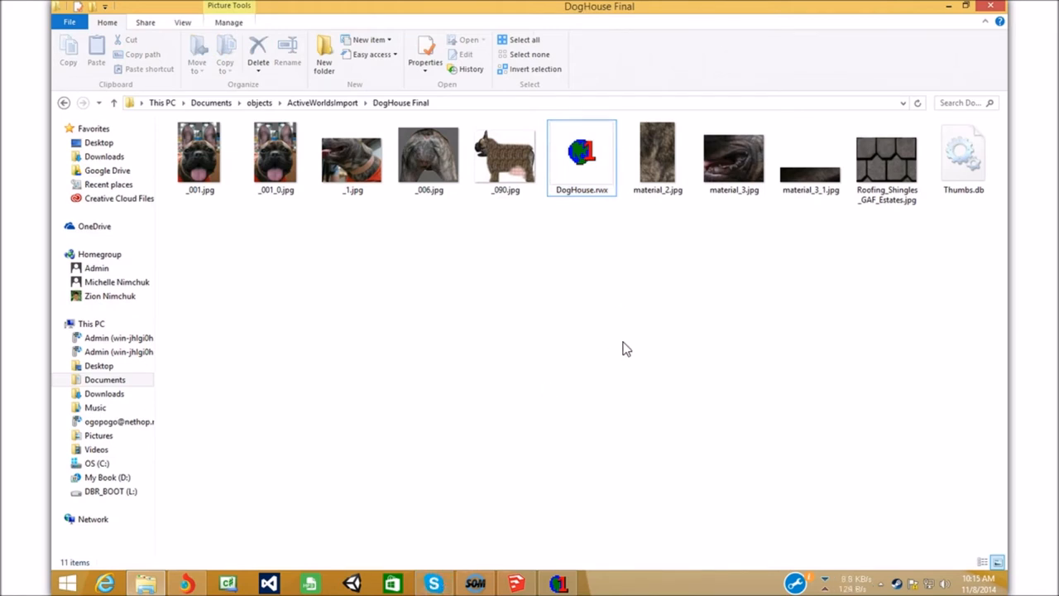
{"action": "mouse_move", "coordinate": [639, 327]}
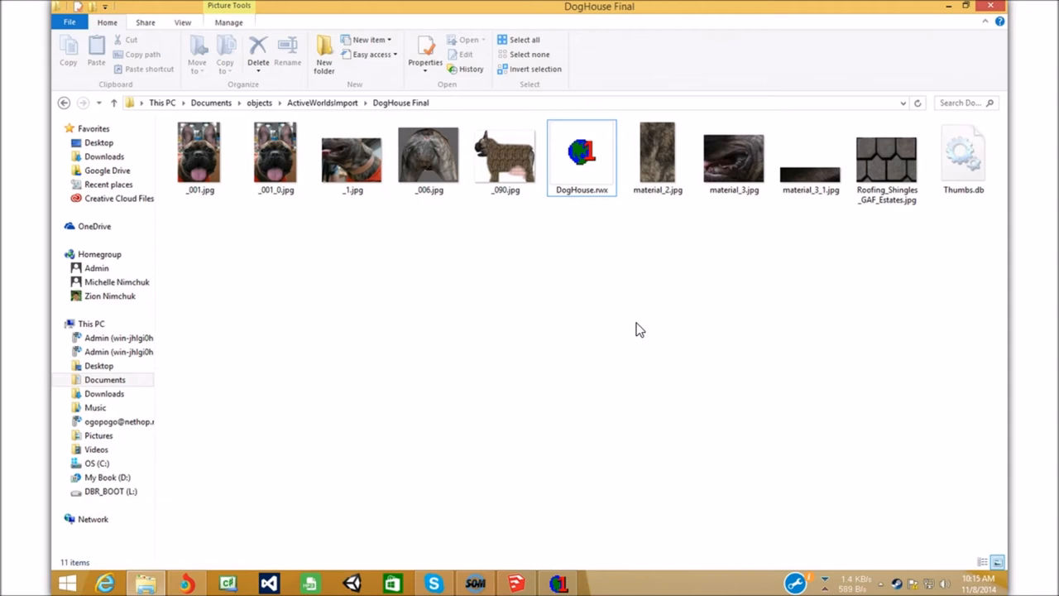
Create a new compressed folder named doghouse.zip beside DogHouse.rwx
{"action": "right_click", "coordinate": [638, 328]}
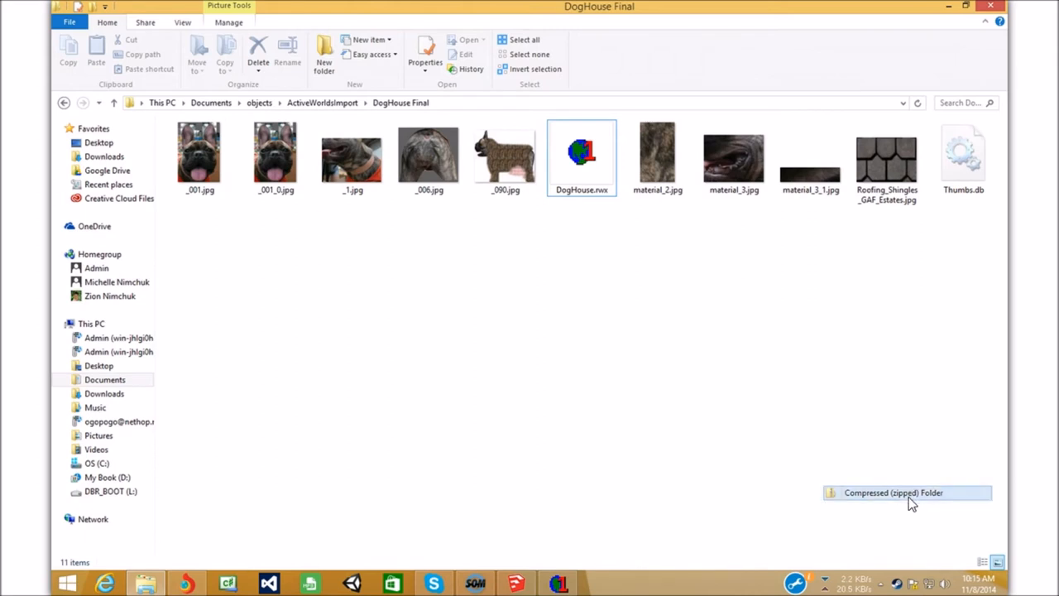
{"action": "left_click", "coordinate": [894, 494]}
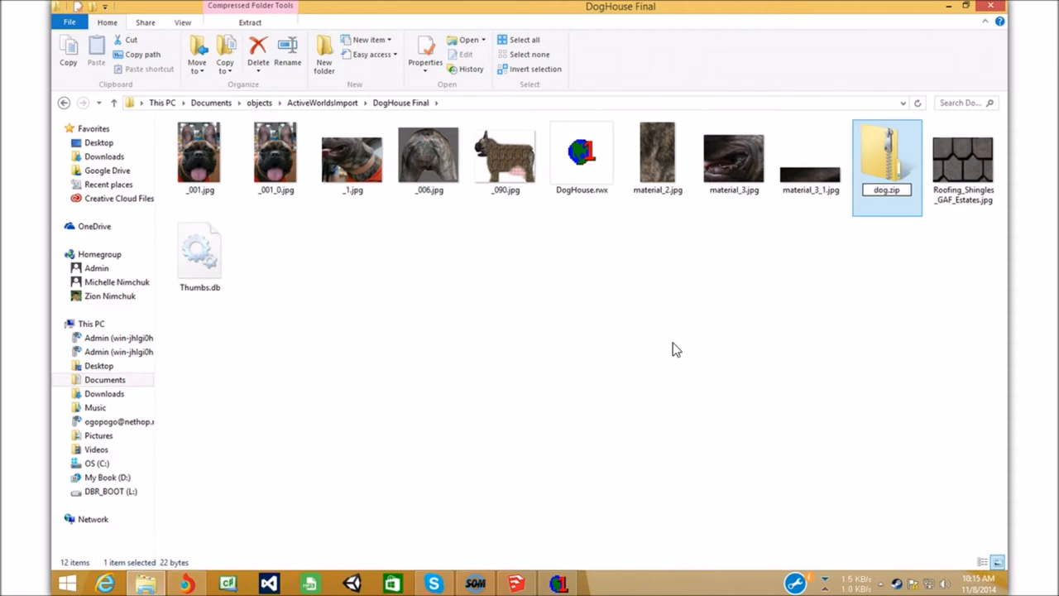
{"action": "left_click", "coordinate": [581, 157]}
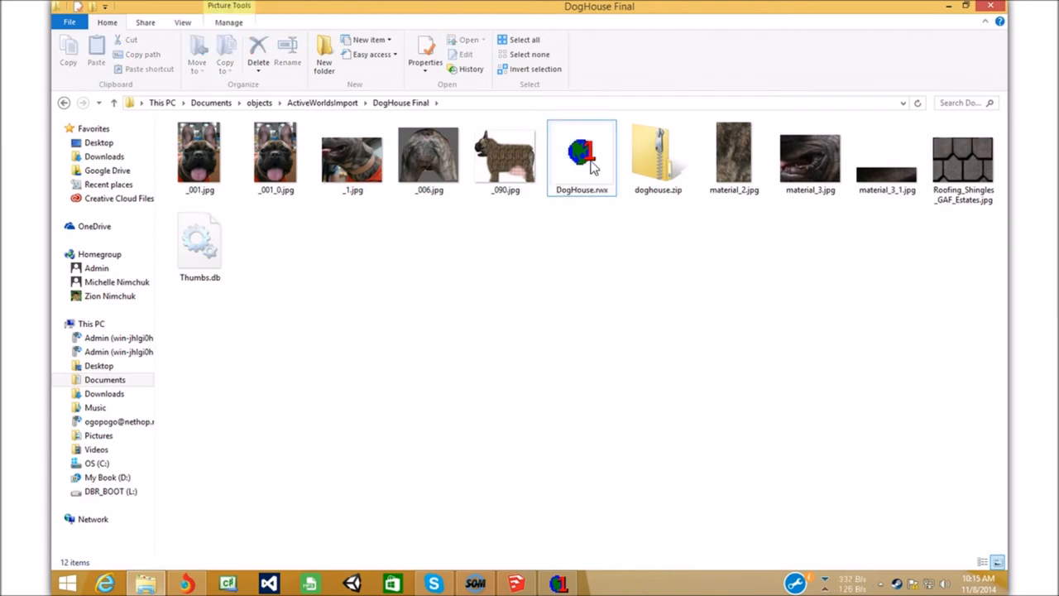
{"action": "right_click", "coordinate": [581, 158]}
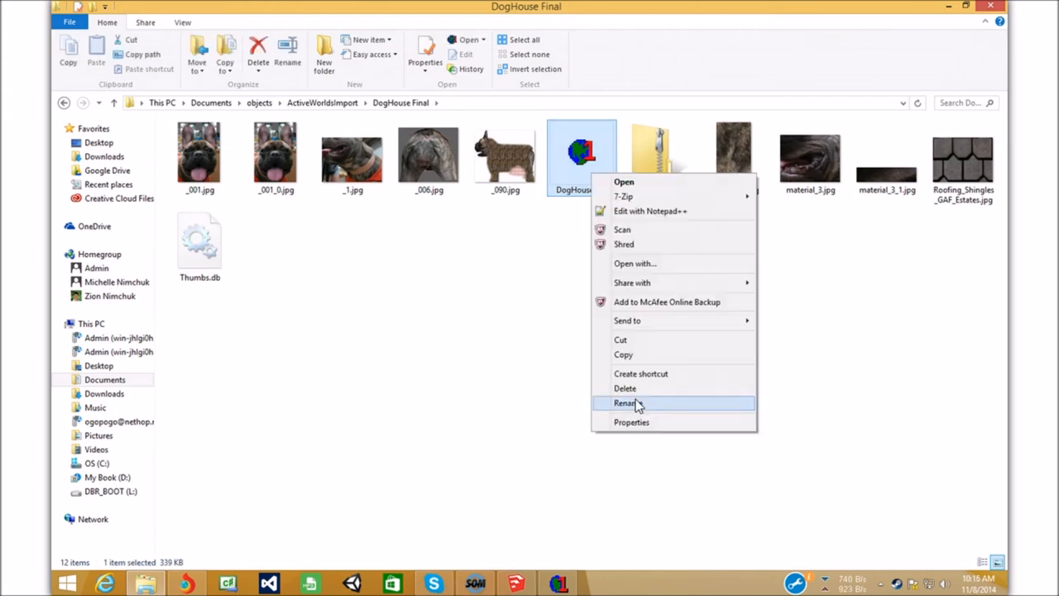
Rename DogHouse.rwx to lowercase doghouse.rwx and cancel the same-name file warning
{"action": "left_click", "coordinate": [625, 404]}
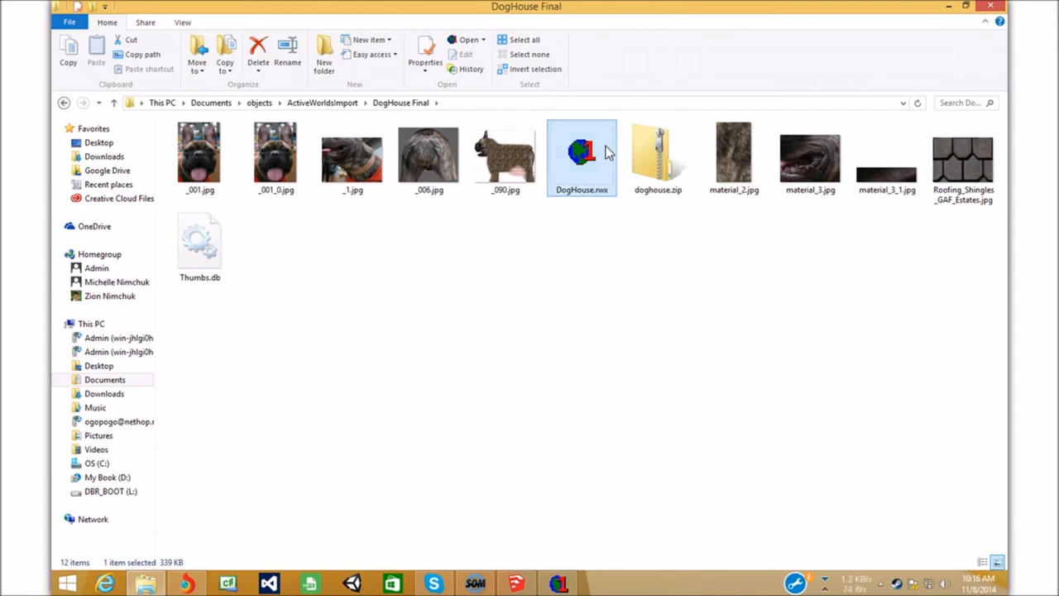
{"action": "left_click", "coordinate": [582, 188]}
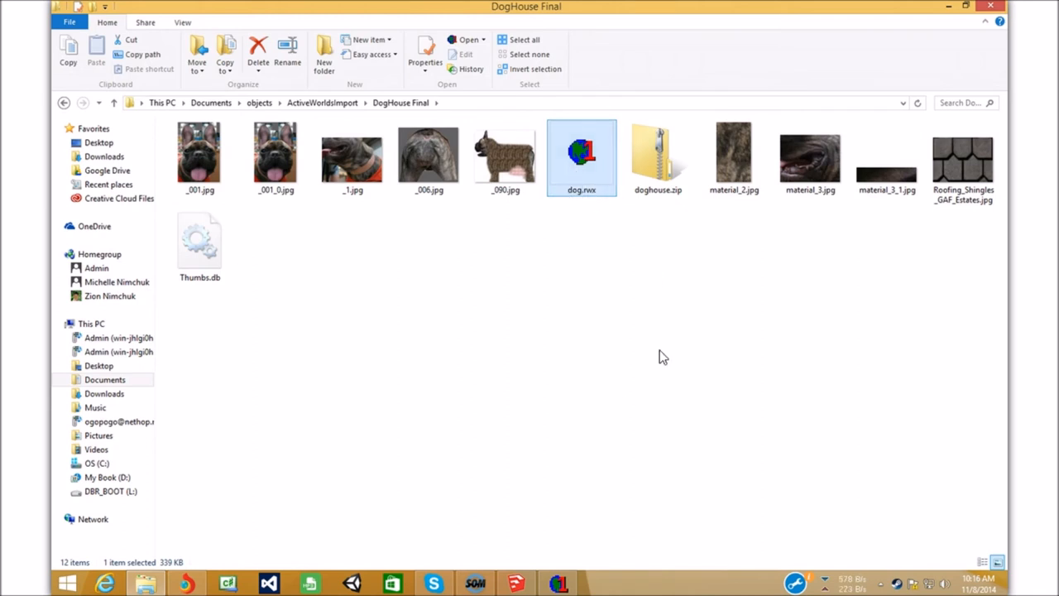
{"action": "left_click", "coordinate": [581, 189]}
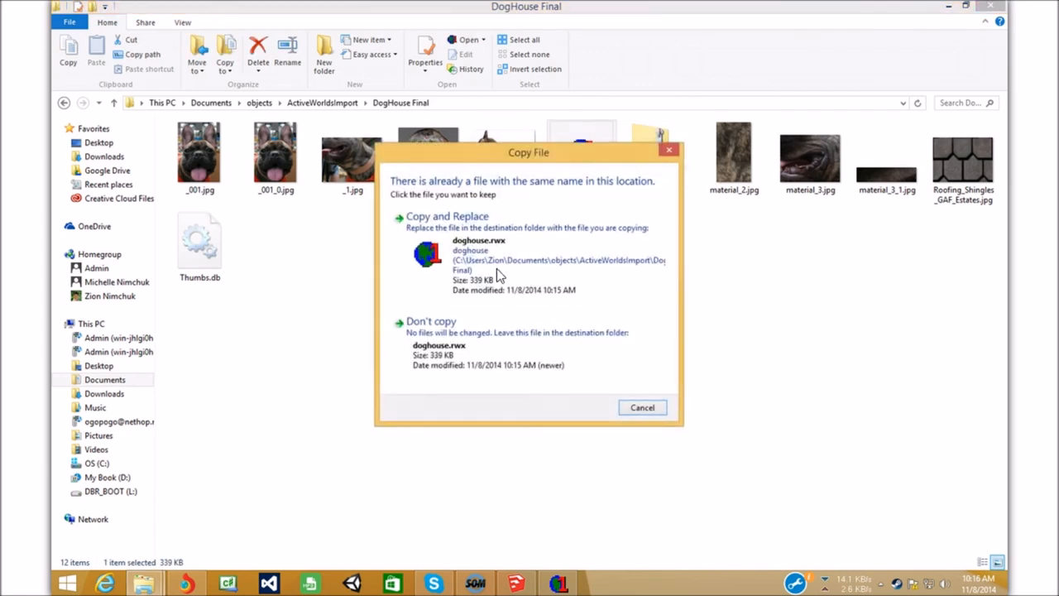
{"action": "mouse_move", "coordinate": [642, 407]}
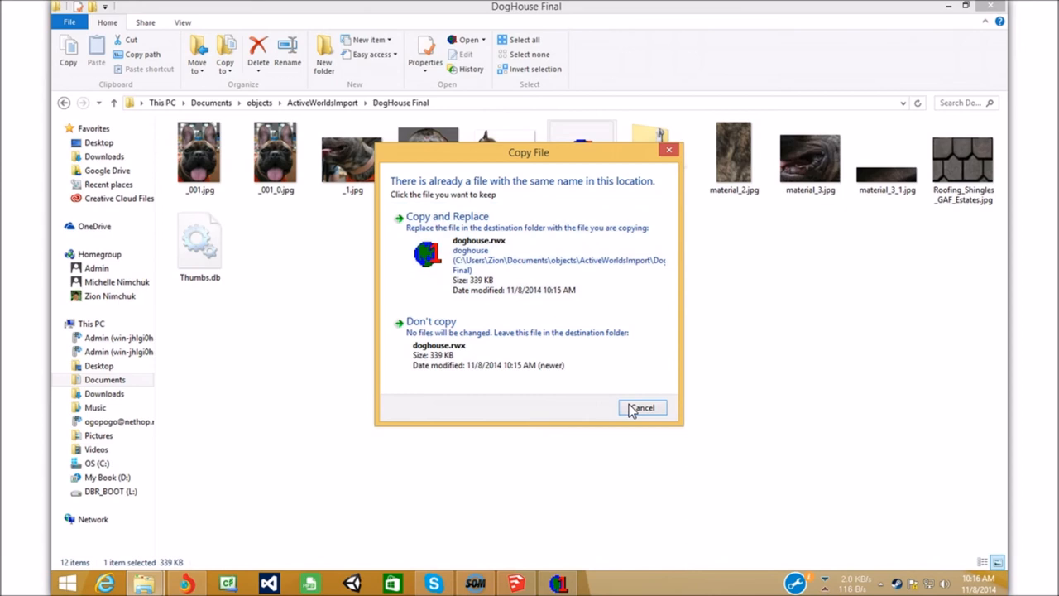
{"action": "left_click", "coordinate": [642, 407]}
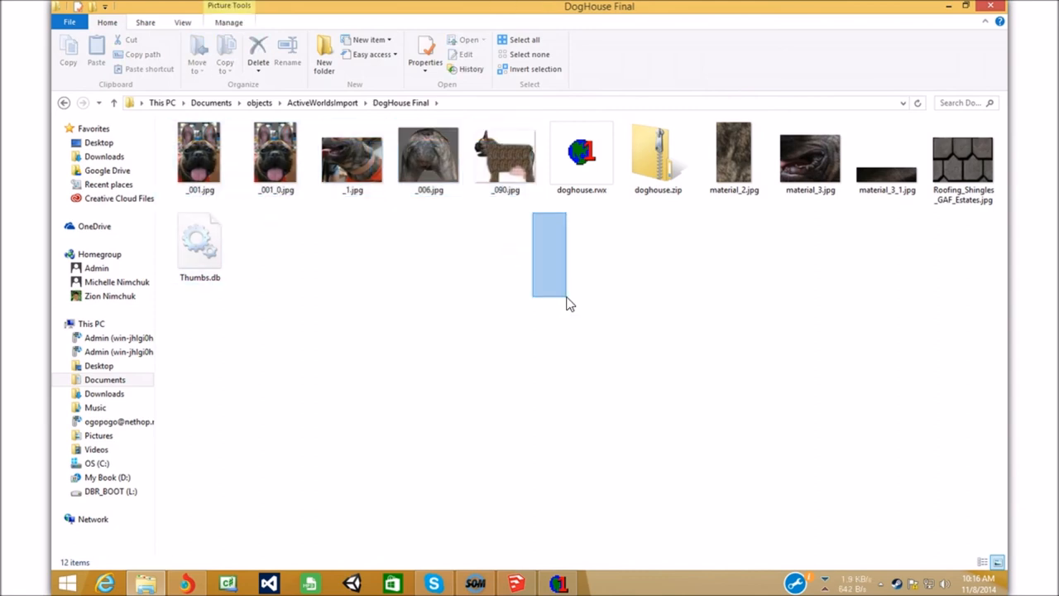
Add doghouse.rwx and the JPG textures to doghouse.zip, bringing the archive to 78.0 KB
{"action": "left_click", "coordinate": [887, 157]}
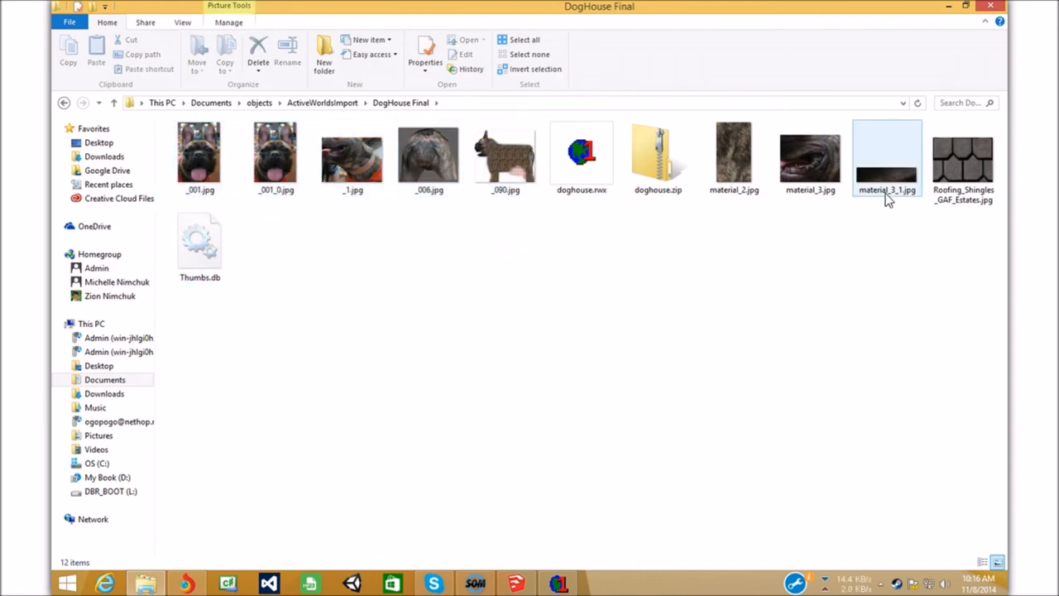
{"action": "left_click", "coordinate": [658, 158]}
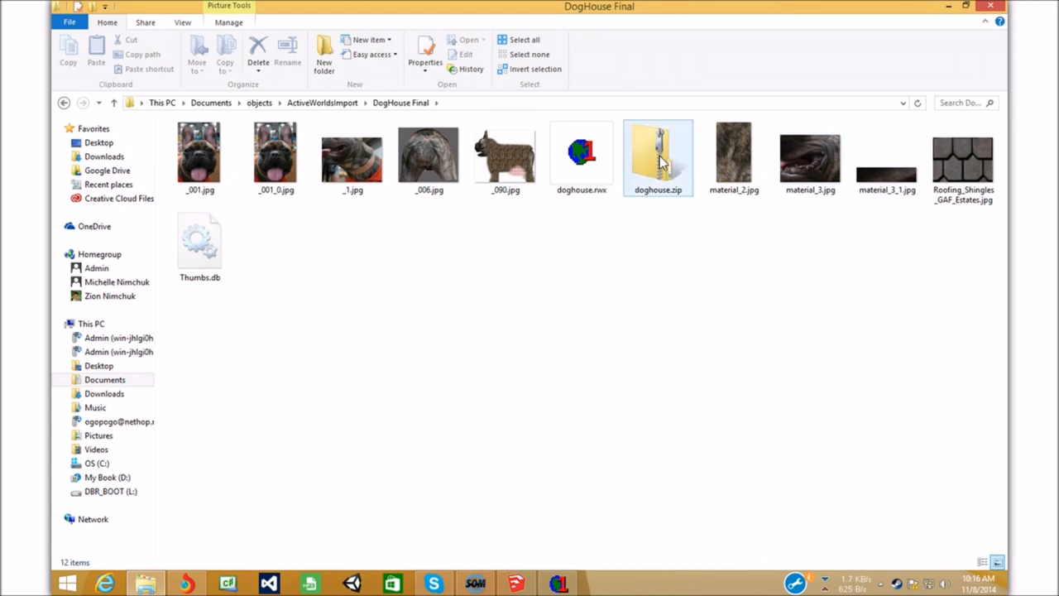
{"action": "mouse_move", "coordinate": [616, 262]}
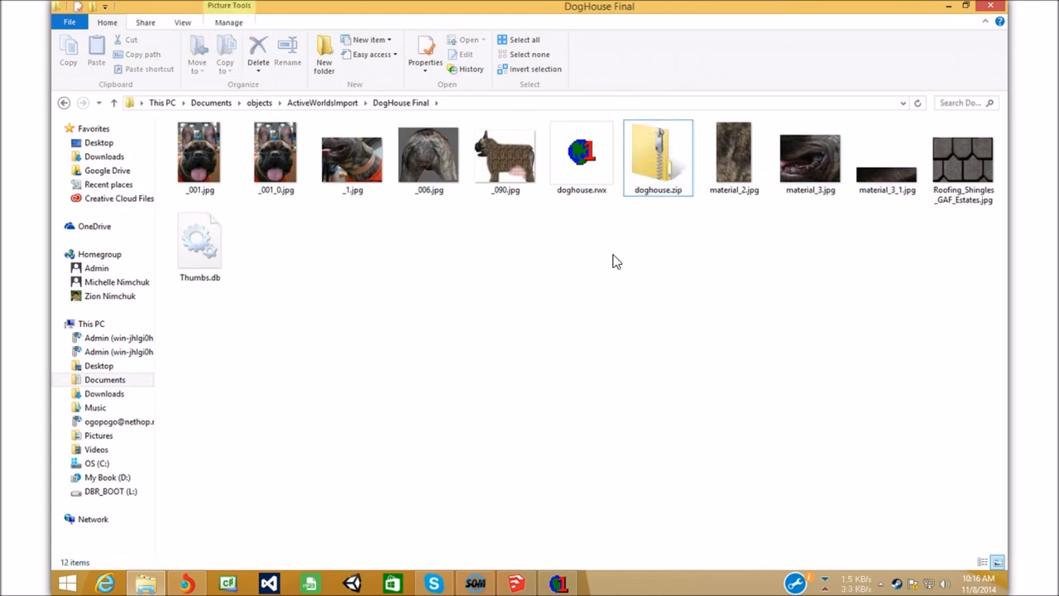
{"action": "left_click", "coordinate": [658, 155]}
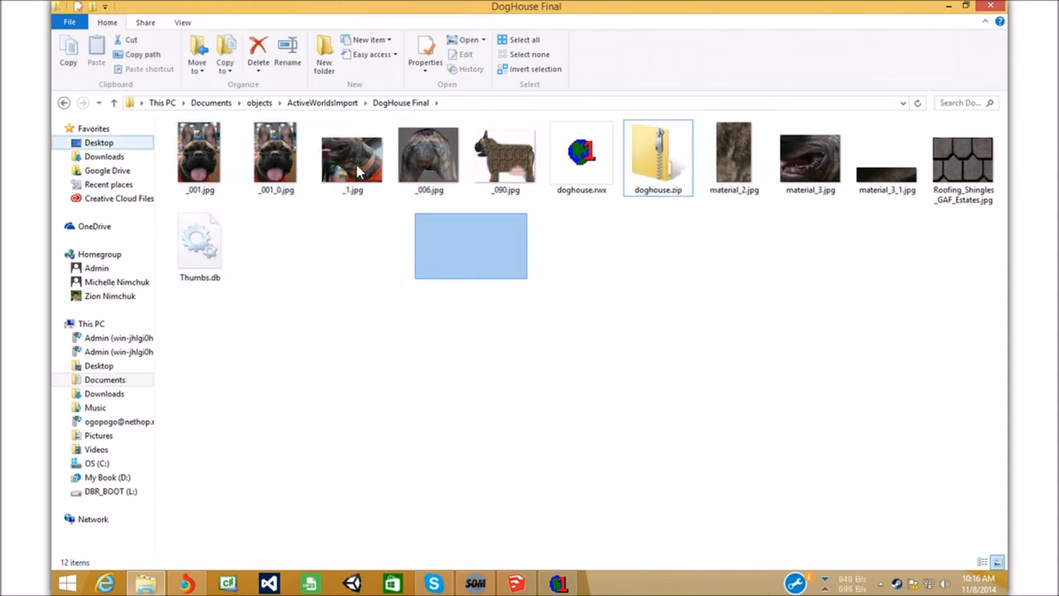
{"action": "left_click", "coordinate": [199, 157]}
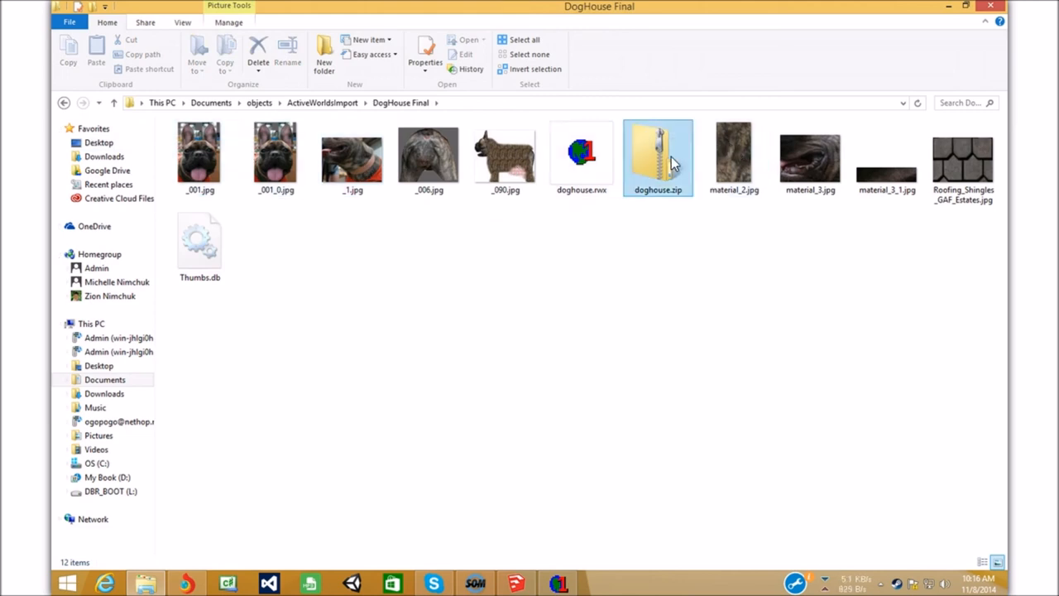
{"action": "mouse_move", "coordinate": [659, 157]}
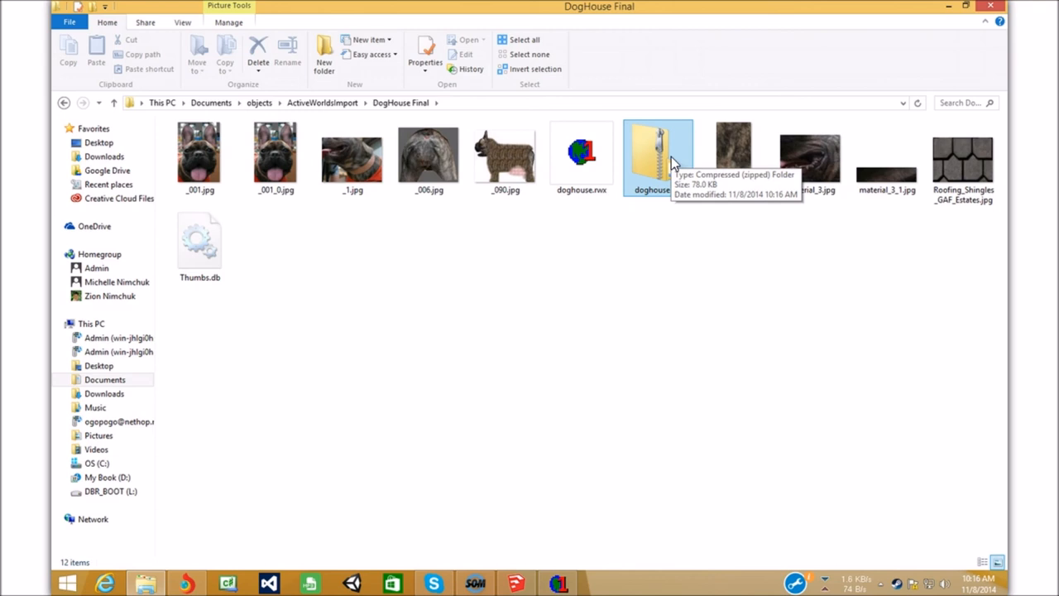